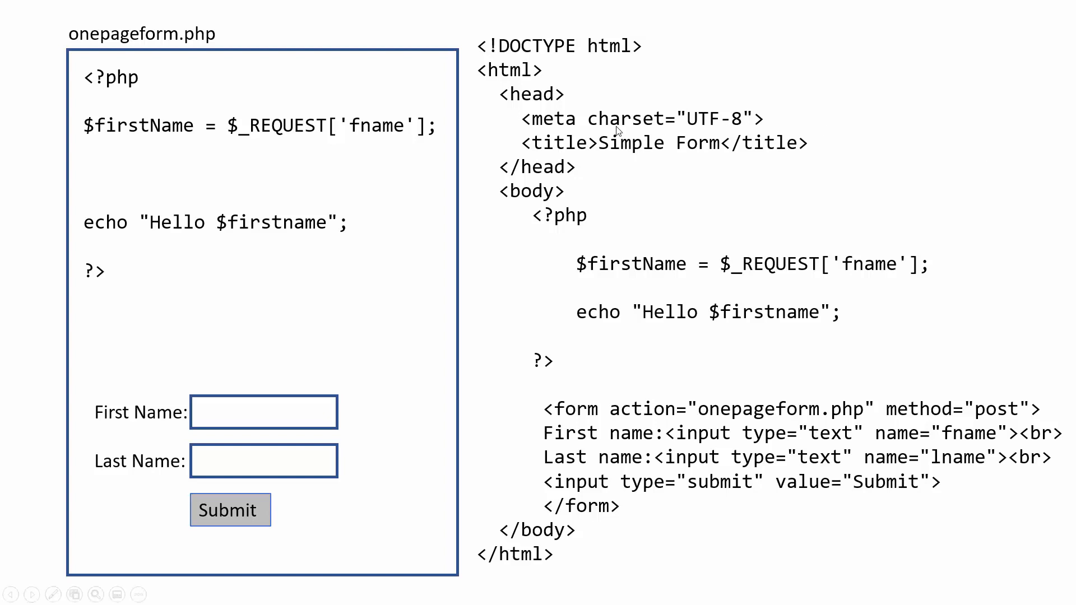
mouse_move(475, 50)
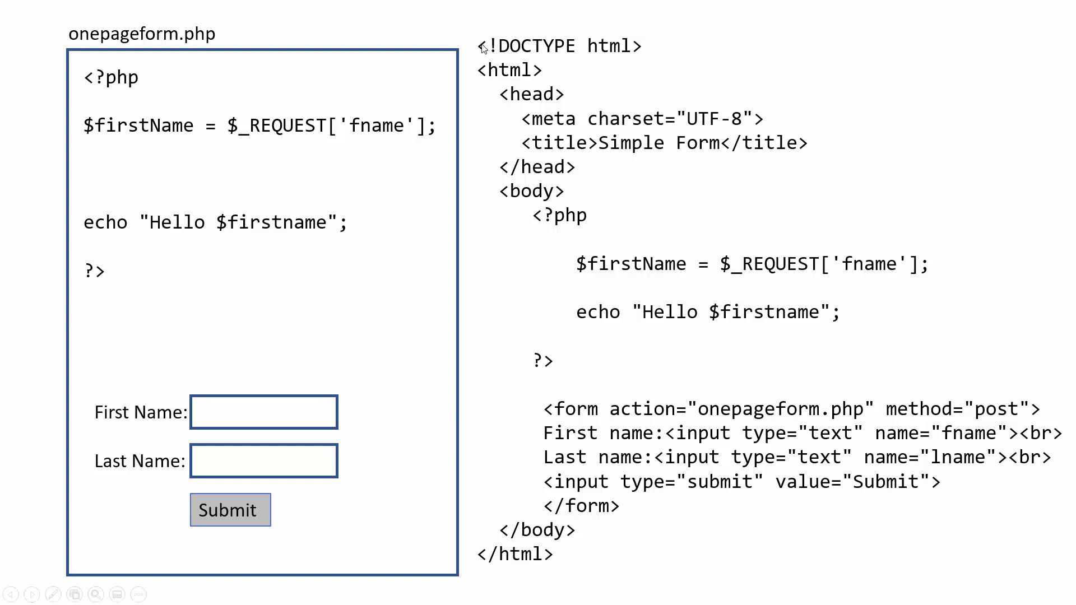
mouse_move(503, 56)
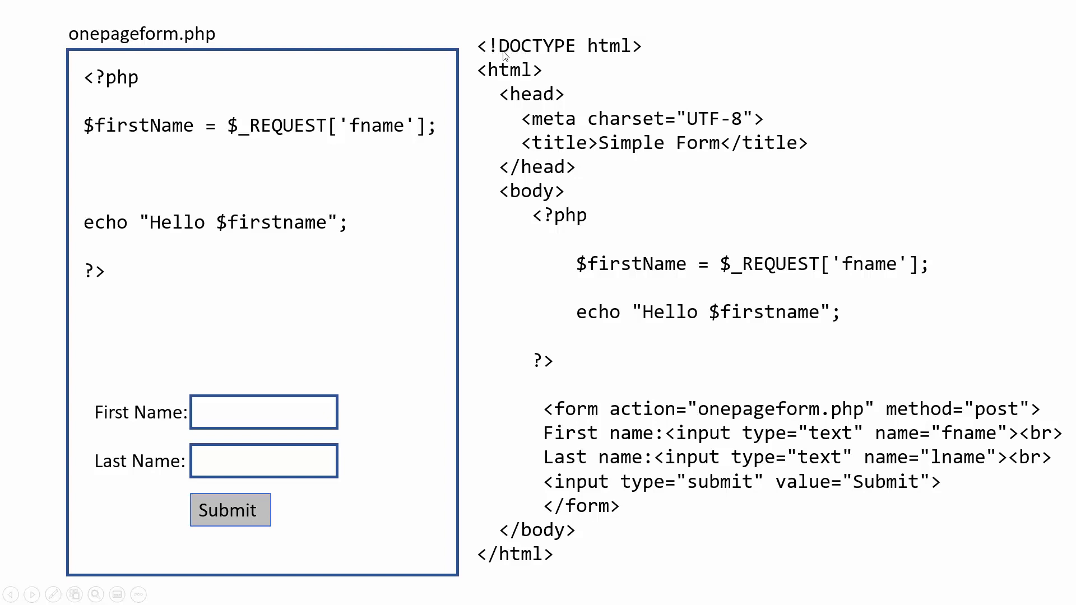
mouse_move(588, 226)
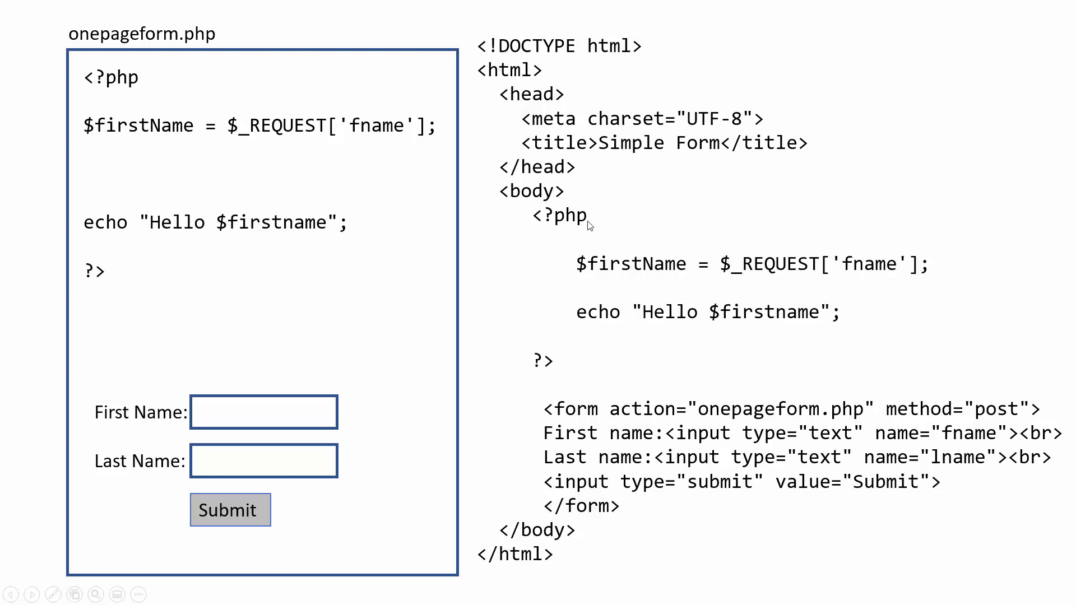
mouse_move(669, 280)
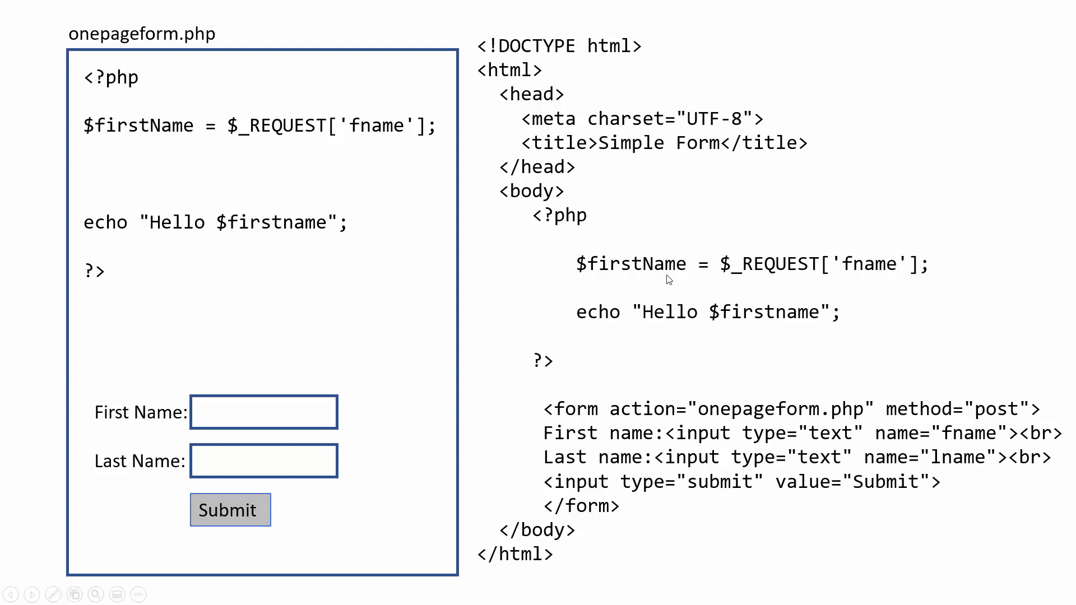
mouse_move(734, 279)
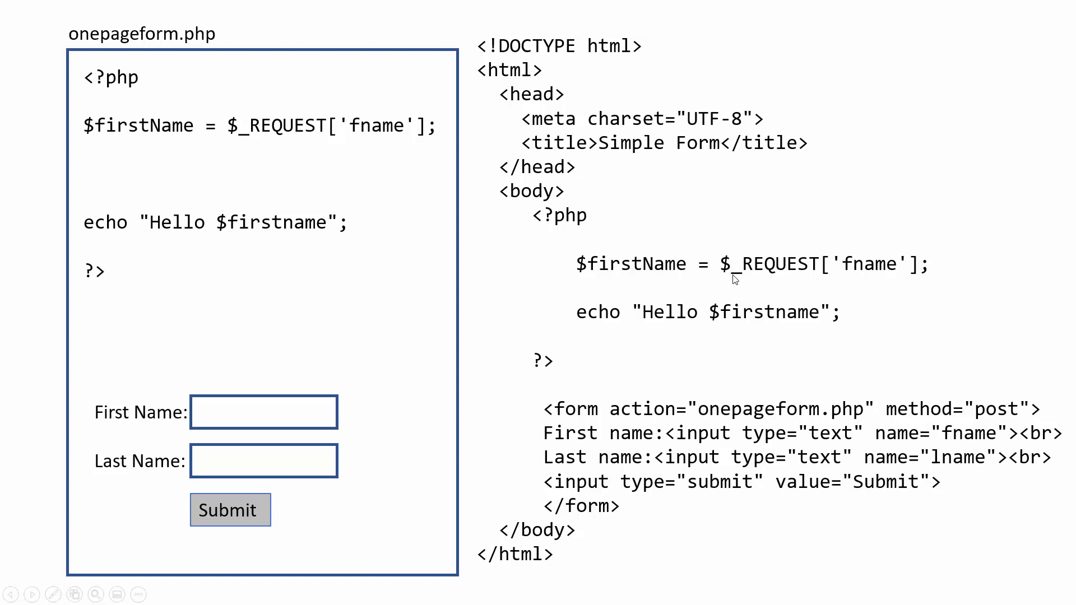
mouse_move(735, 277)
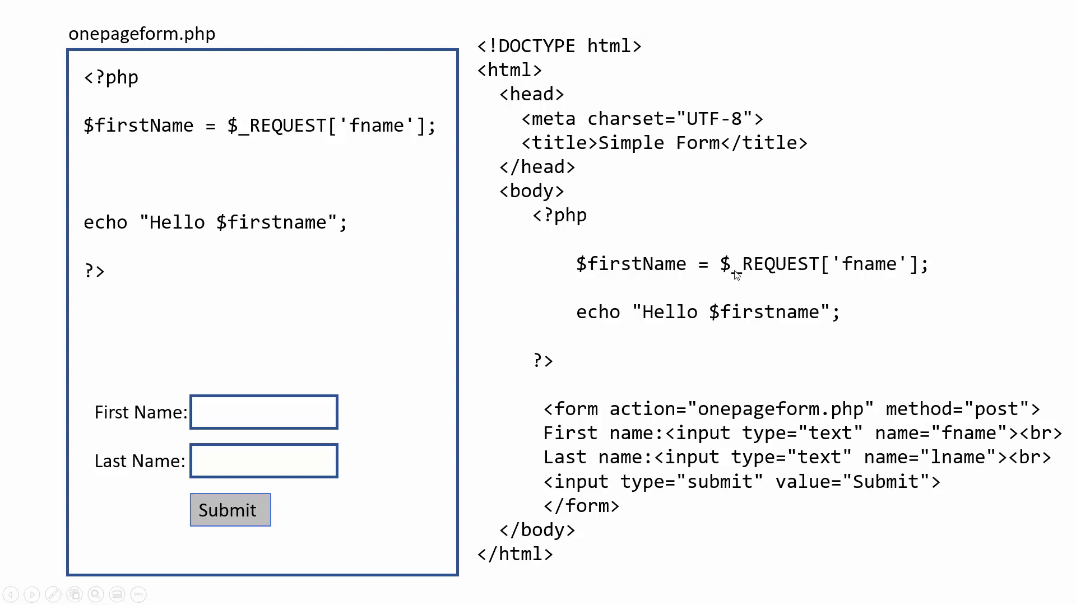
mouse_move(884, 282)
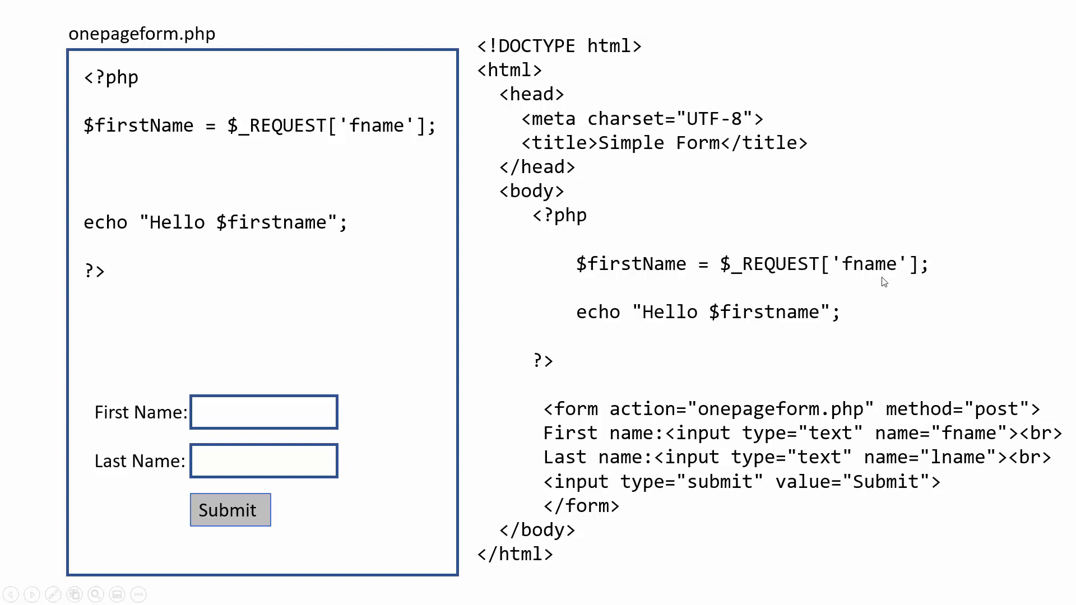
mouse_move(888, 281)
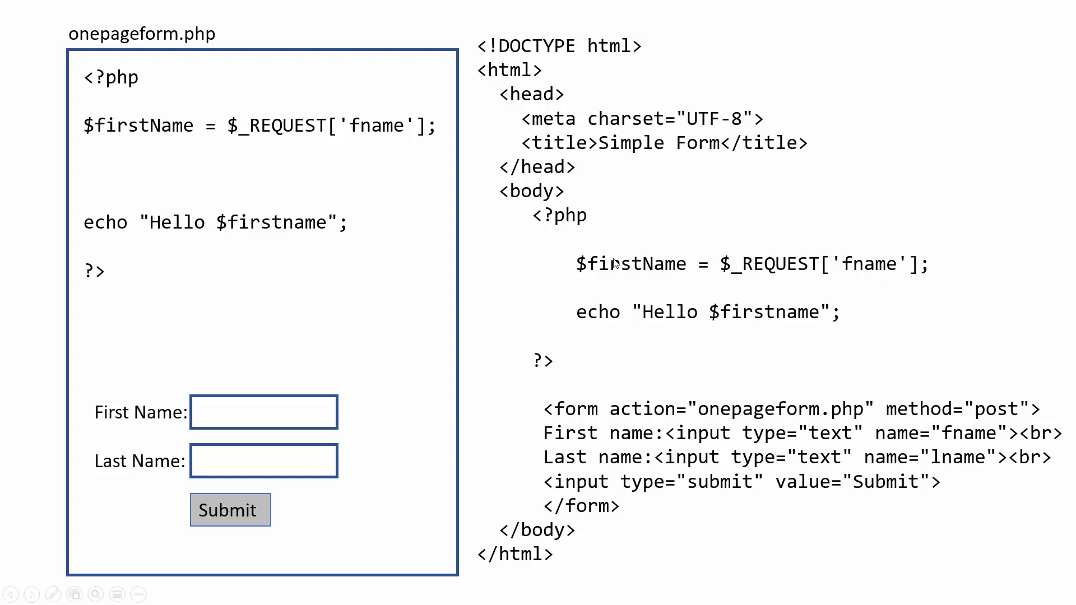
mouse_move(766, 277)
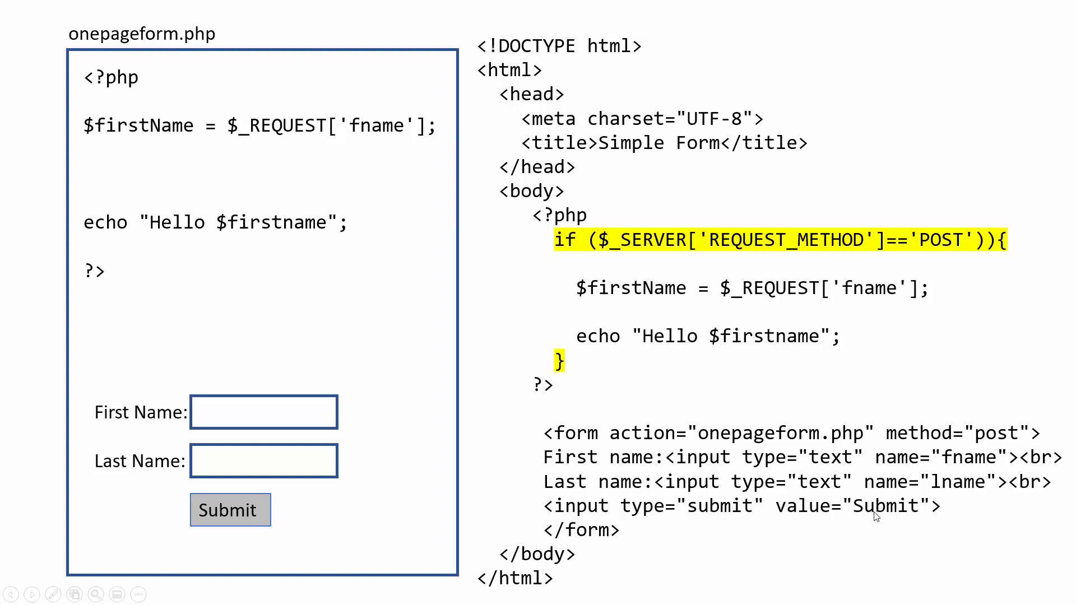
mouse_move(97, 114)
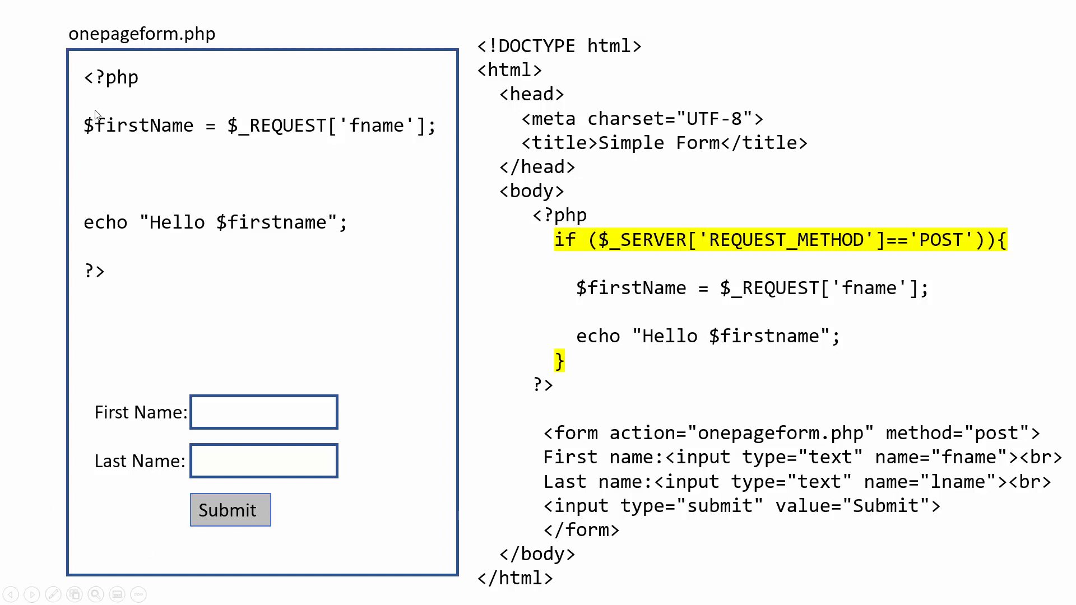
mouse_move(621, 266)
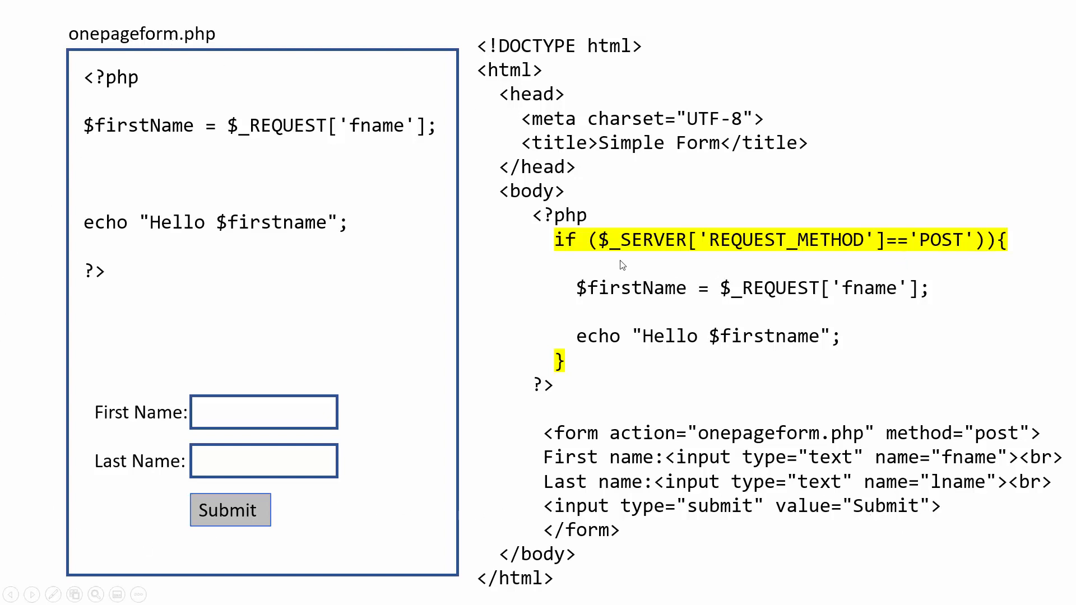
mouse_move(630, 359)
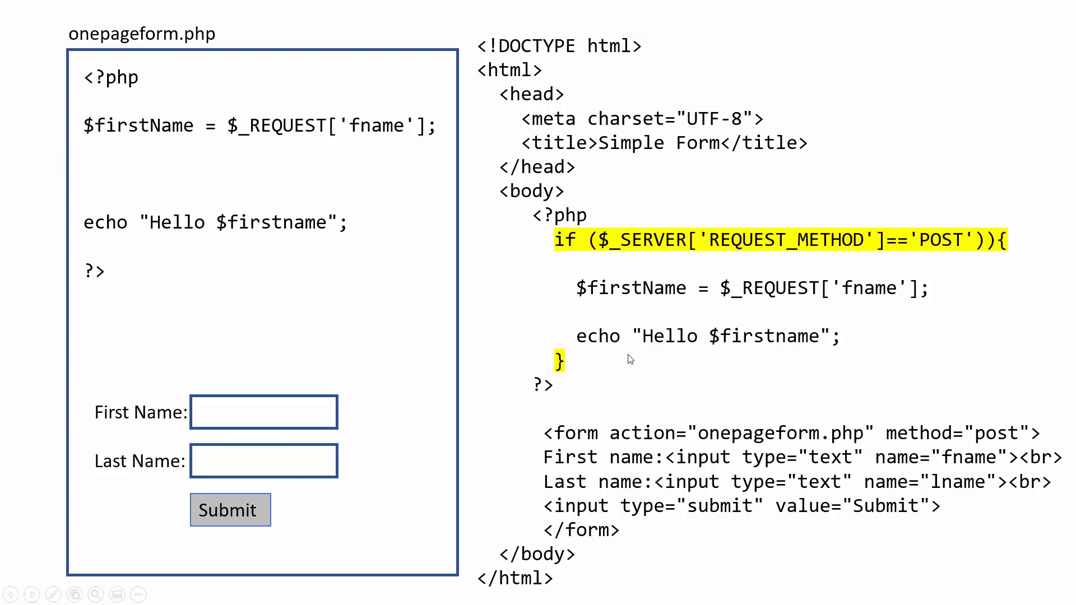
mouse_move(851, 262)
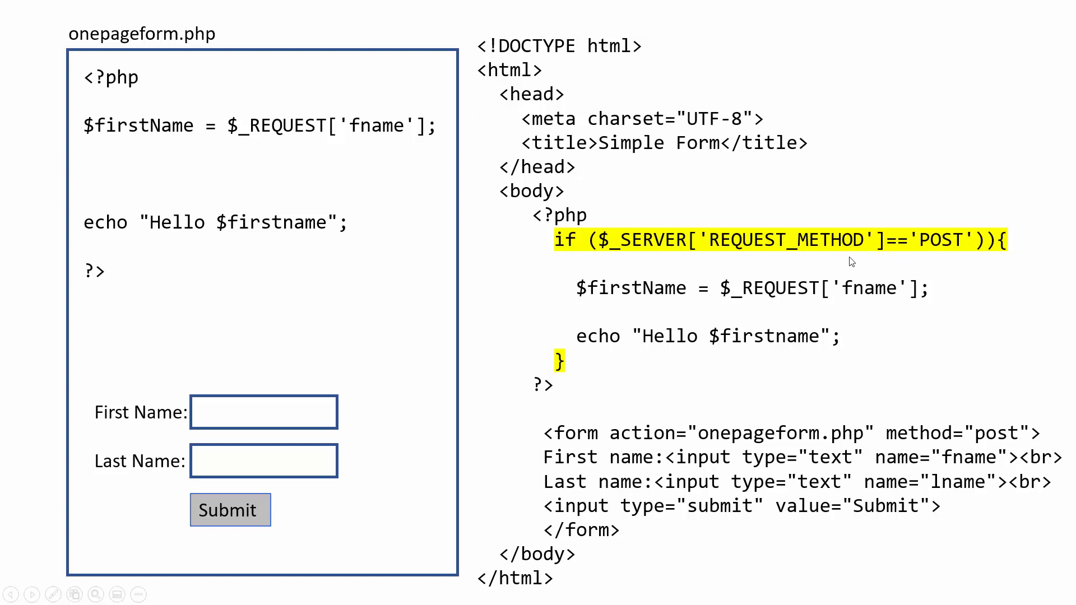
mouse_move(303, 531)
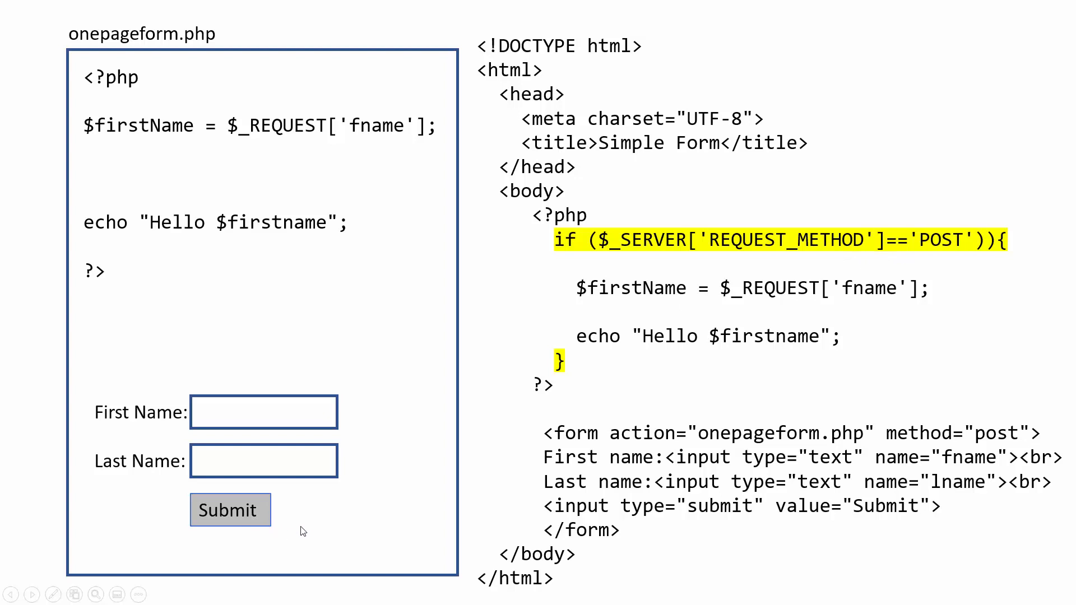
mouse_move(691, 347)
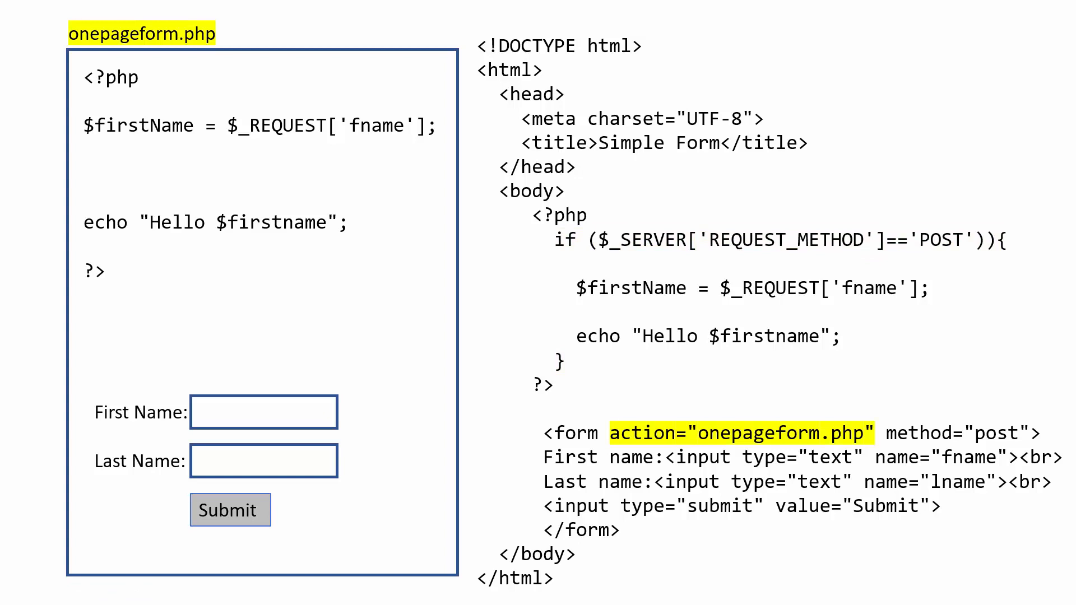
mouse_move(699, 443)
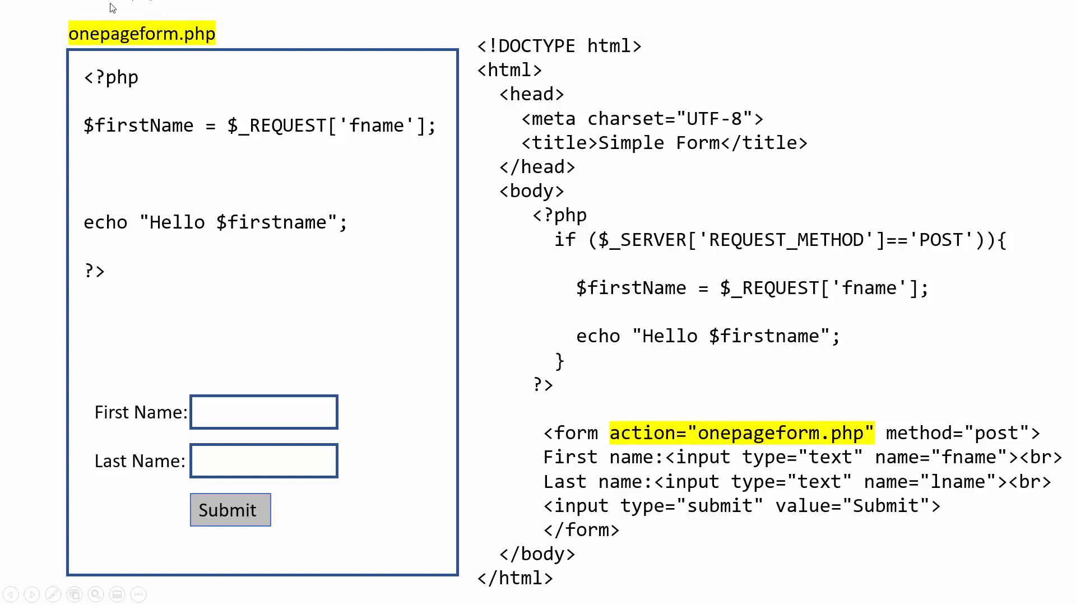
mouse_move(260, 162)
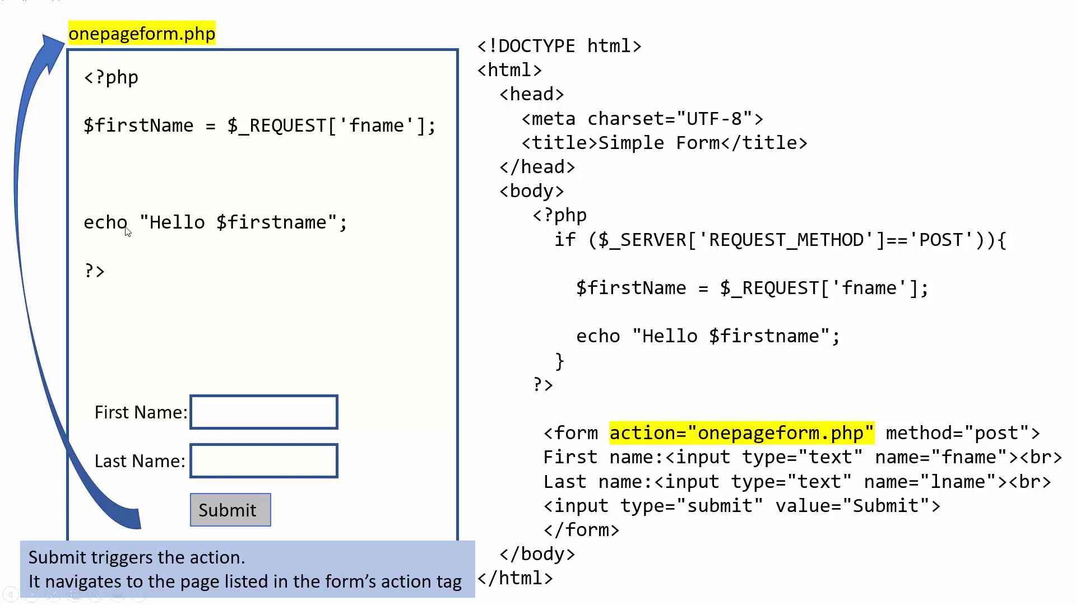
mouse_move(123, 288)
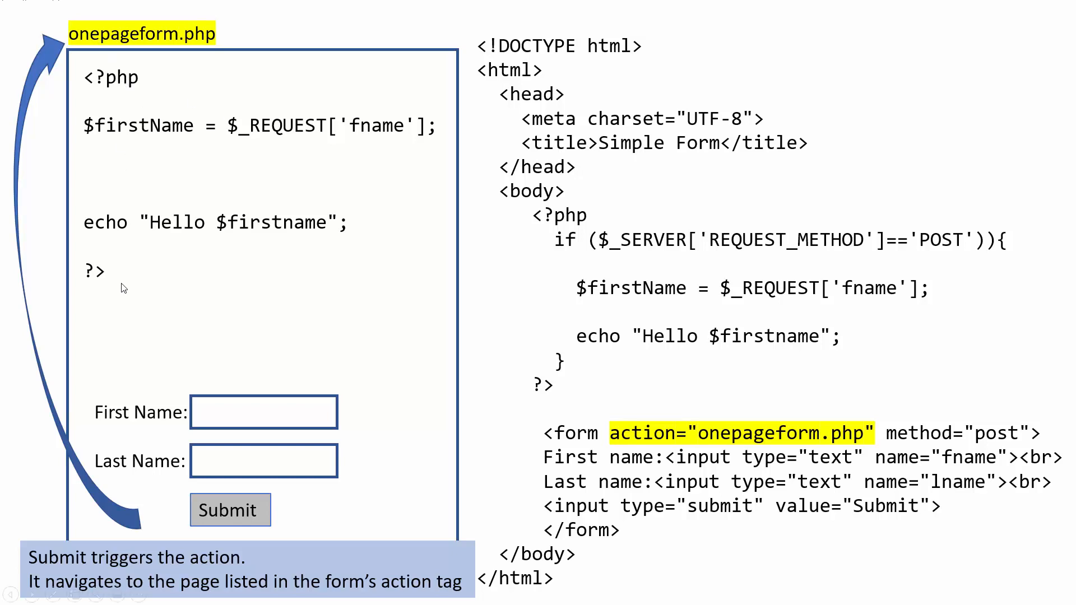
mouse_move(595, 259)
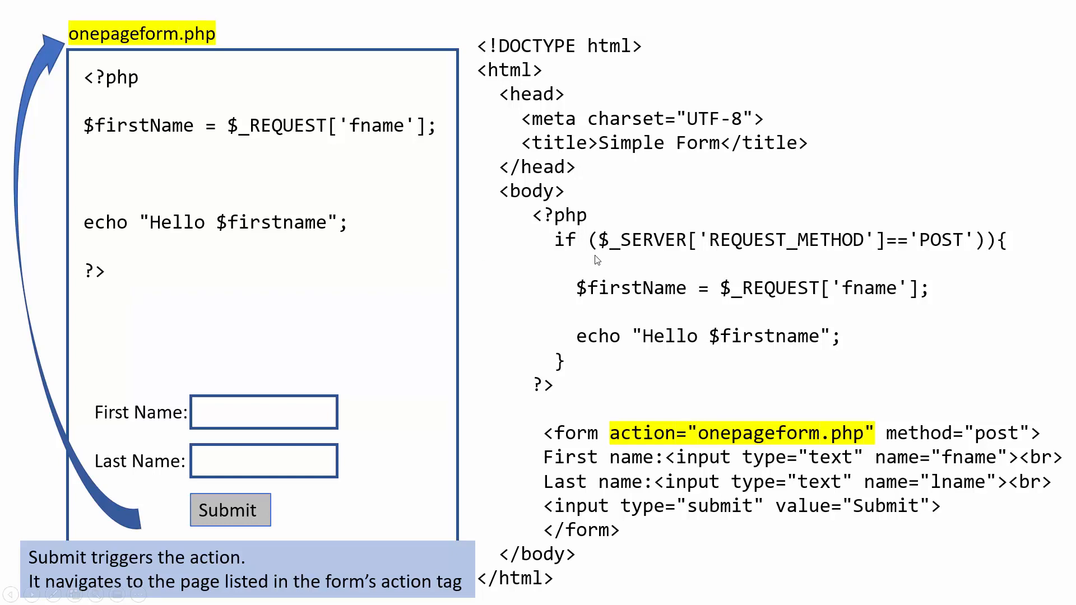
mouse_move(910, 262)
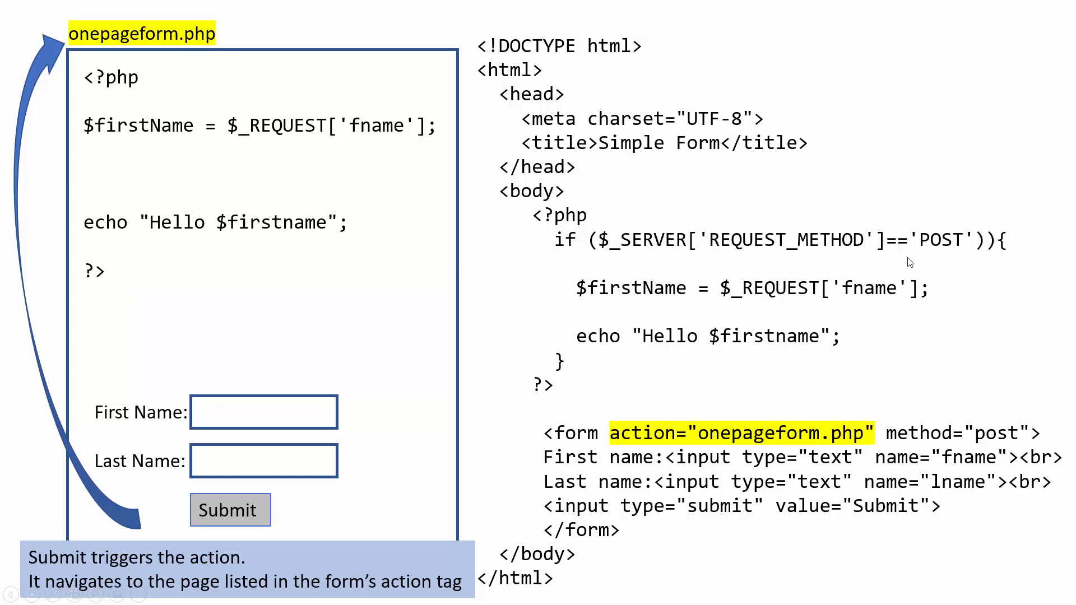
mouse_move(953, 267)
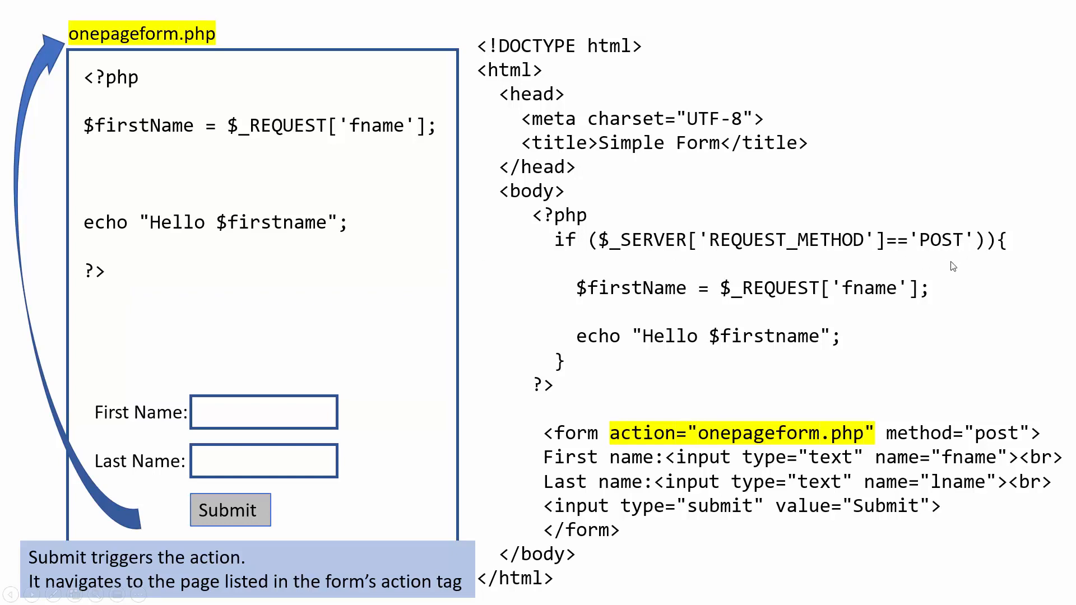
mouse_move(582, 346)
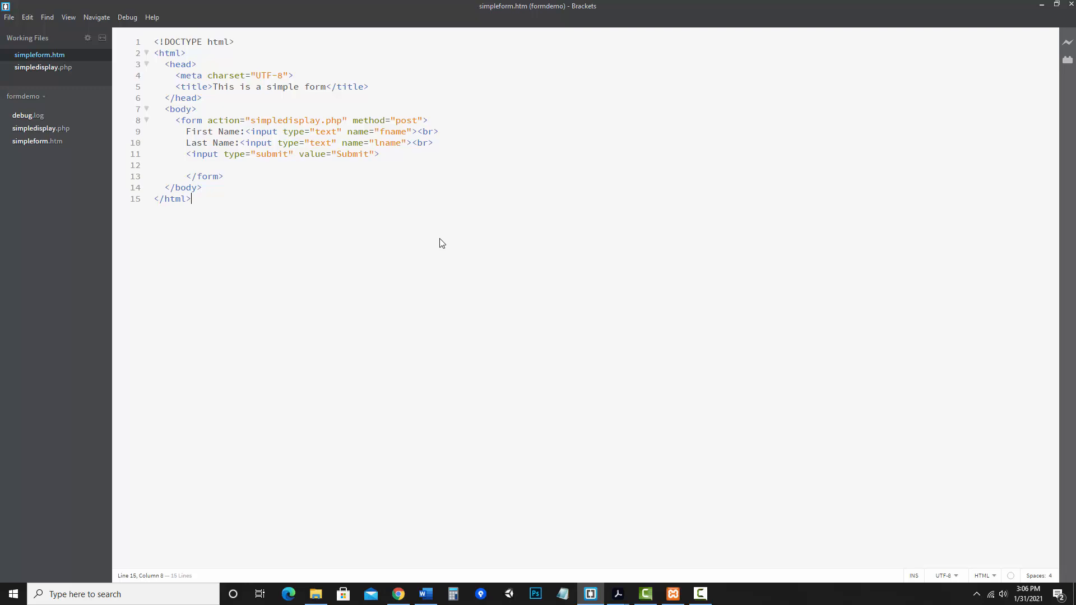
mouse_move(188, 540)
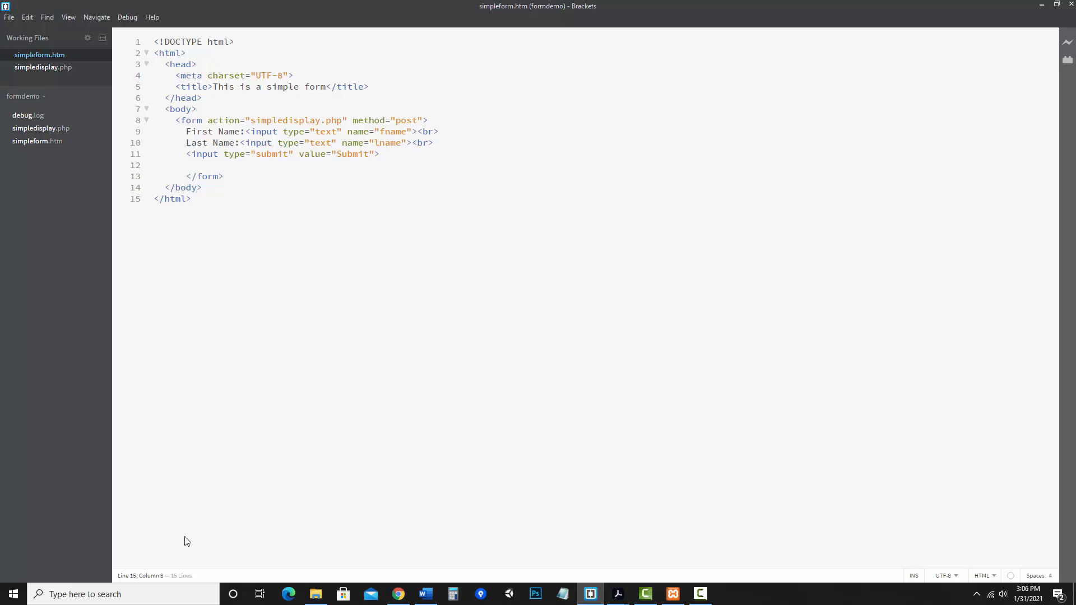
Focus the Brackets editor showing simpleform.htm from the formdemo project.
click(671, 594)
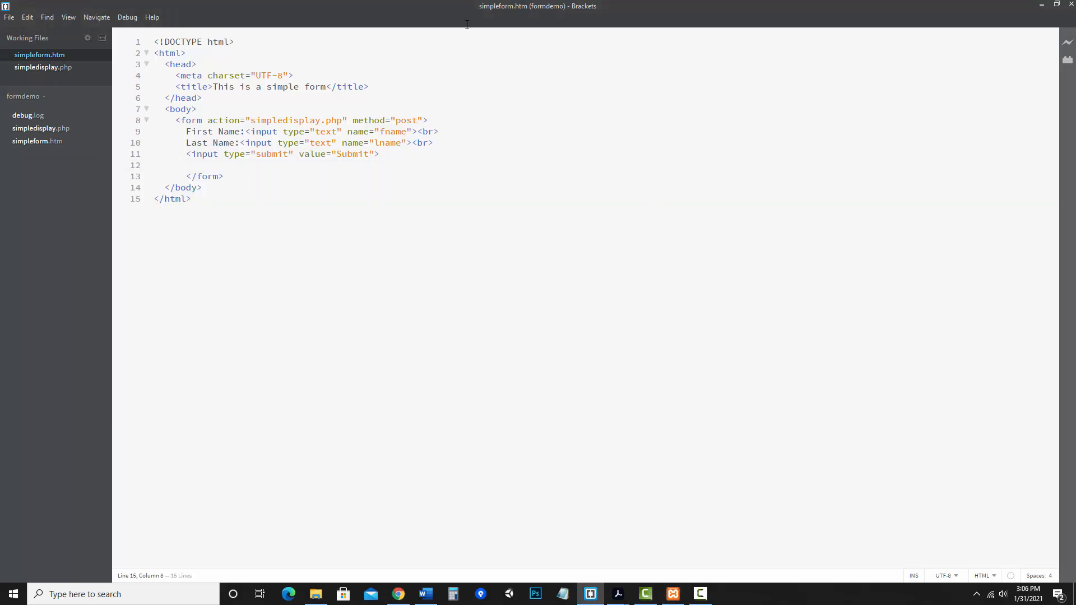
click(9, 17)
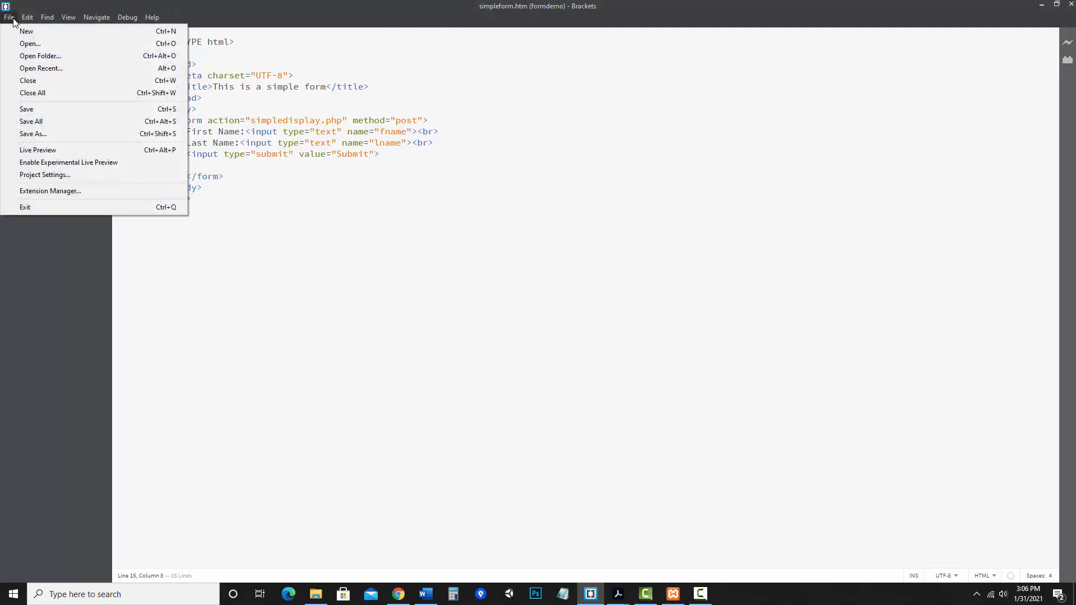
mouse_move(41, 56)
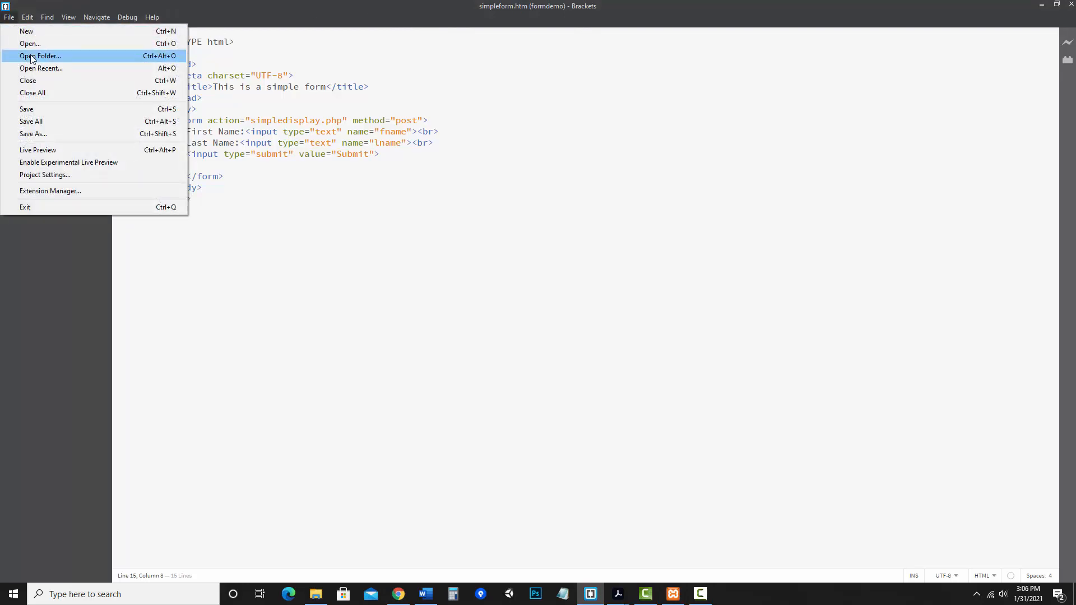
click(40, 56)
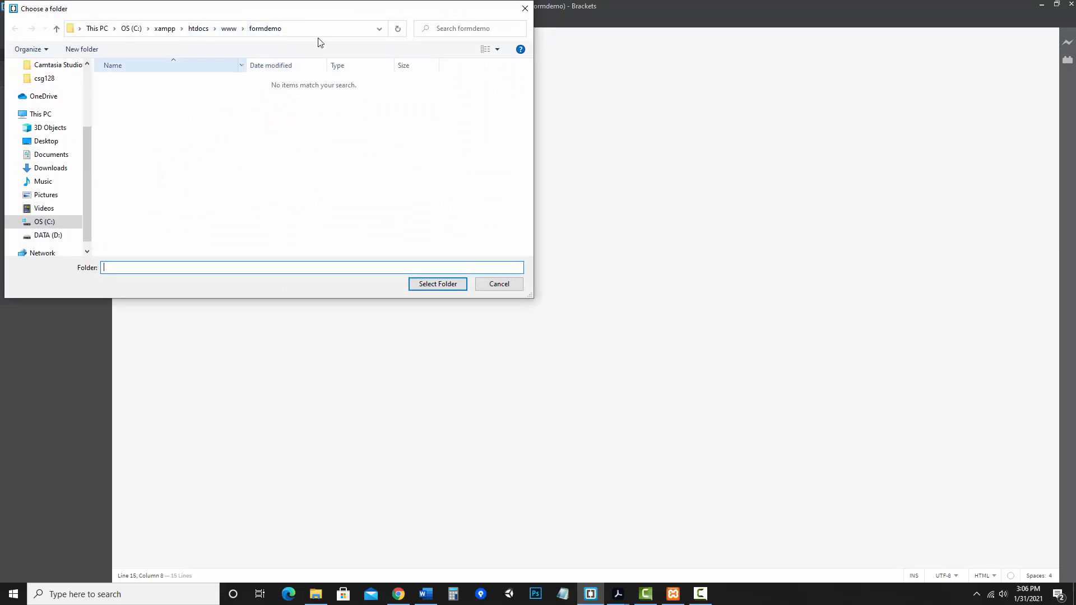
click(437, 284)
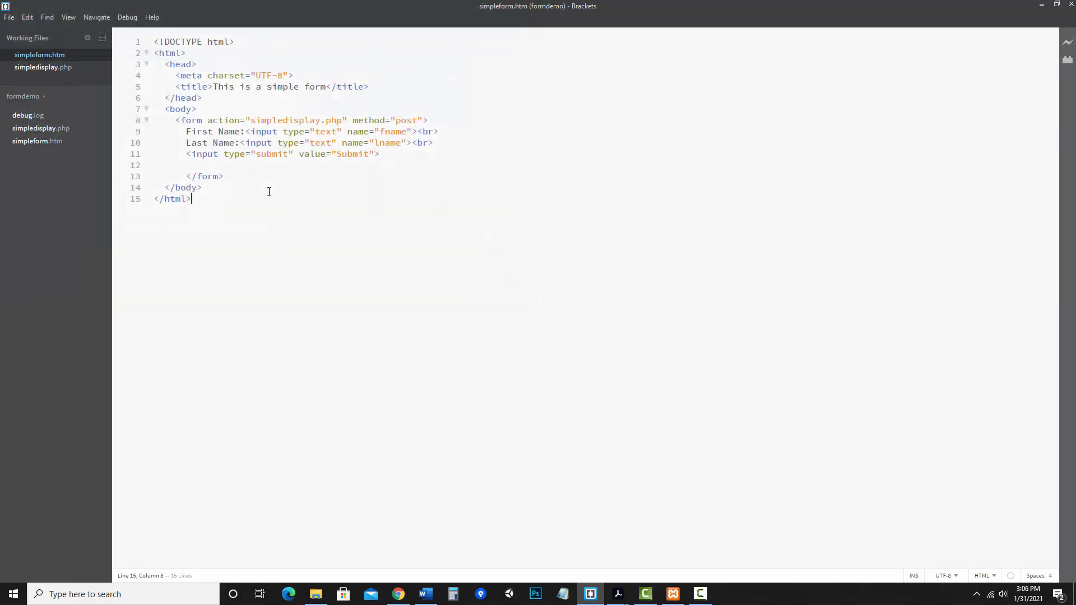
click(9, 17)
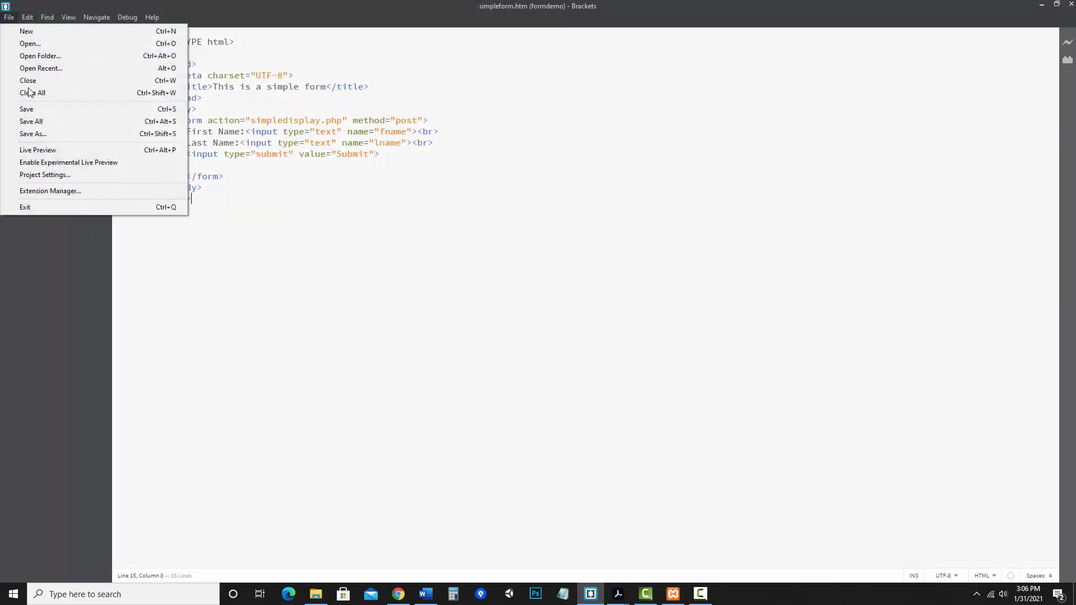
click(44, 175)
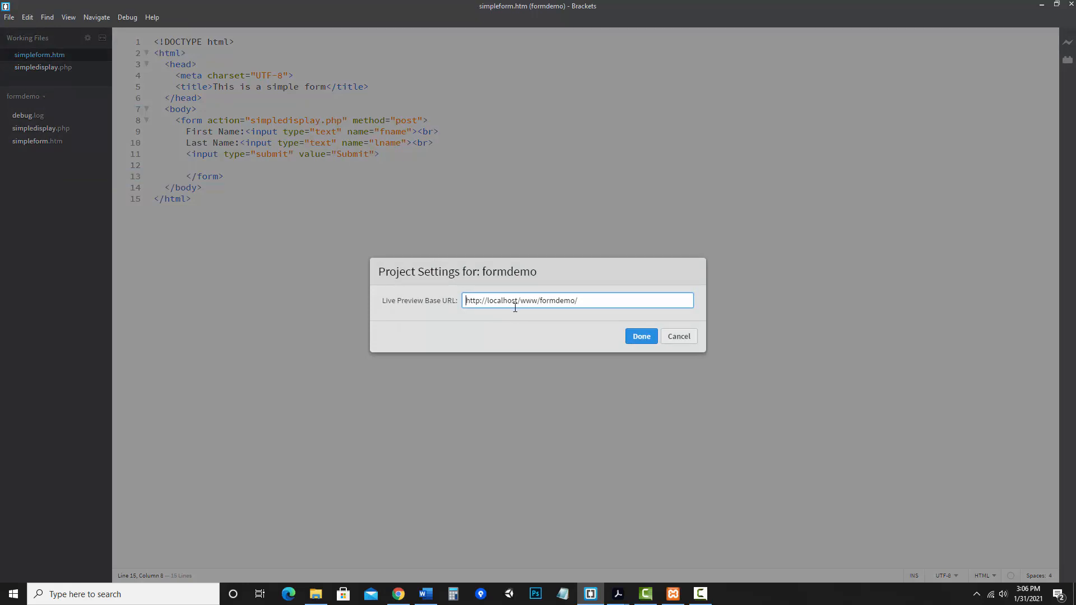
mouse_move(616, 317)
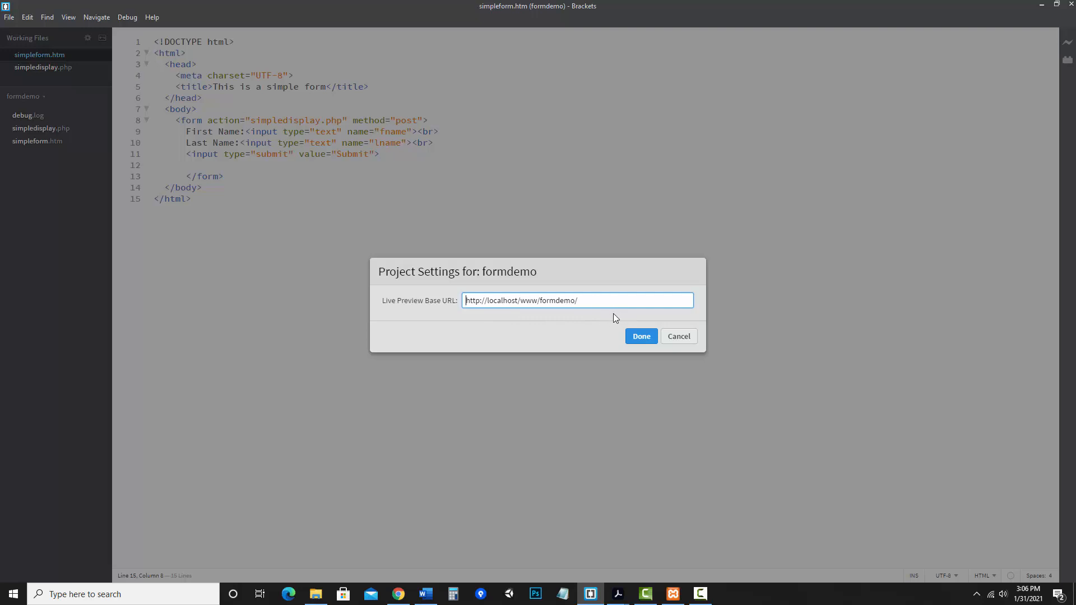
mouse_move(626, 317)
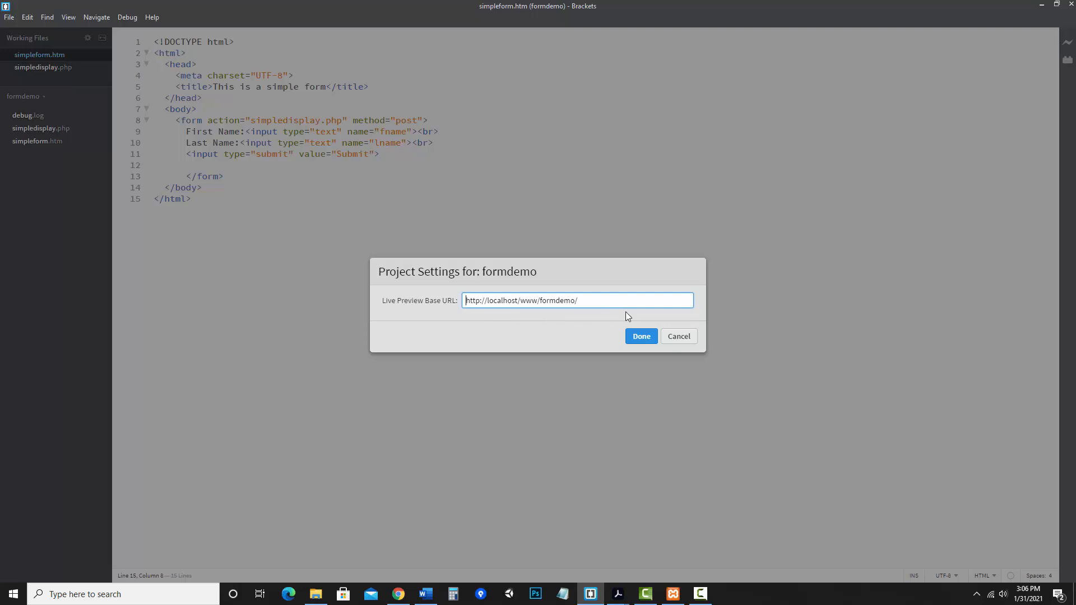
mouse_move(568, 283)
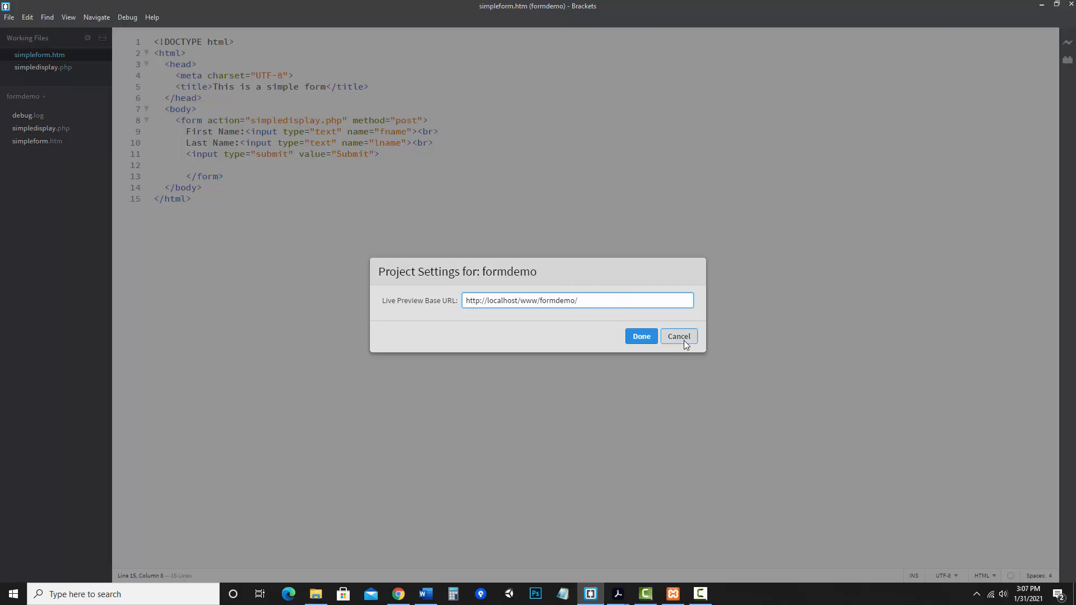
click(678, 336)
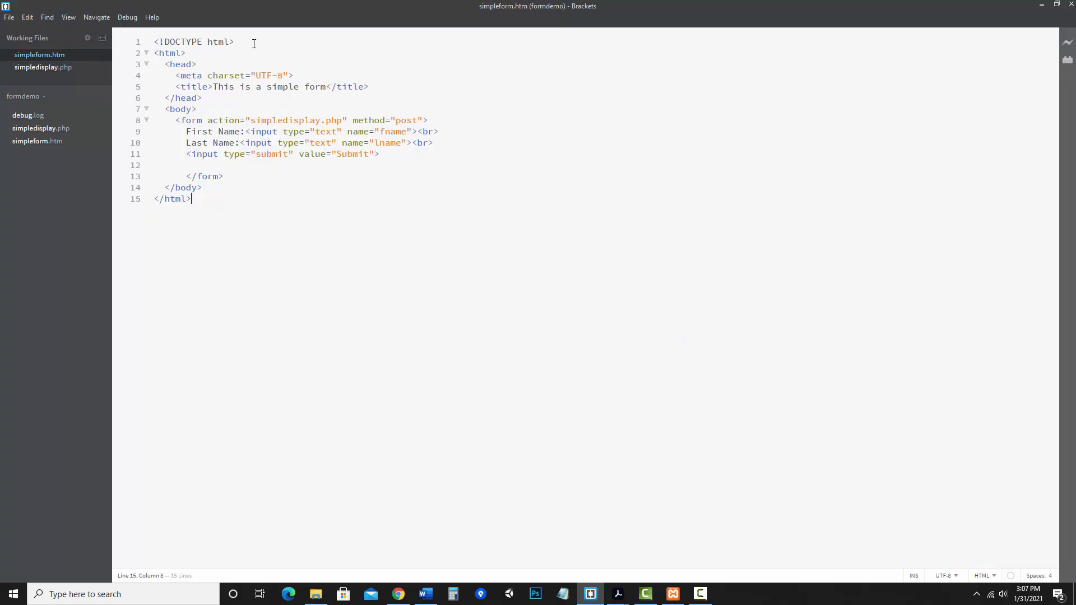
mouse_move(229, 236)
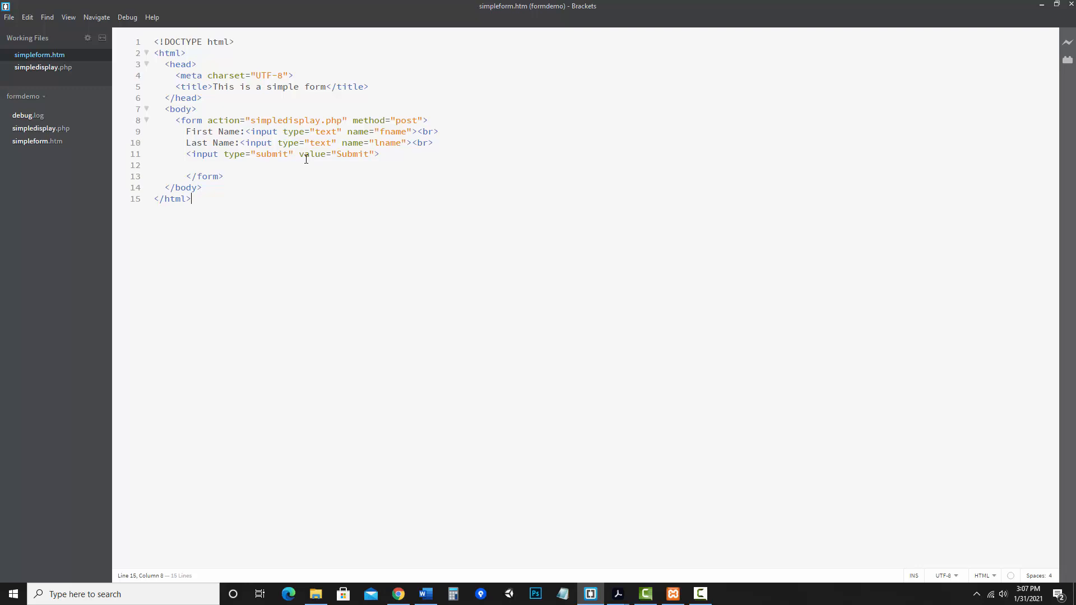
Switch to simpledisplay.php in Working Files to copy its PHP name-checking block.
click(42, 67)
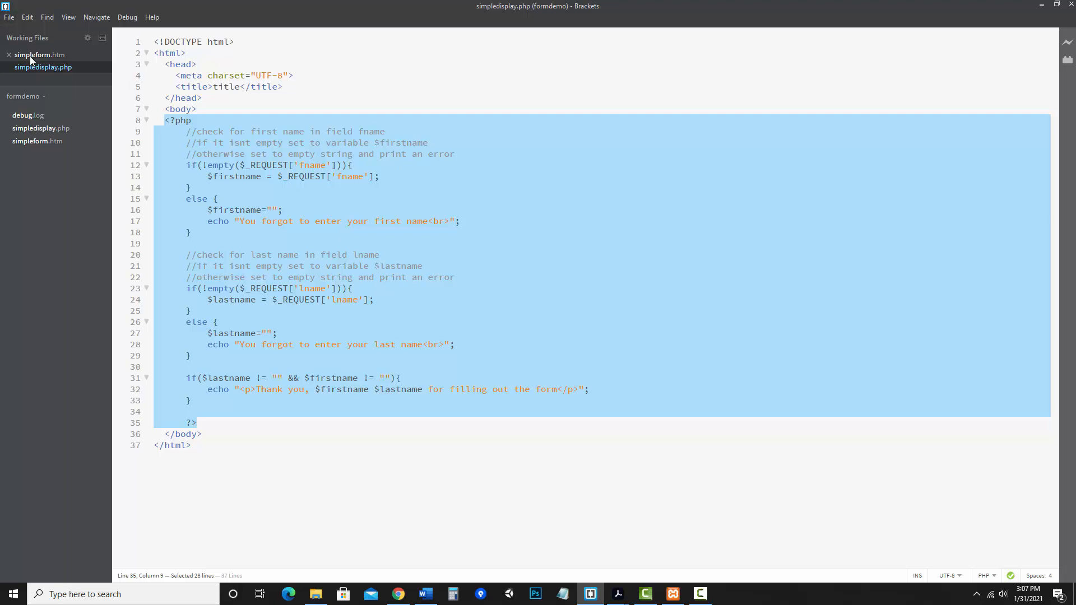
Paste the PHP name-checking block into simpleform.htm just after <body>, above the form.
click(40, 55)
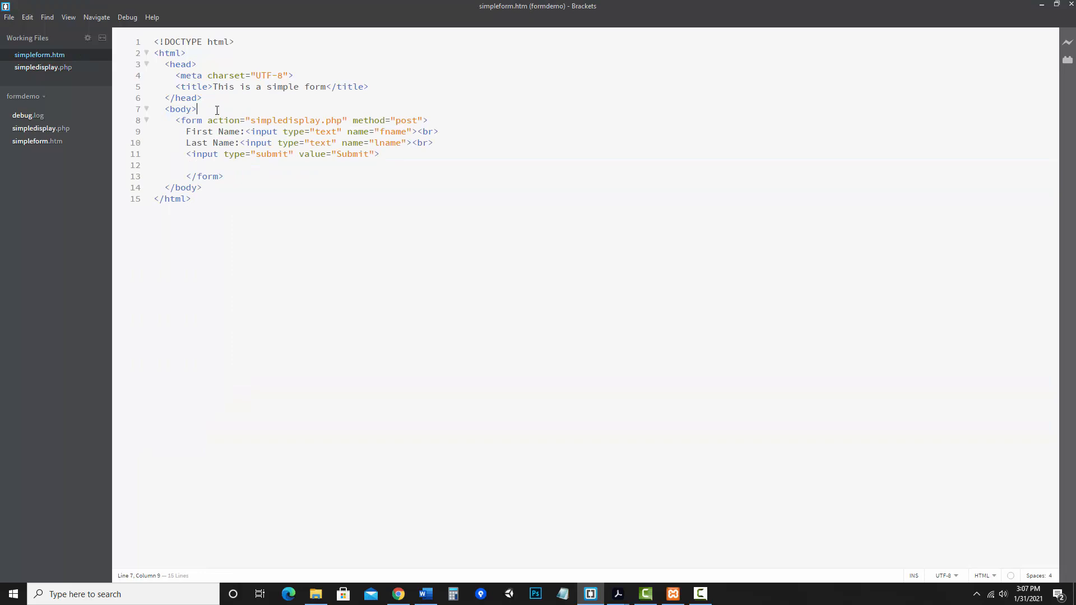
key(Return)
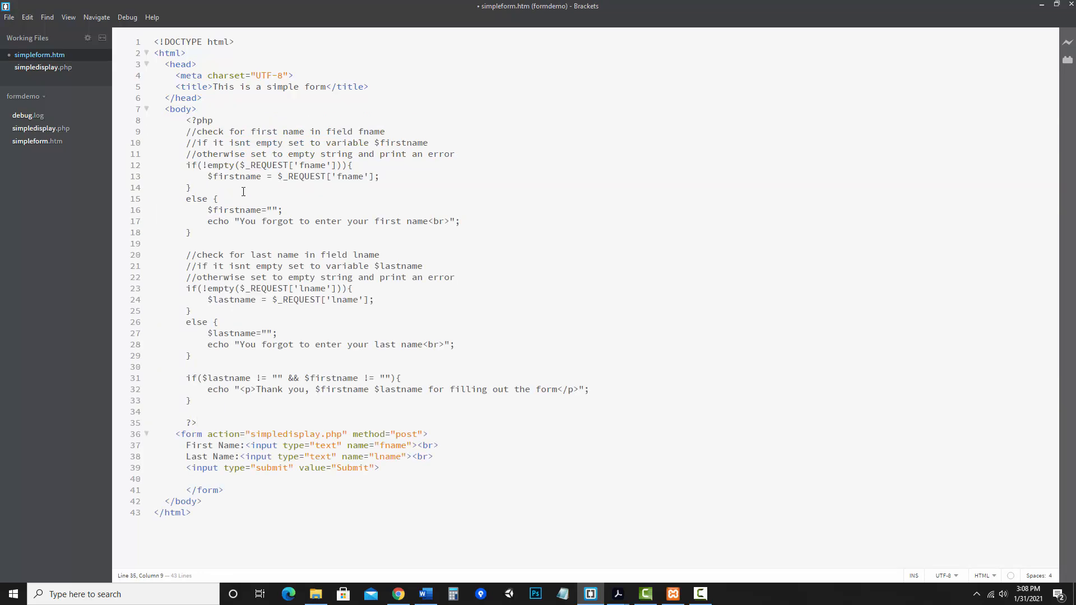
click(233, 154)
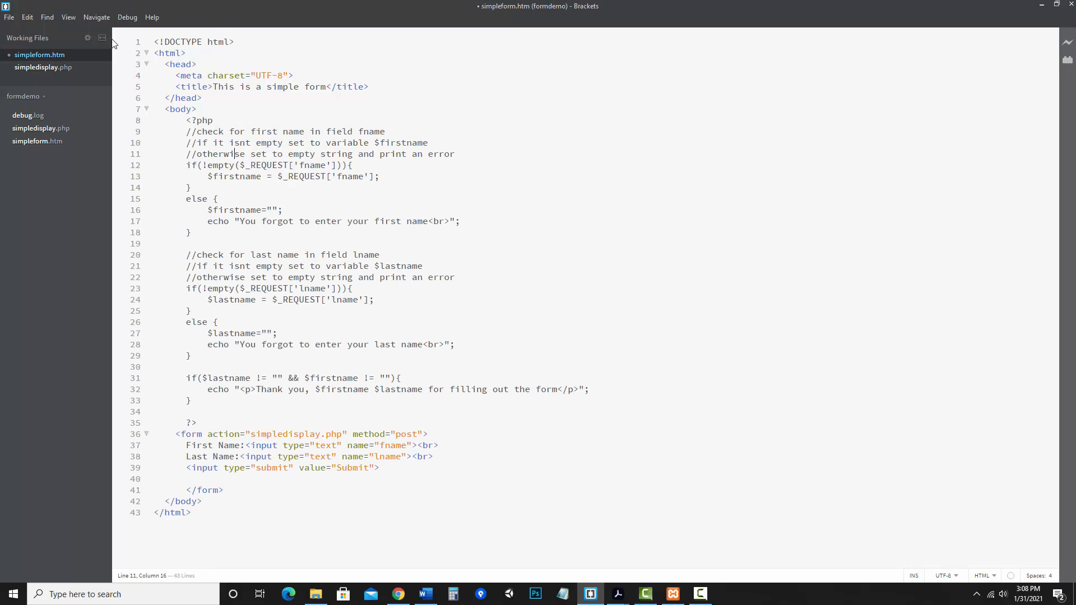
Save the combined page as onepageform.php in the formdemo folder via Save As.
click(9, 17)
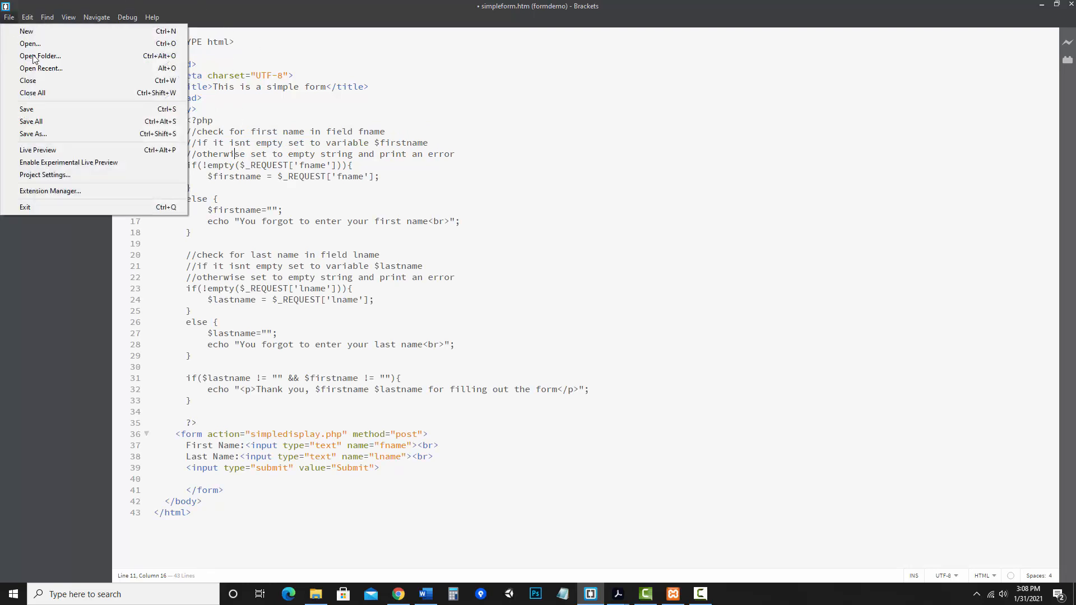
click(33, 133)
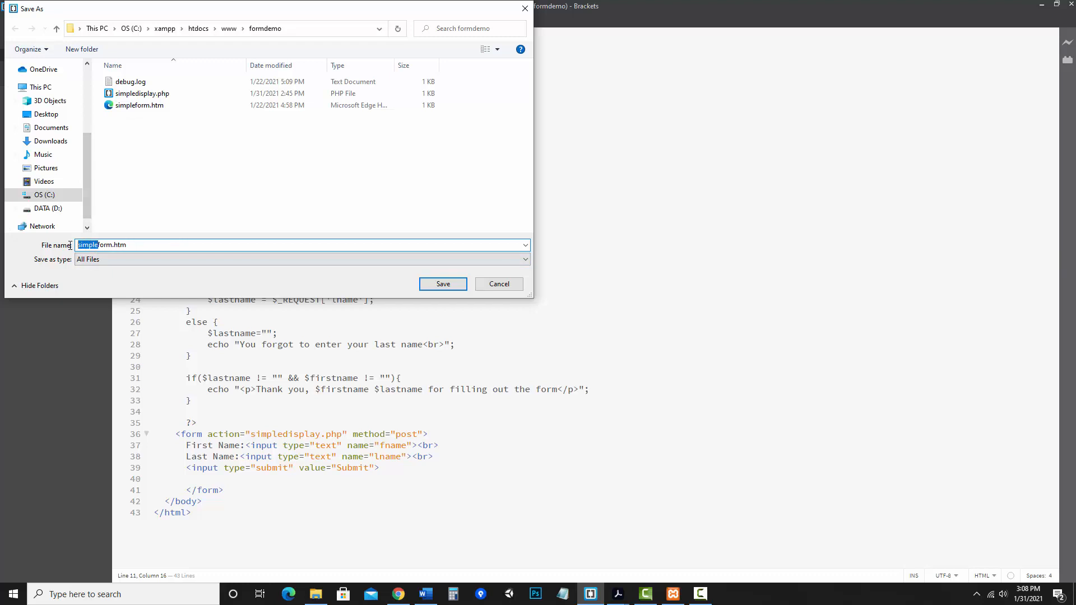
text(onepageform.htm)
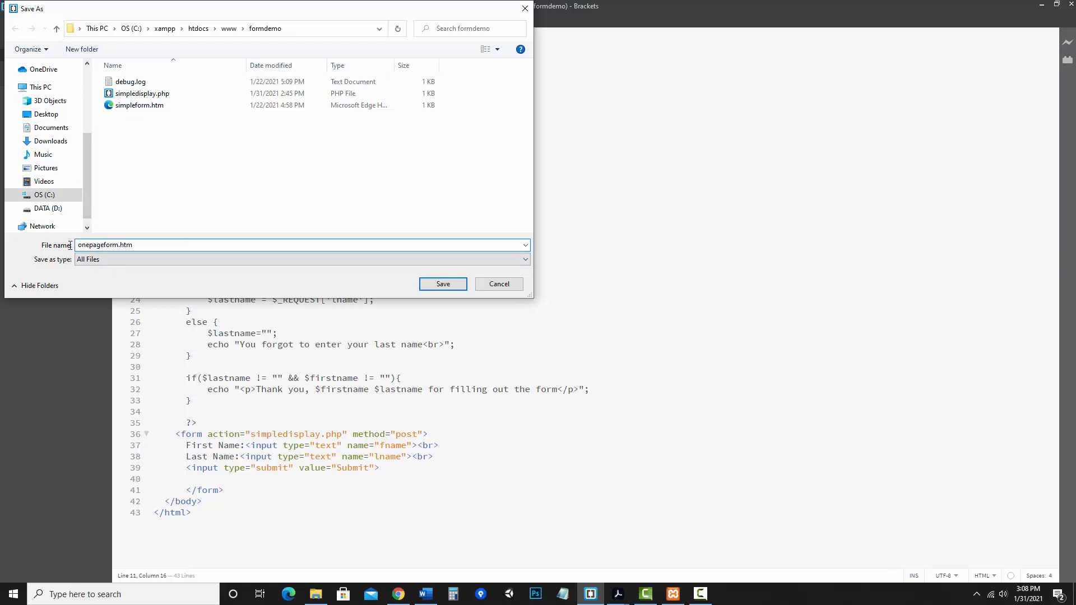
double_click(126, 246)
text(php)
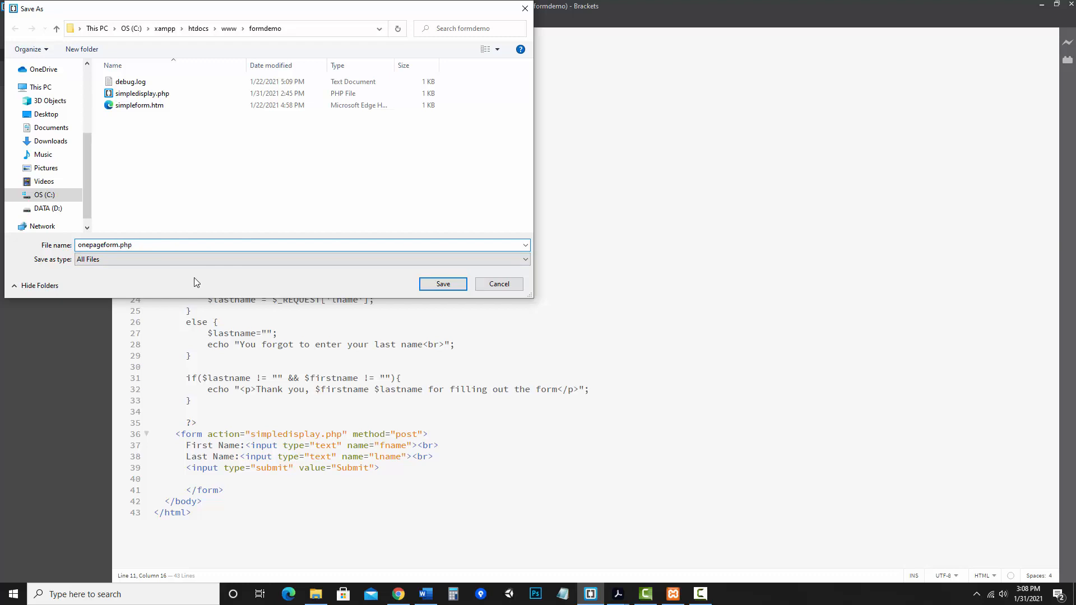
mouse_move(393, 309)
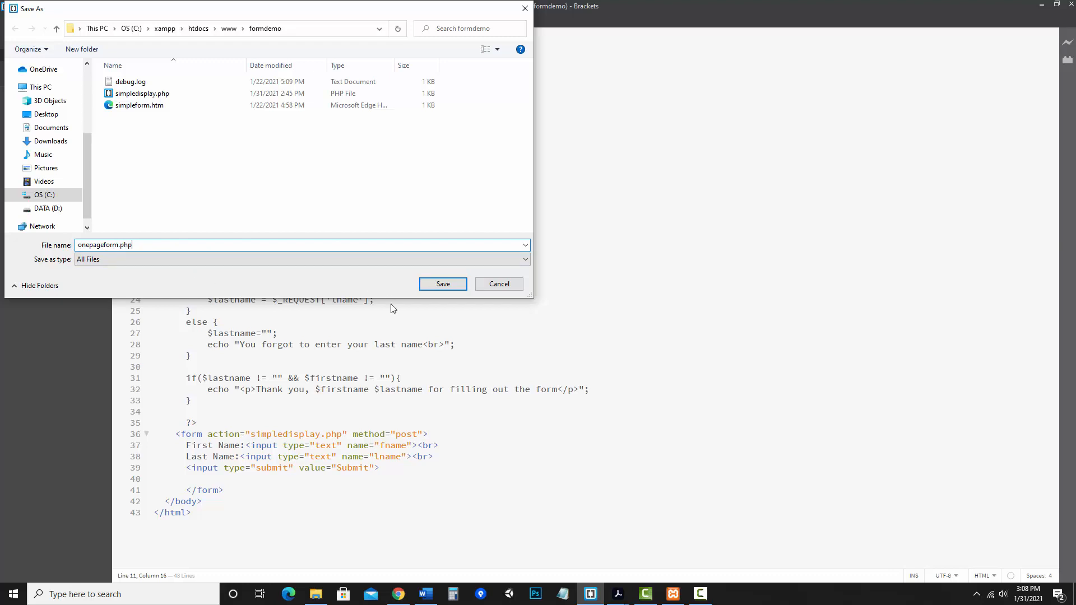
click(443, 284)
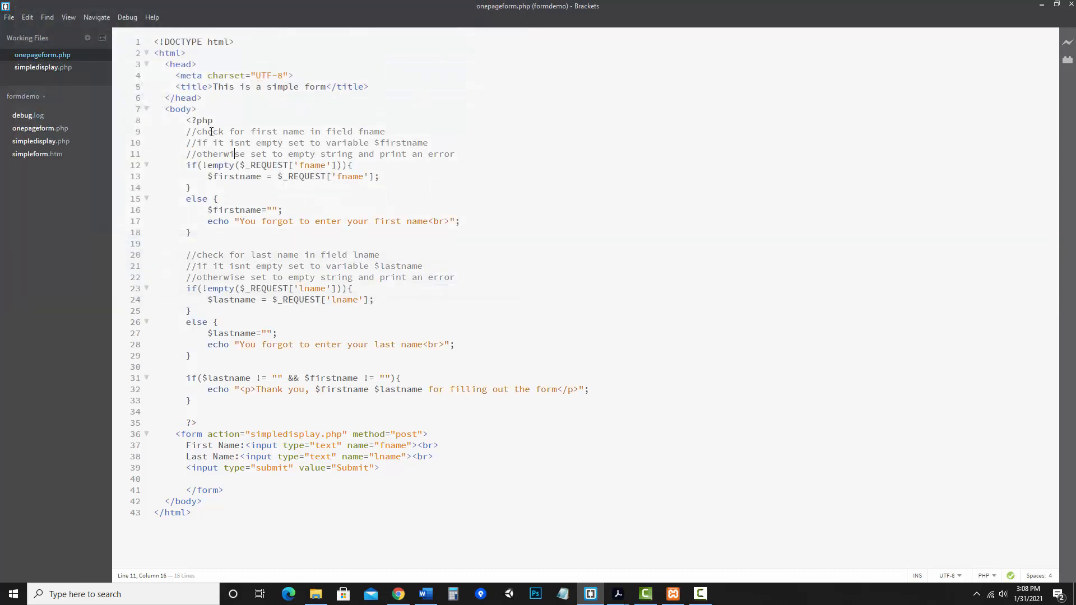
Insert a blank line after the closing ?> tag, before the form.
click(187, 120)
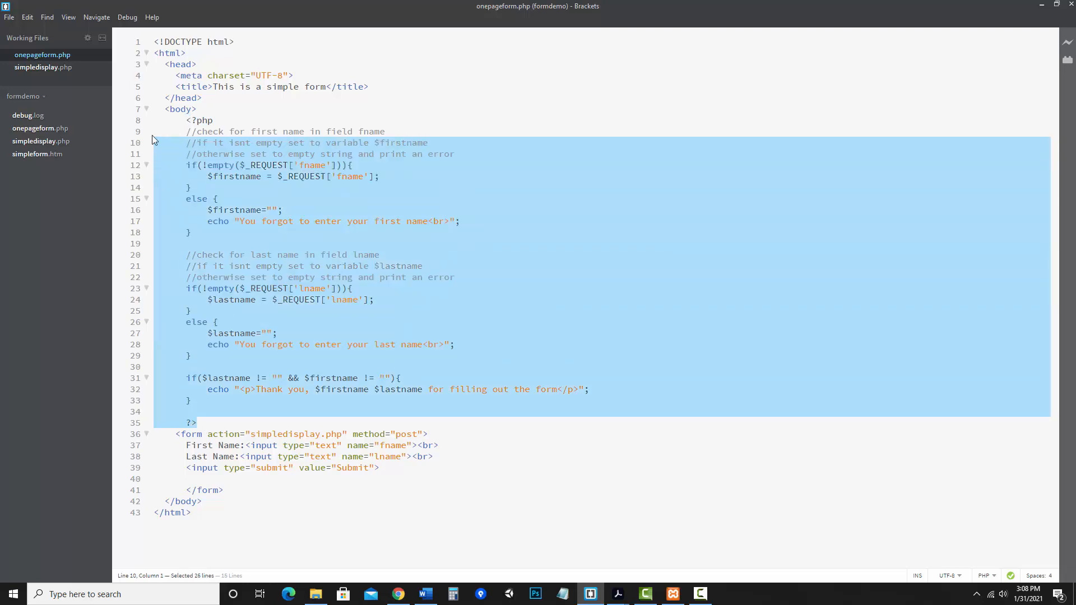
click(197, 422)
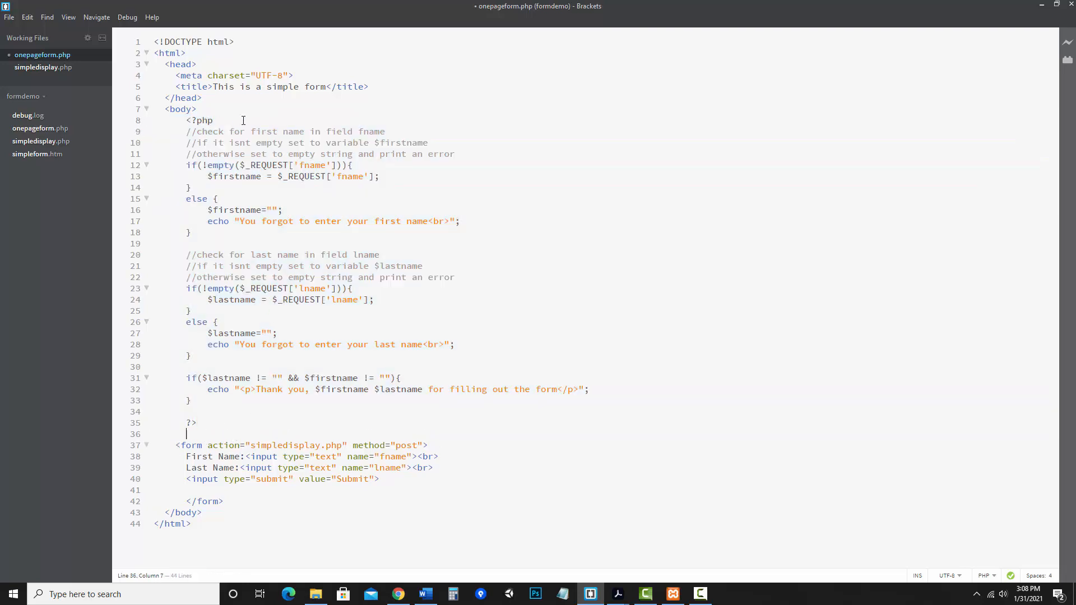
mouse_move(789, 154)
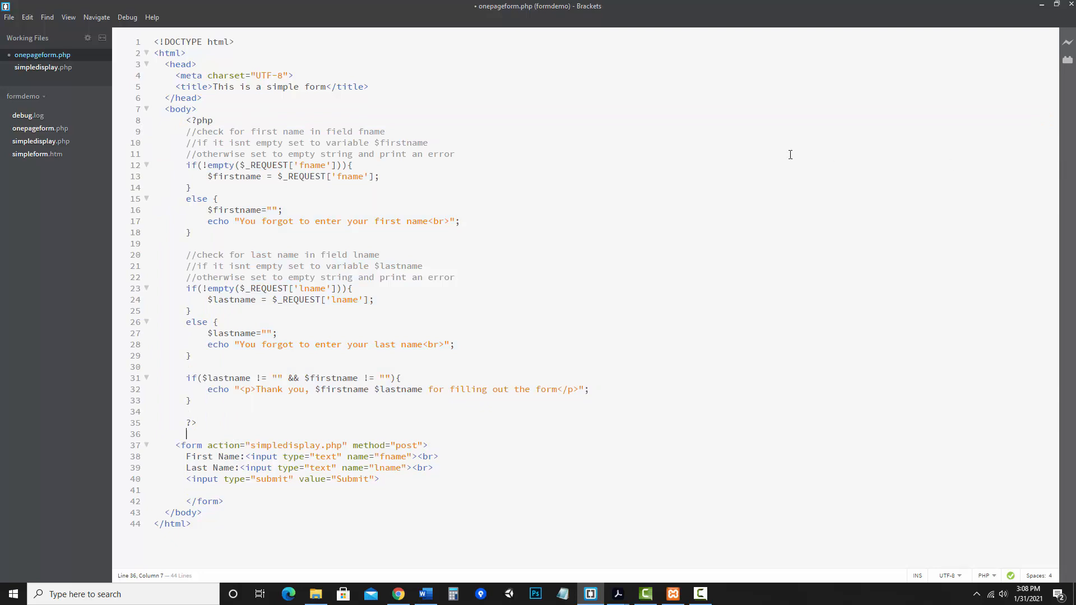
mouse_move(509, 259)
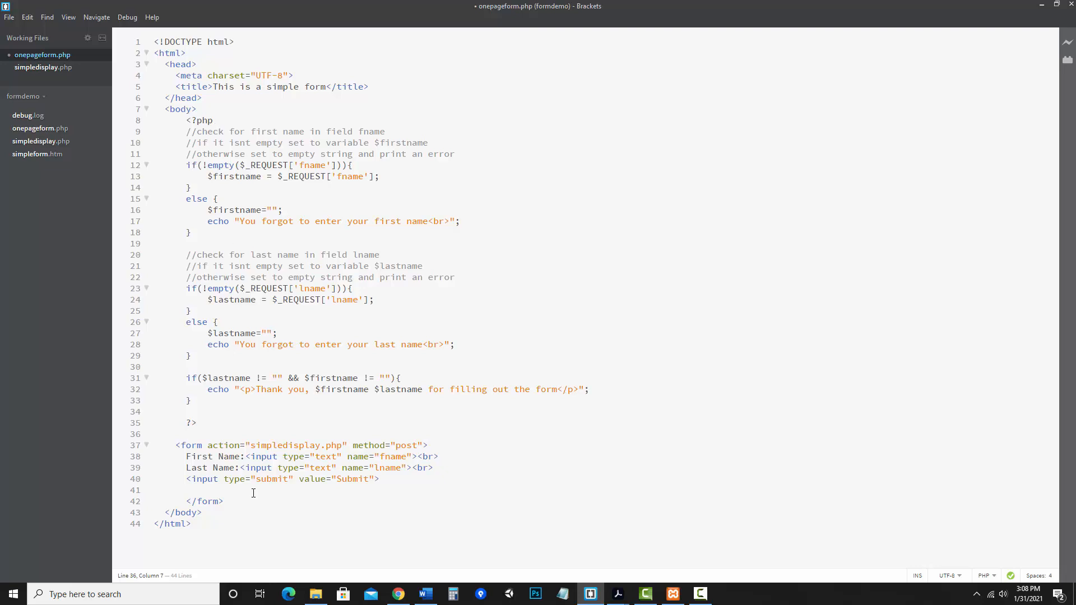
mouse_move(665, 128)
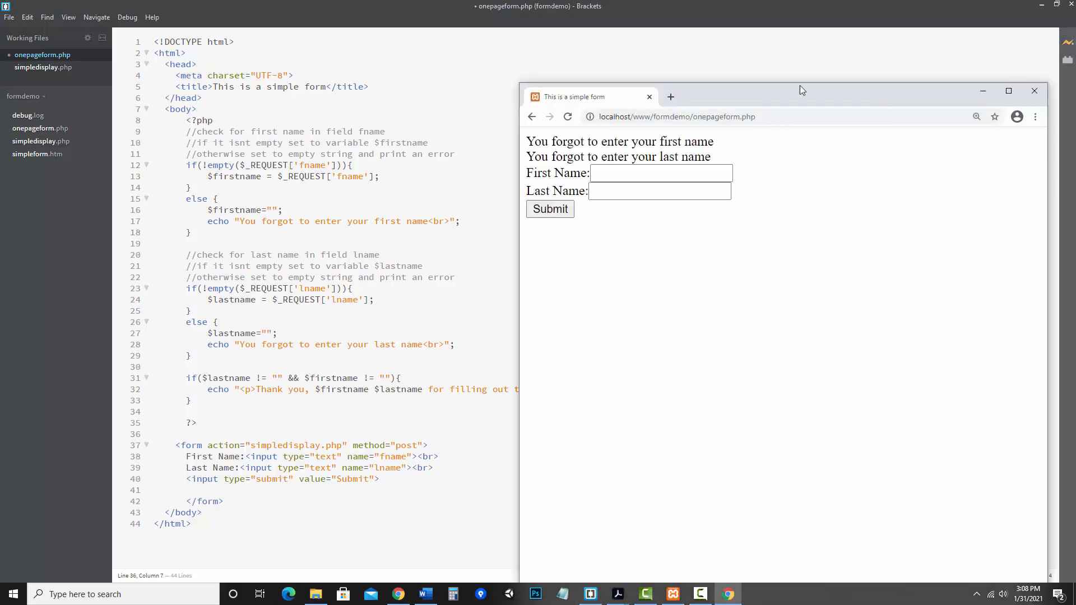
mouse_move(752, 145)
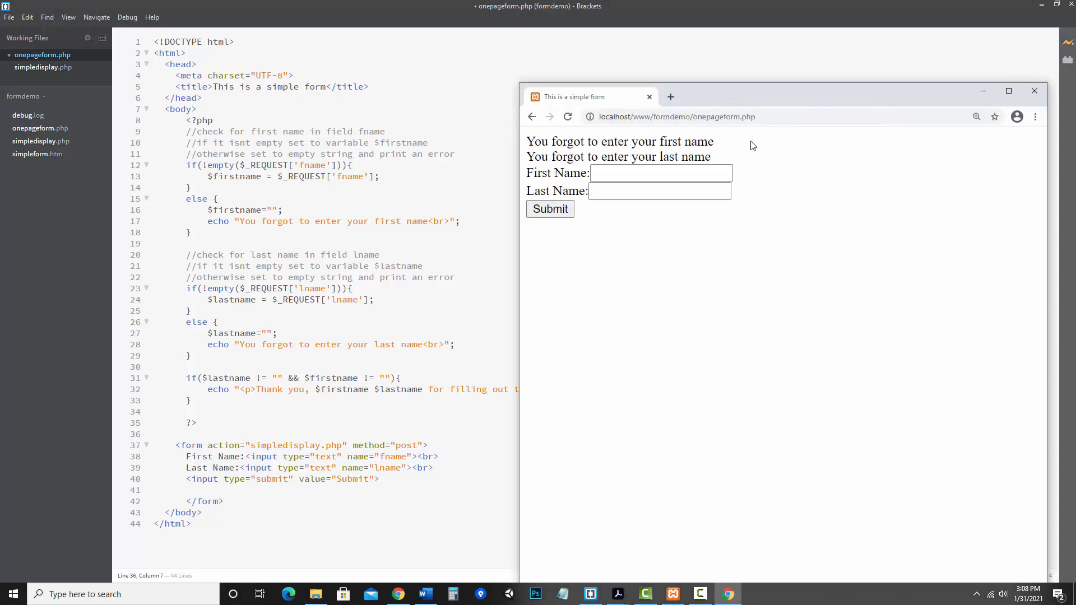
mouse_move(723, 158)
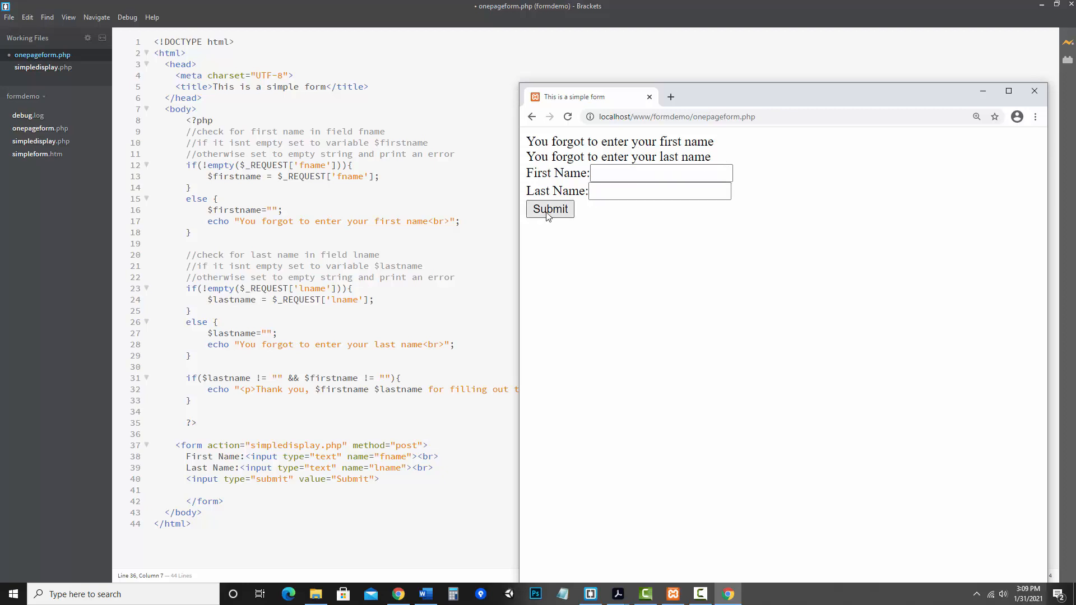
mouse_move(719, 158)
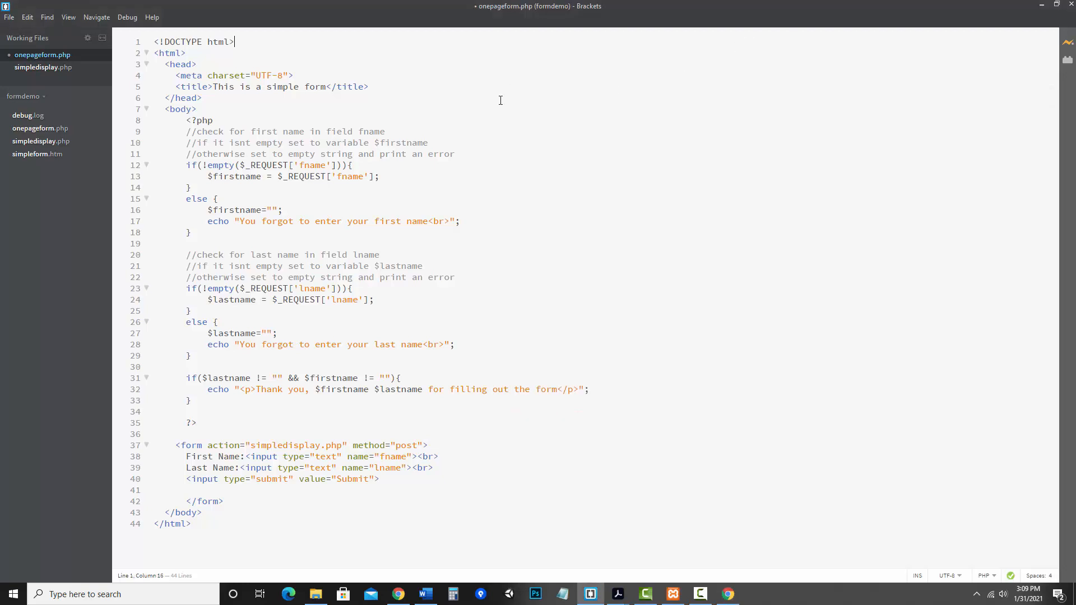
mouse_move(274, 160)
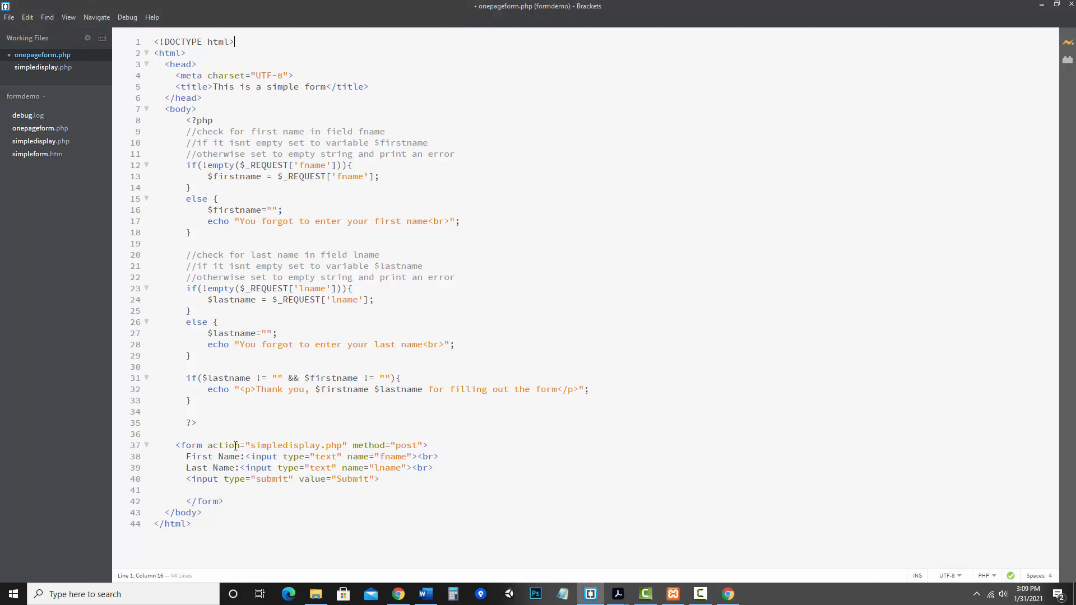
Add if($_SERVER['REQUEST_METHOD']=='POST') on line 9 after the opening <?php tag.
click(445, 141)
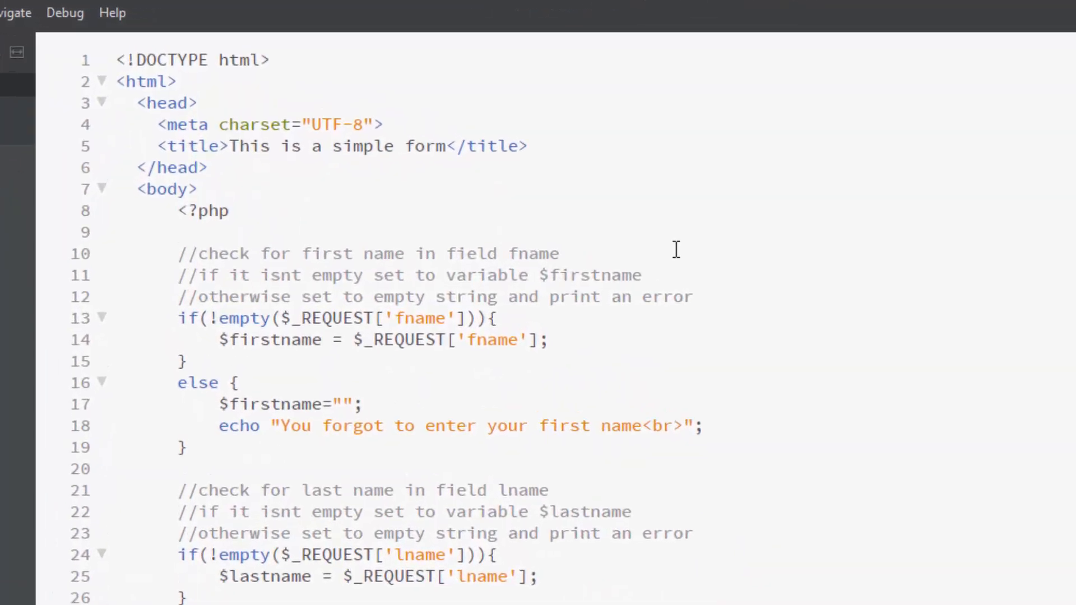
text(if($_SERVER['R)
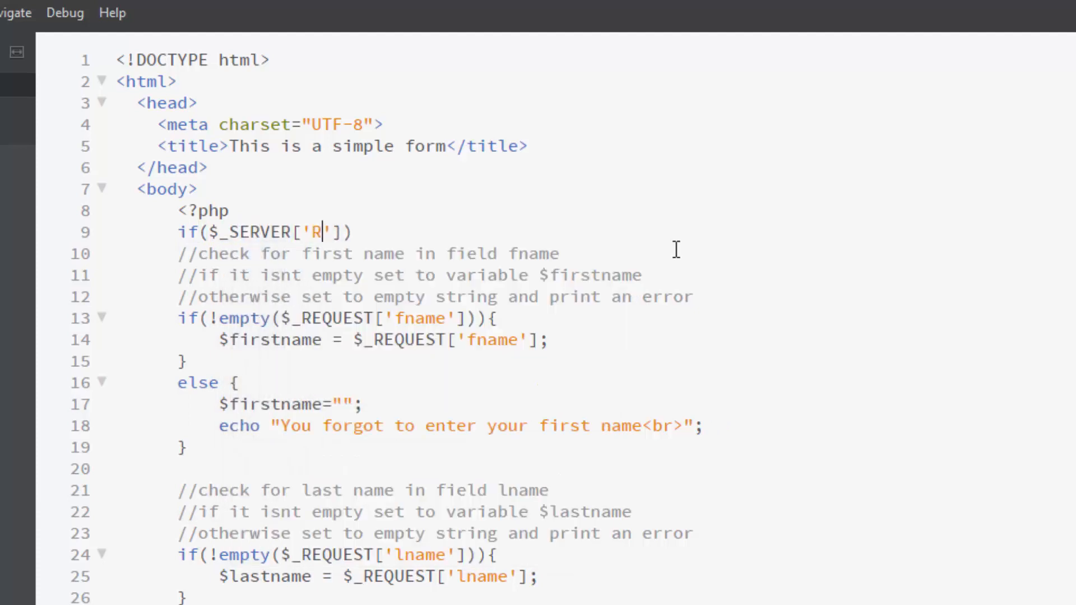
text(EQUEST_)
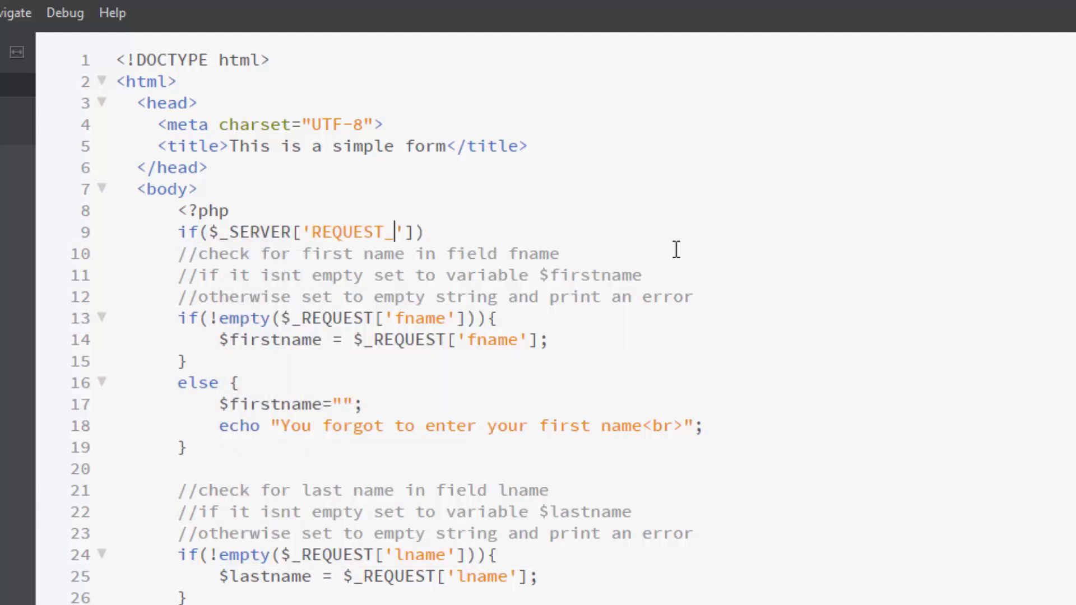
text(METHOD)
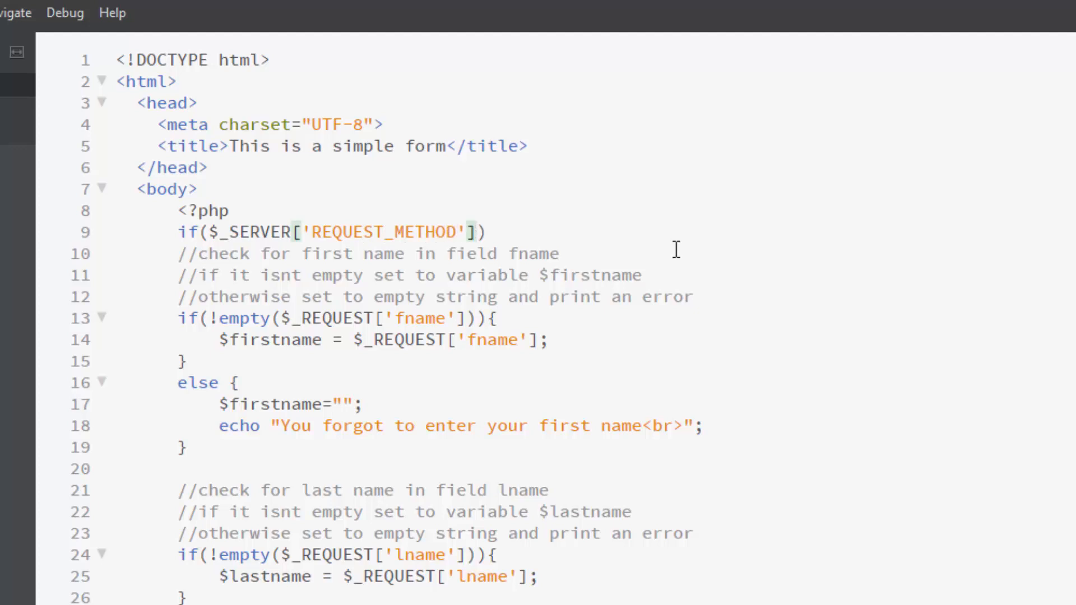
text(==)
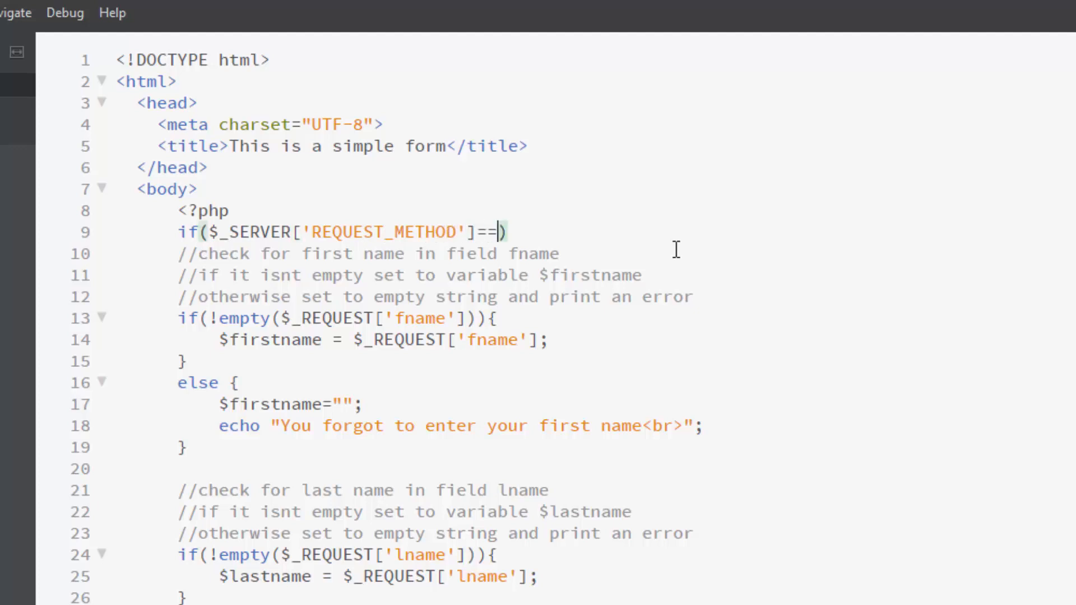
text('POST')
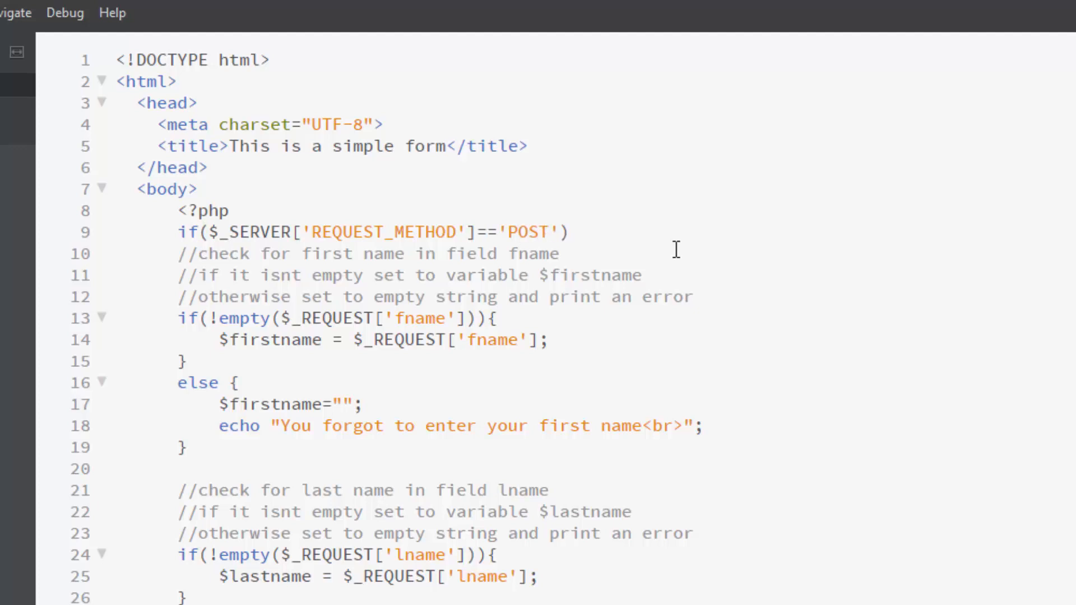
mouse_move(666, 232)
text({)
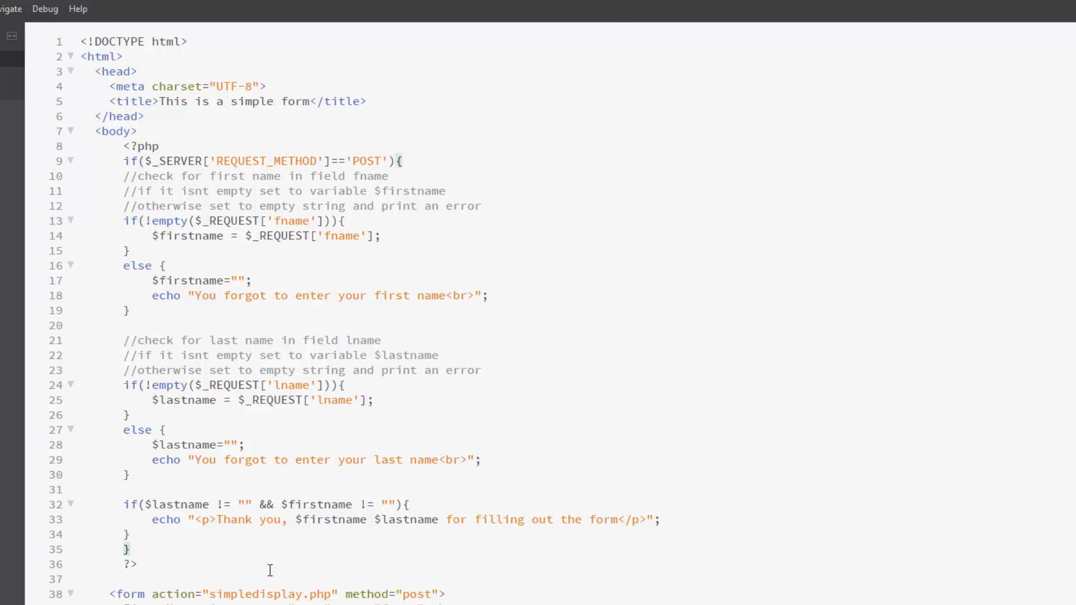
Indent the validation code on lines 10–34 one level inside the POST-method if block.
click(127, 160)
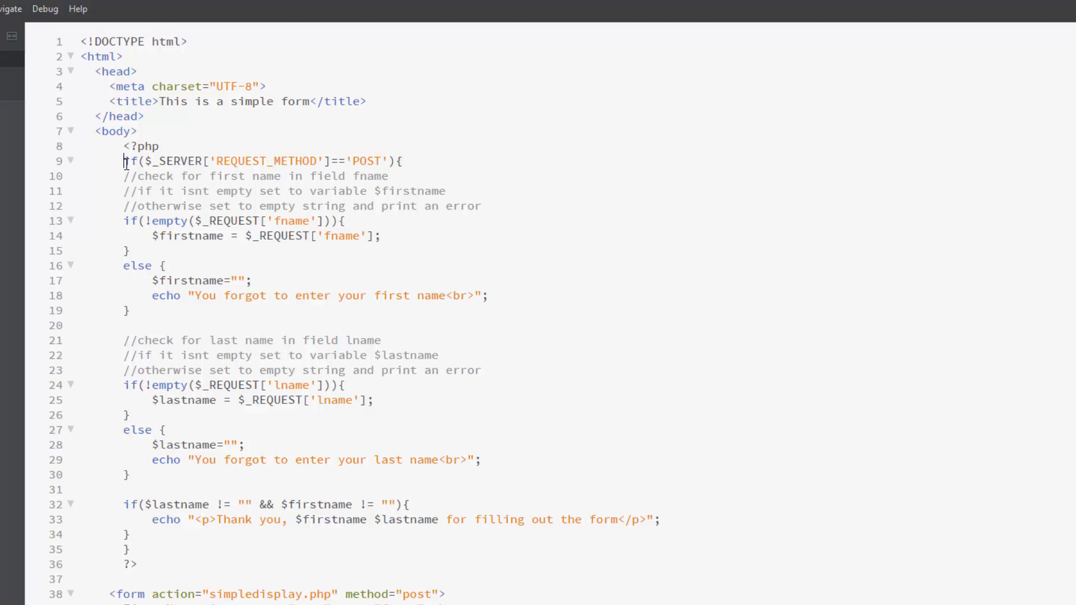
mouse_move(130, 177)
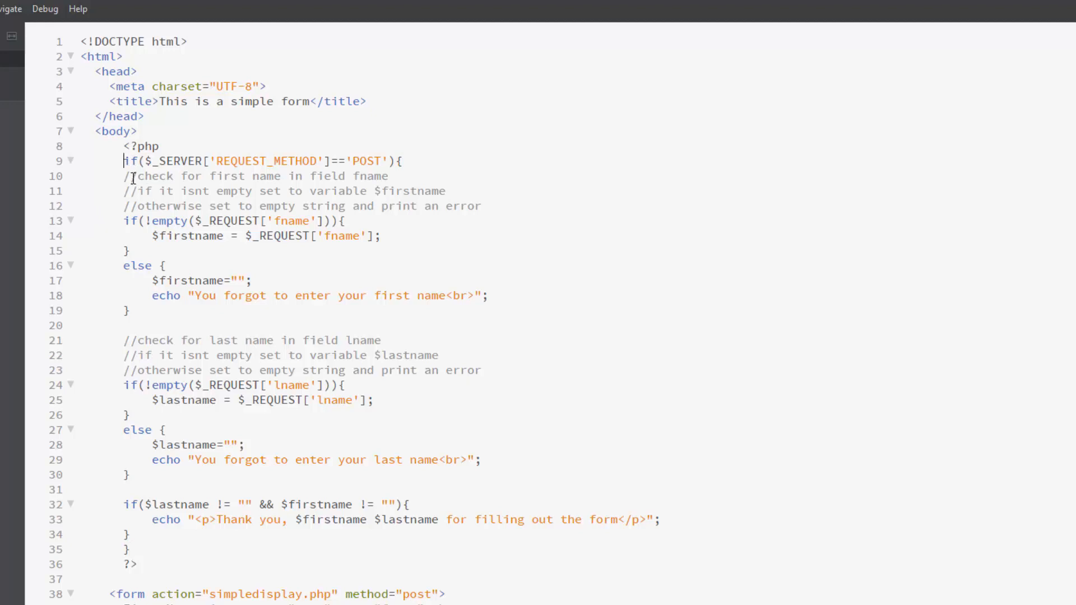
drag(123, 176, 343, 221)
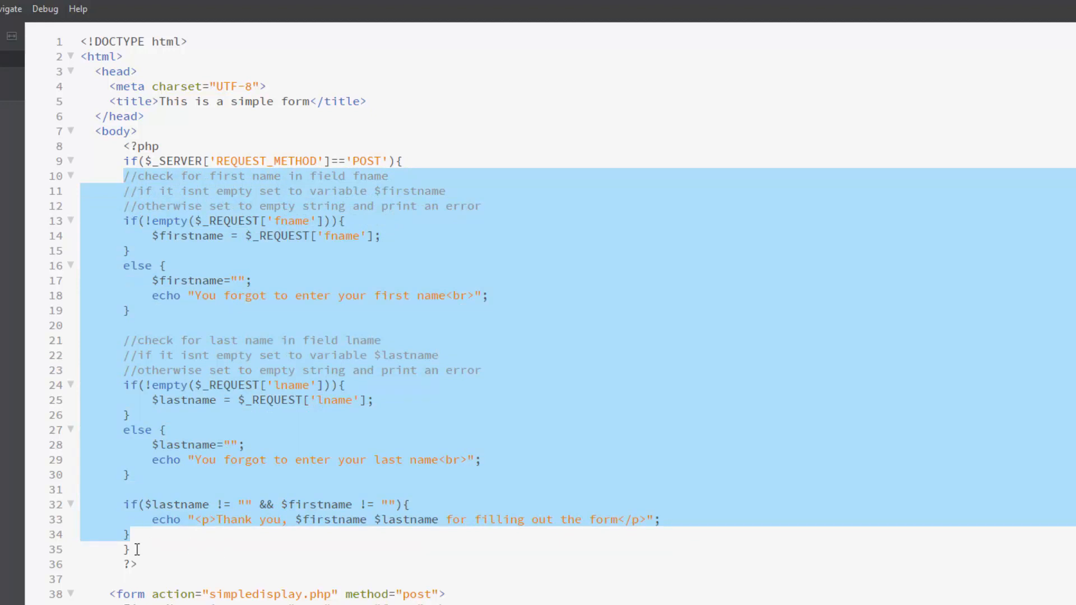
key(Tab)
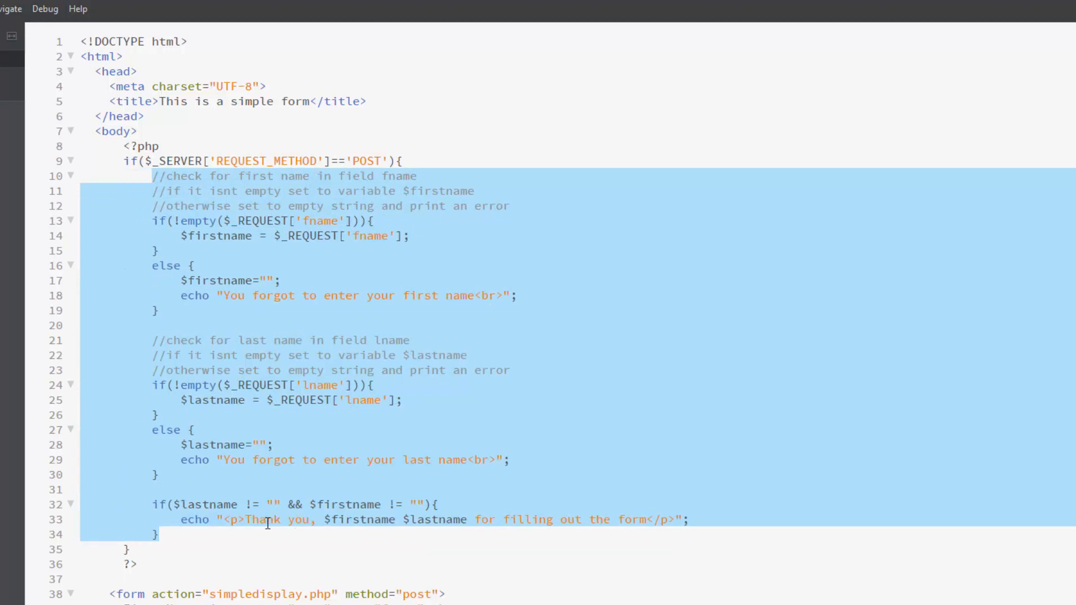
click(227, 191)
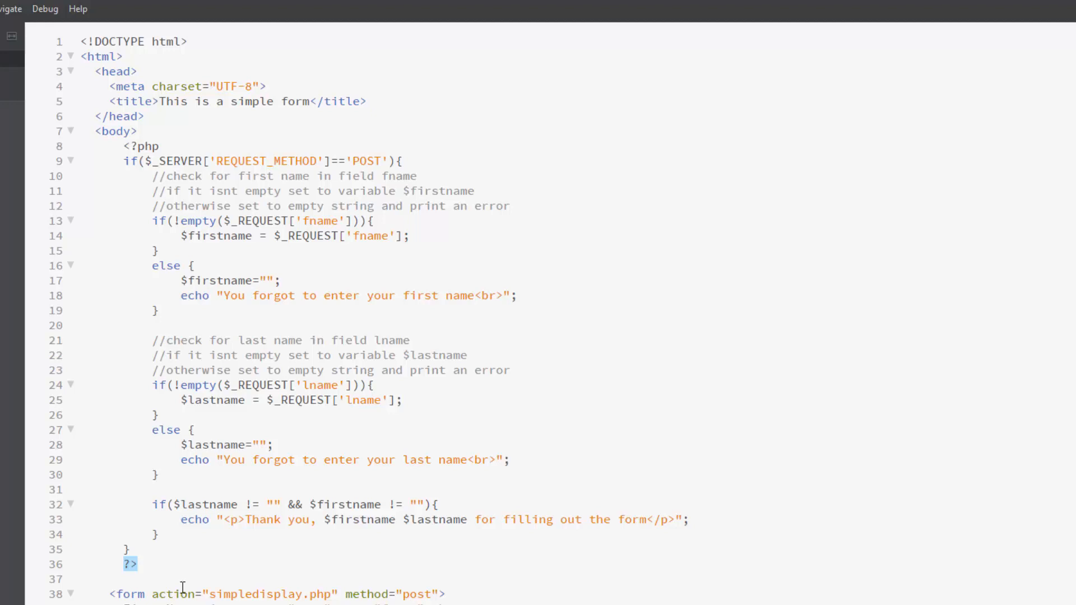
mouse_move(204, 554)
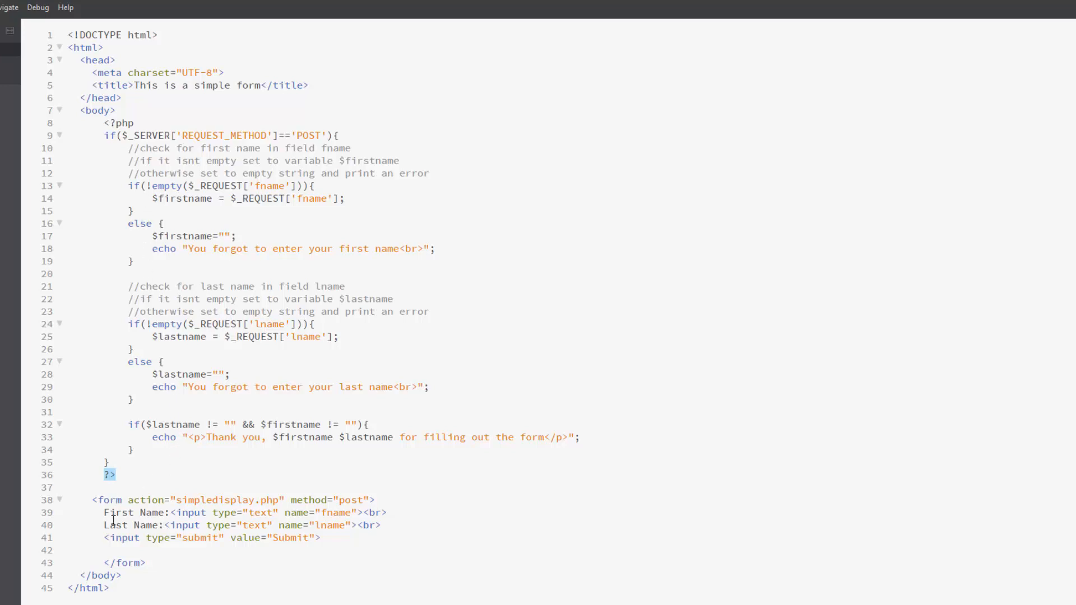
mouse_move(252, 517)
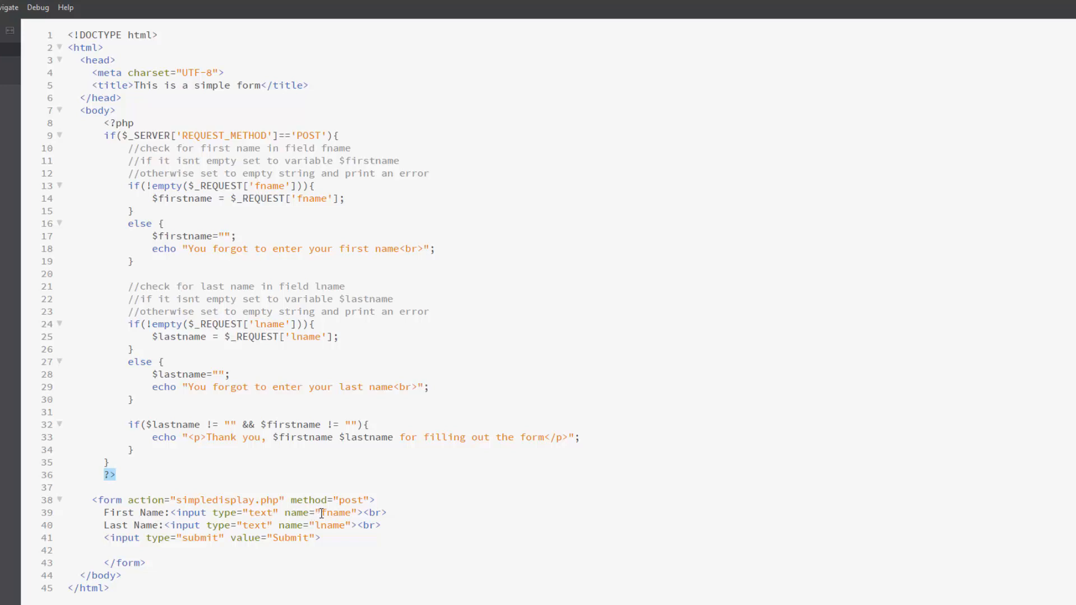
double_click(336, 512)
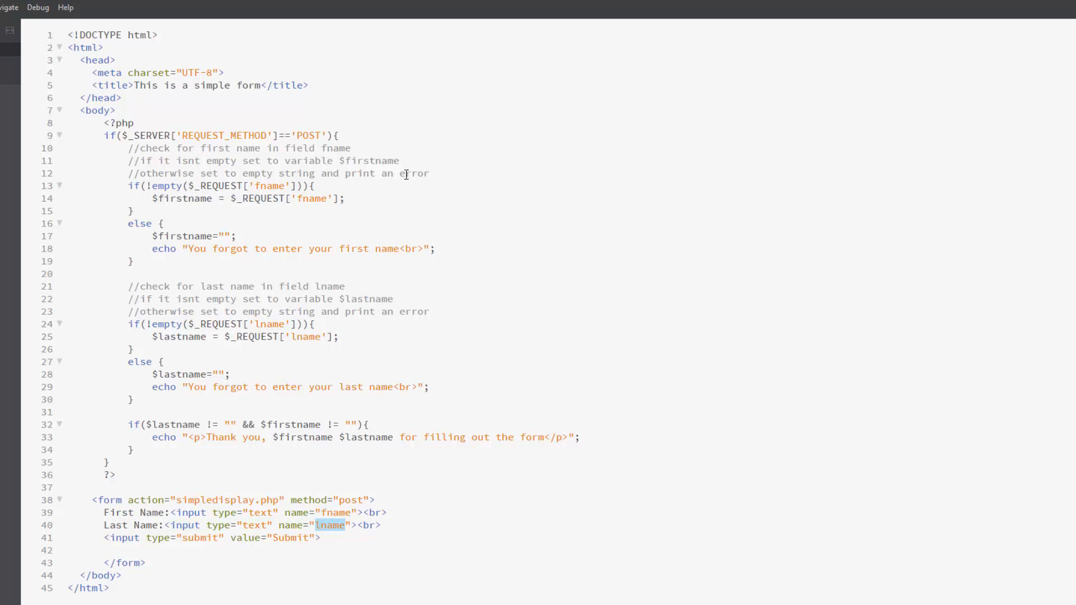
mouse_move(240, 210)
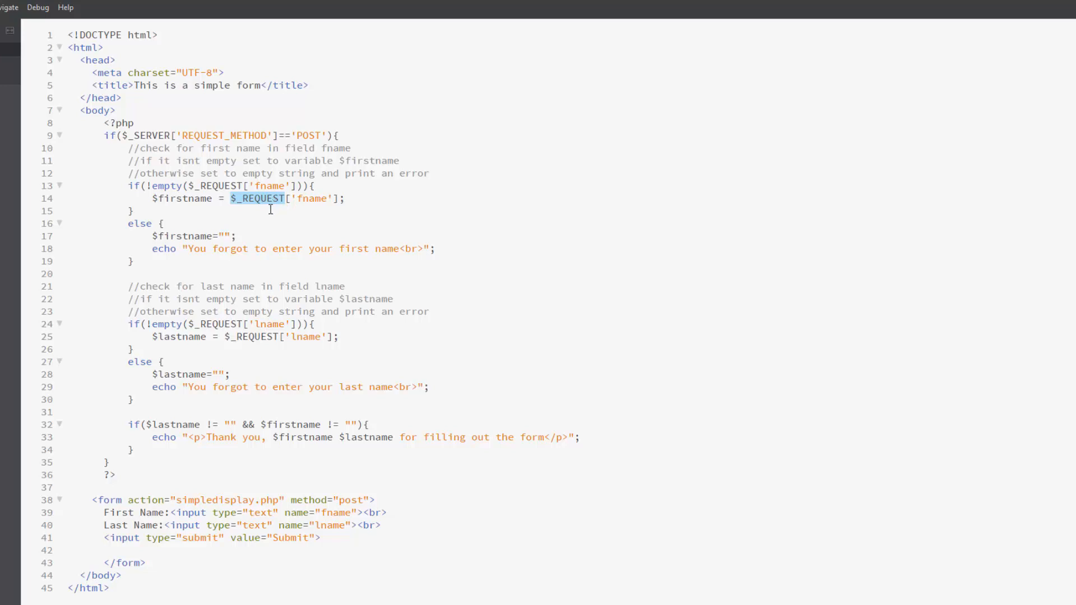
mouse_move(125, 186)
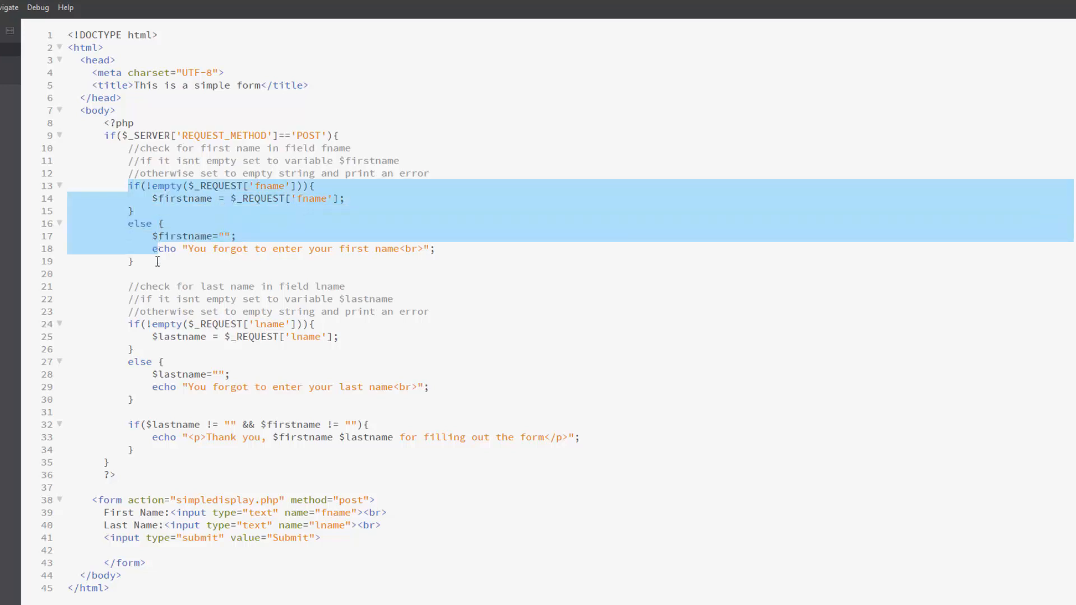
click(188, 198)
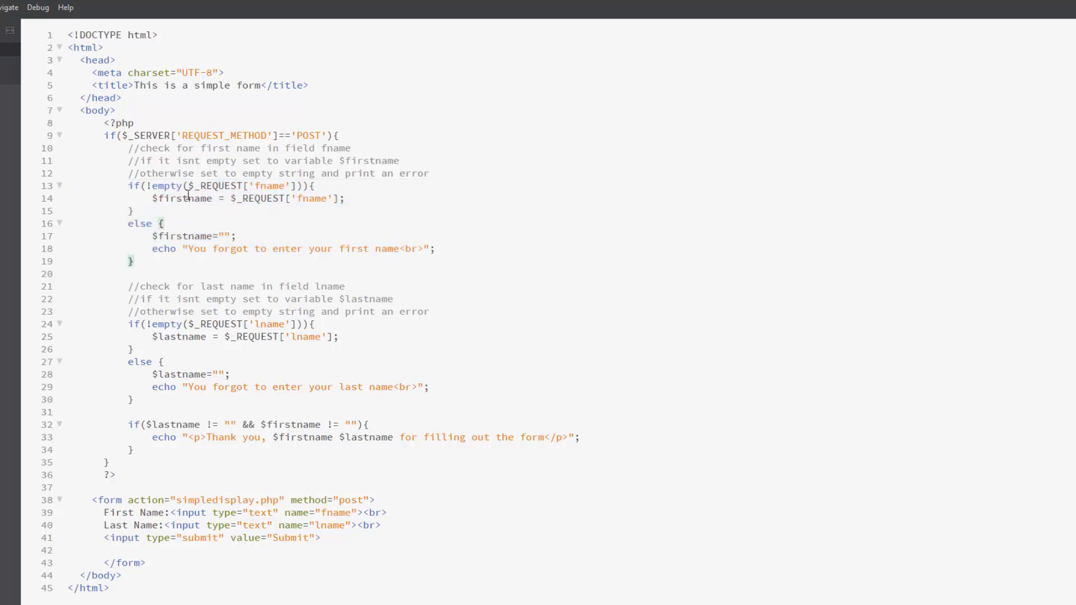
double_click(236, 186)
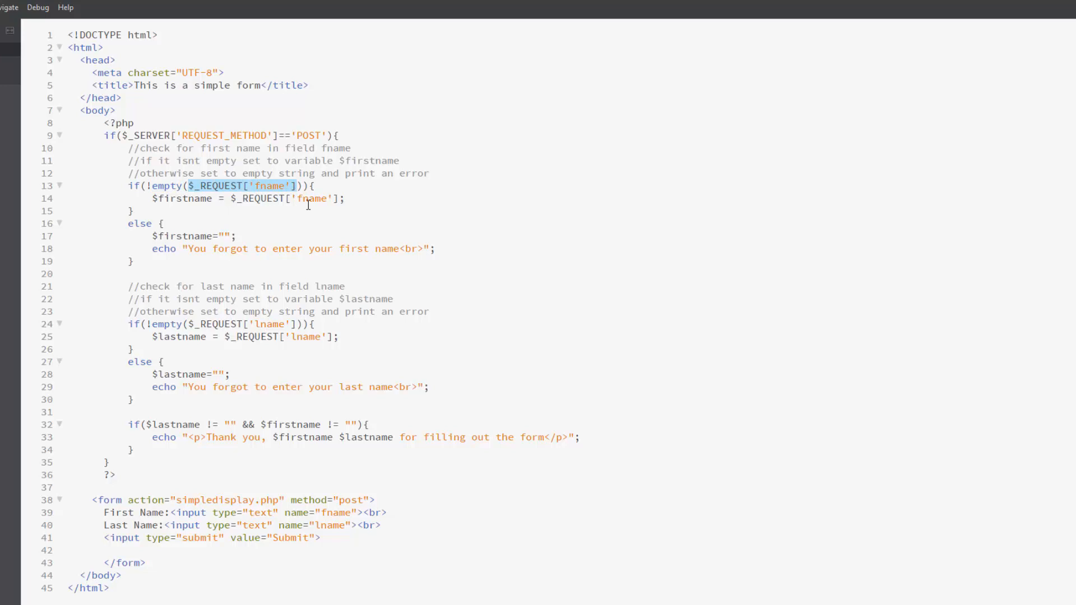
mouse_move(158, 200)
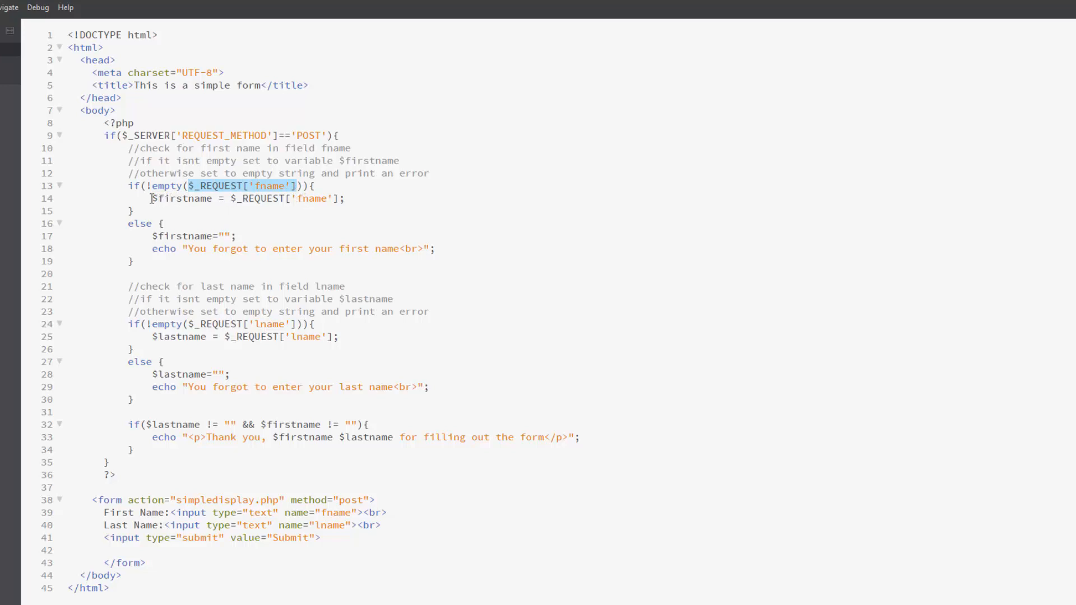
mouse_move(233, 199)
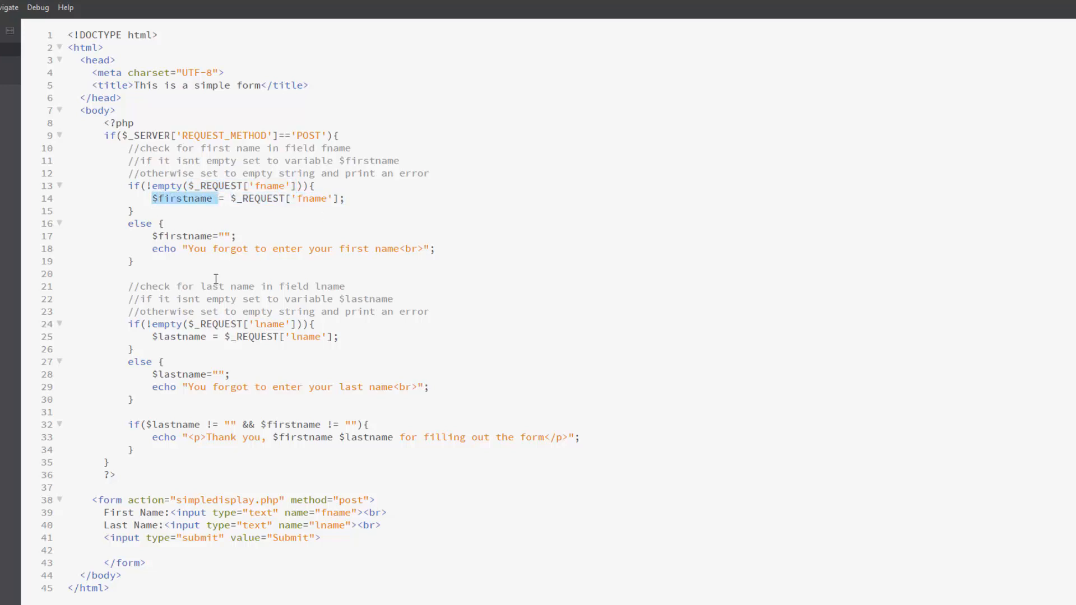
mouse_move(149, 233)
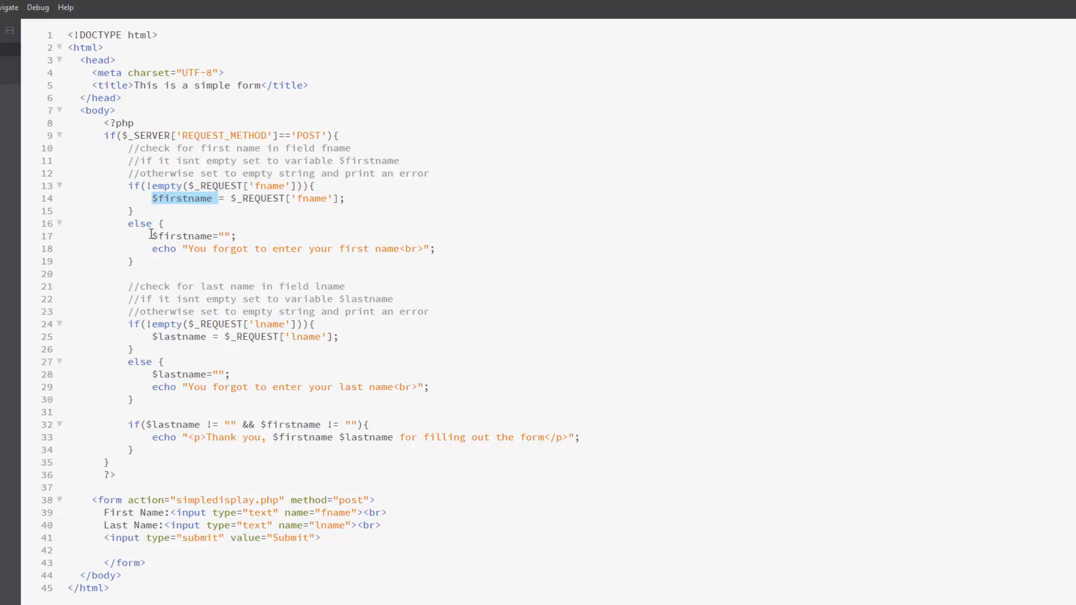
double_click(185, 236)
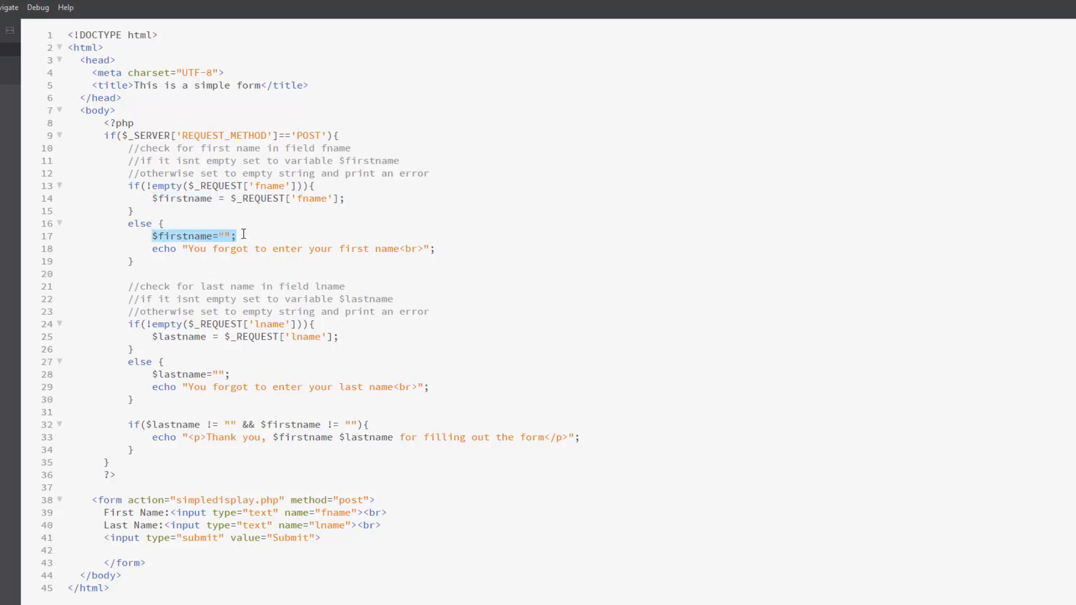
mouse_move(209, 249)
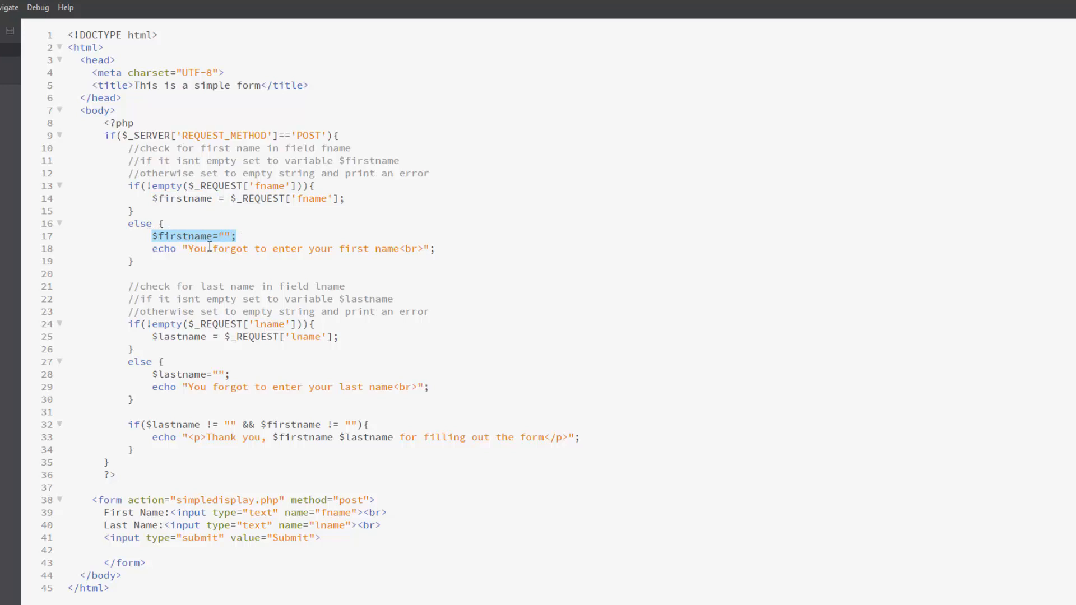
mouse_move(457, 246)
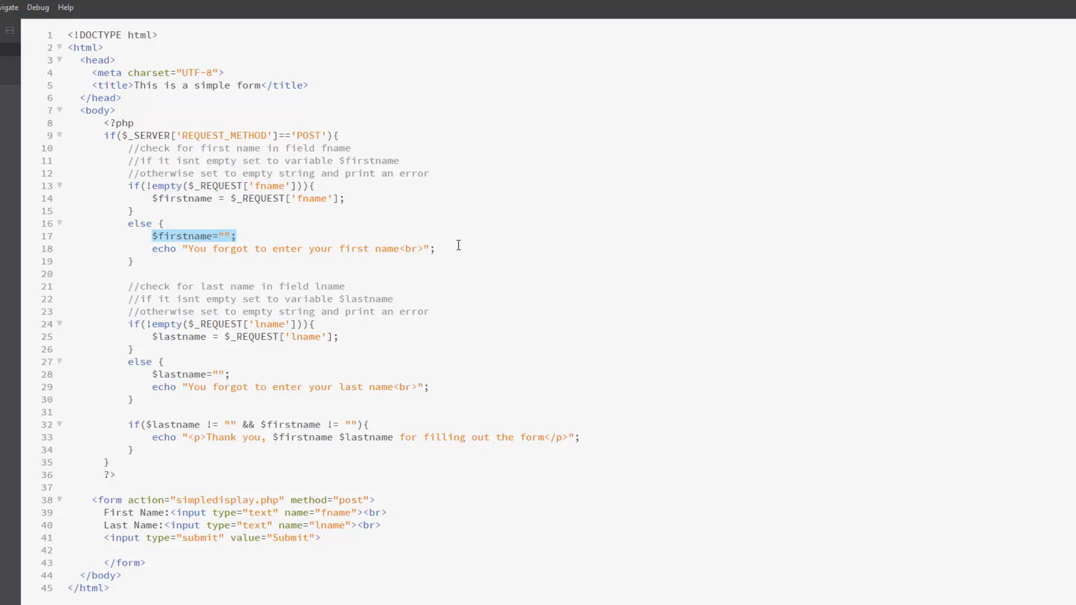
mouse_move(127, 328)
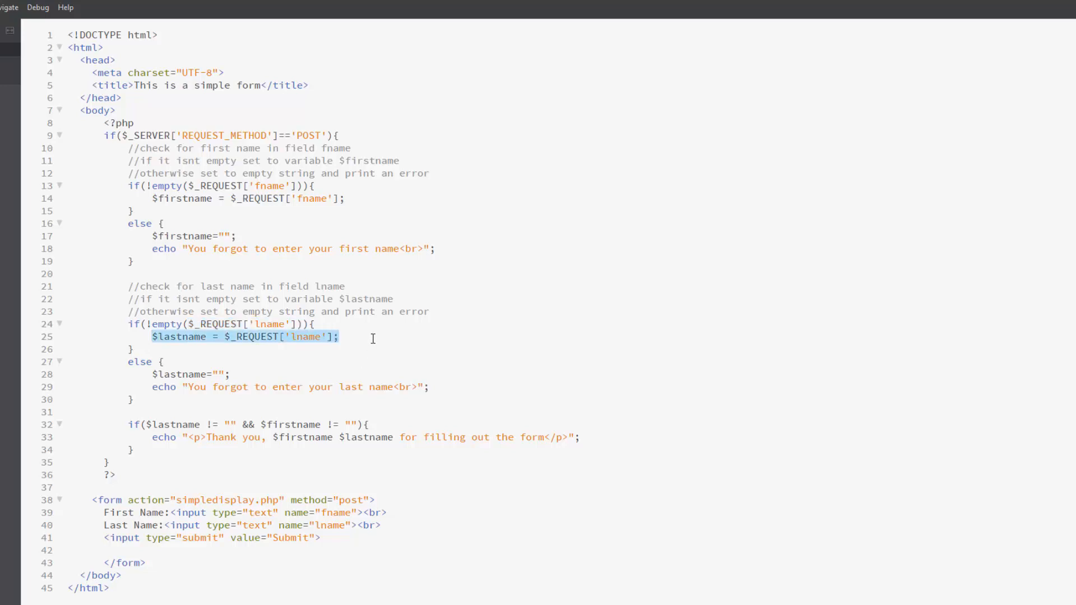
mouse_move(154, 374)
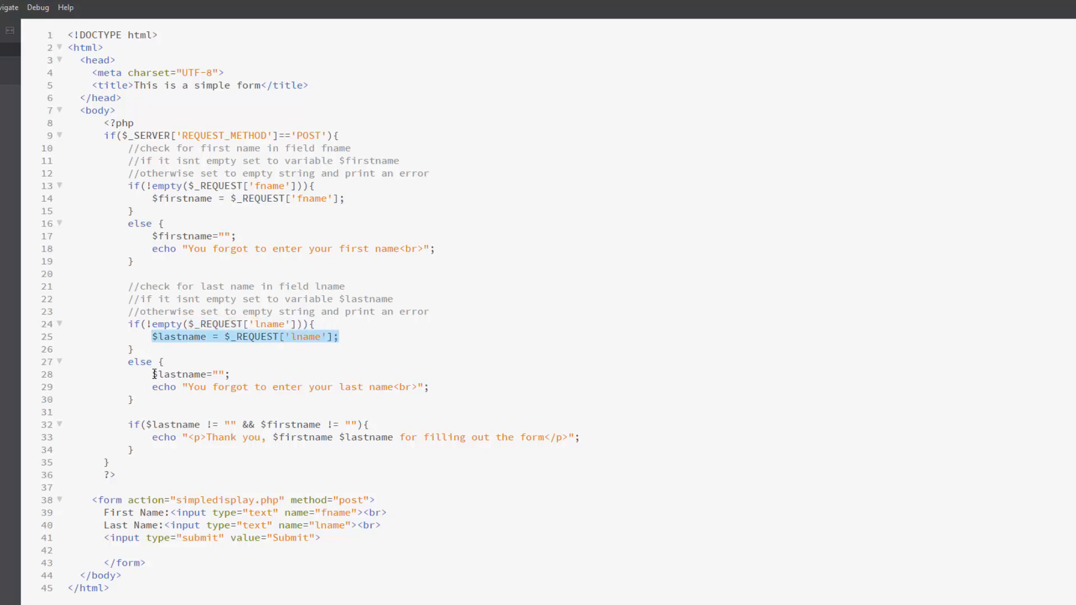
double_click(190, 374)
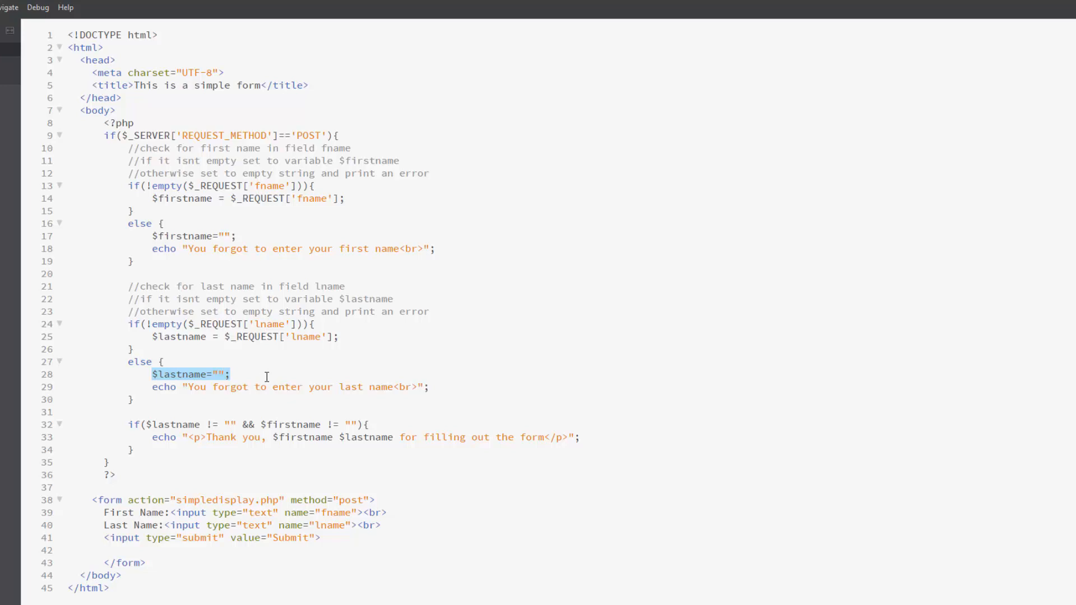
click(429, 386)
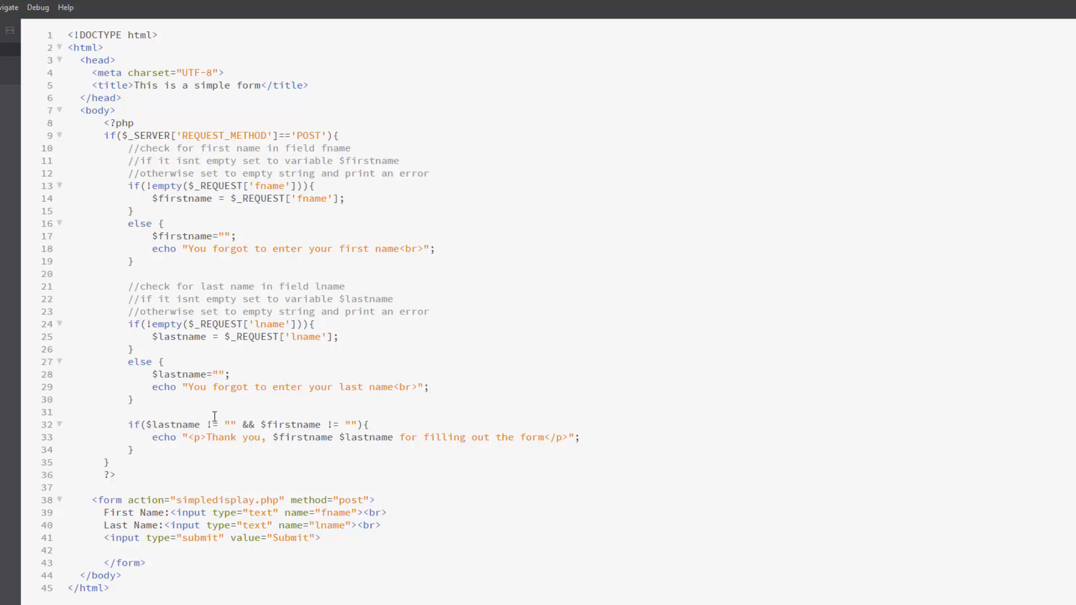
mouse_move(277, 407)
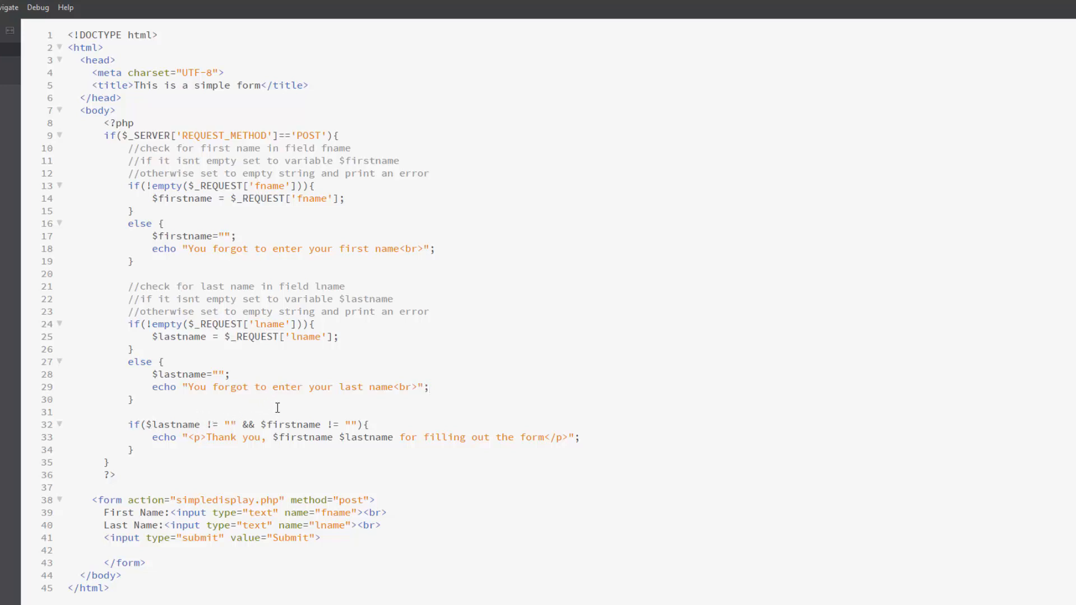
mouse_move(330, 409)
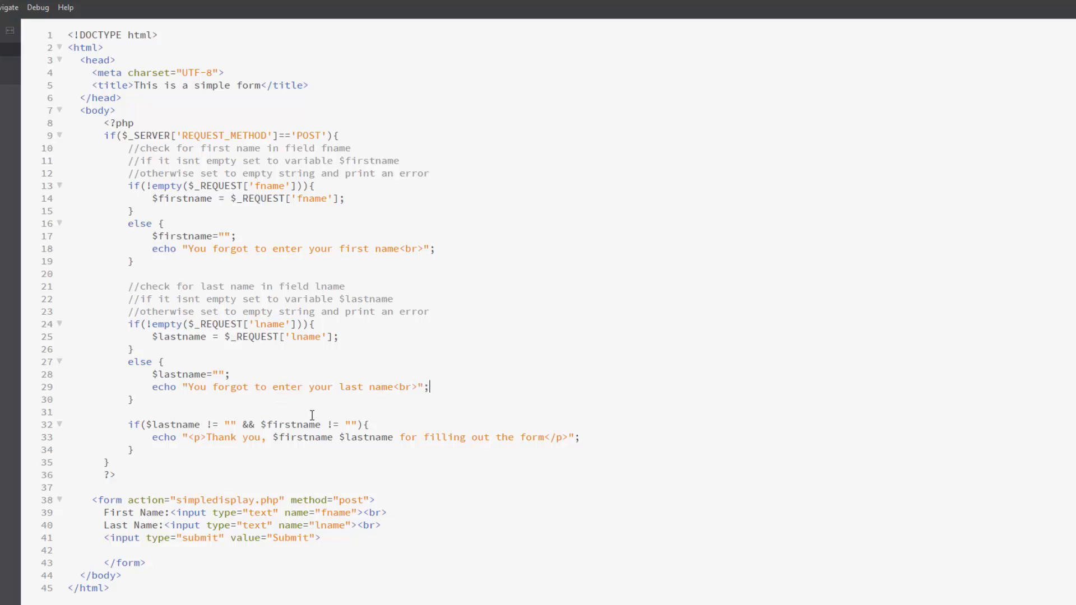
mouse_move(259, 446)
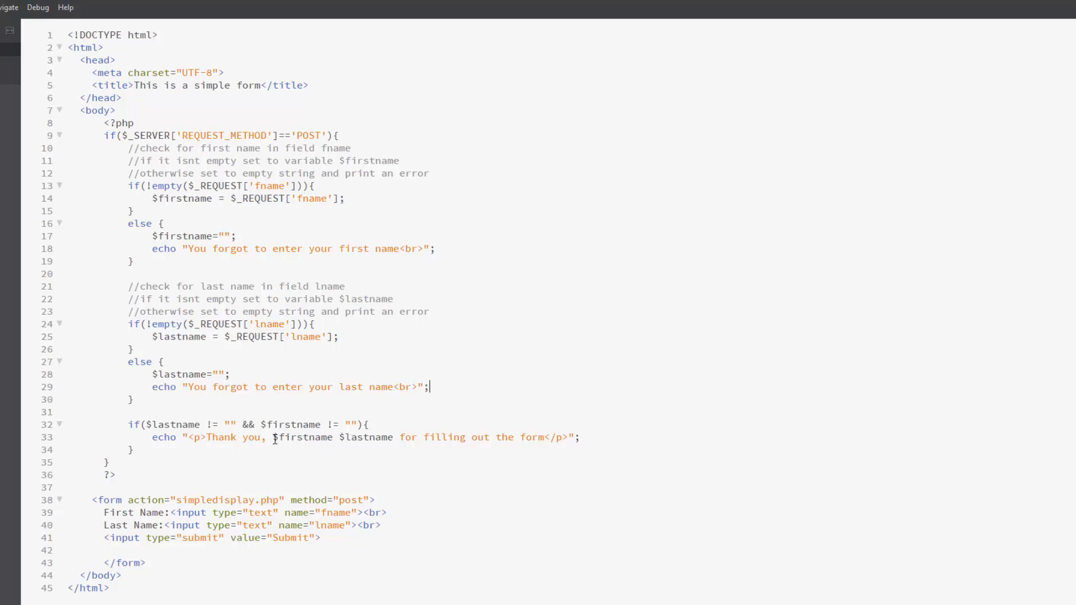
mouse_move(469, 437)
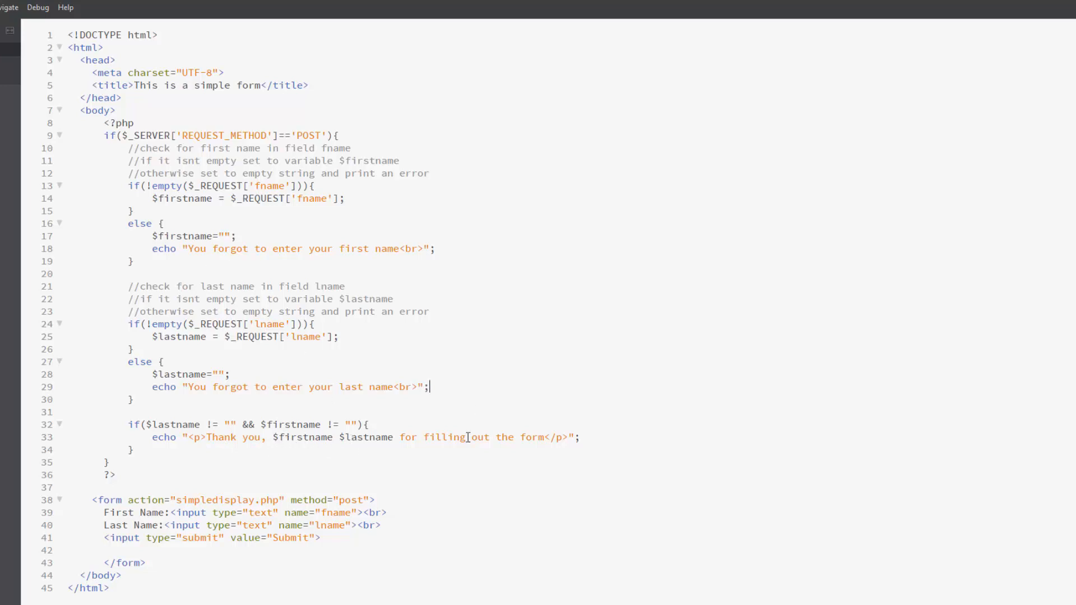
mouse_move(599, 438)
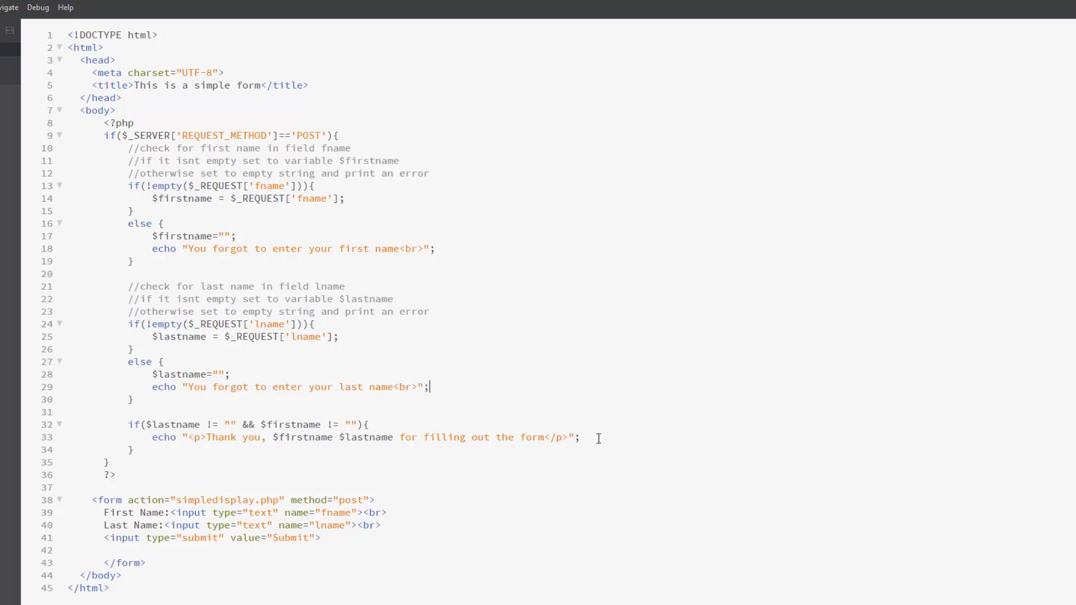
click(103, 130)
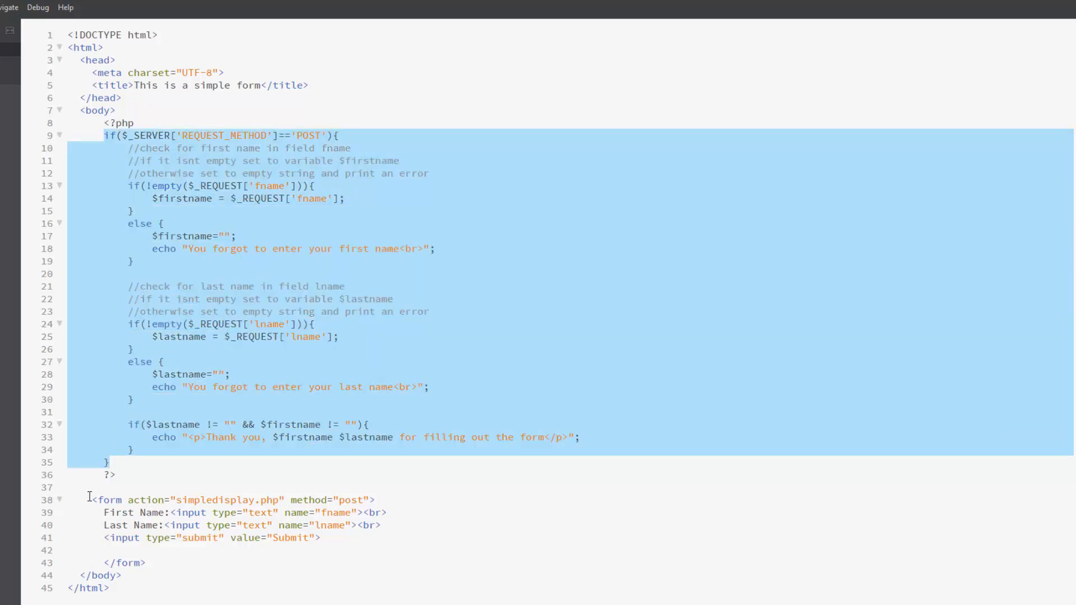
mouse_move(296, 536)
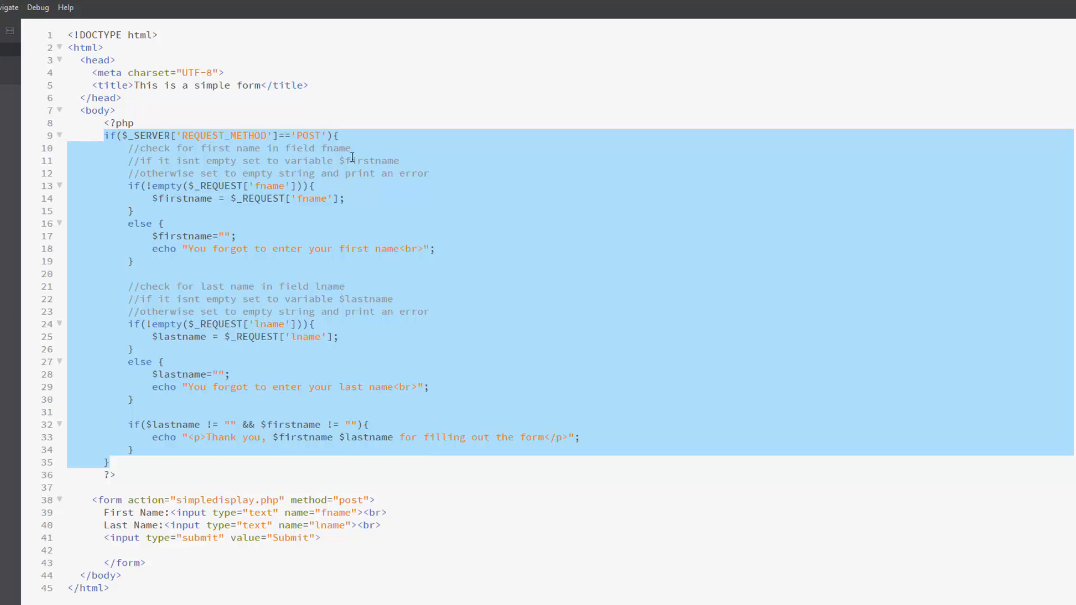
click(399, 139)
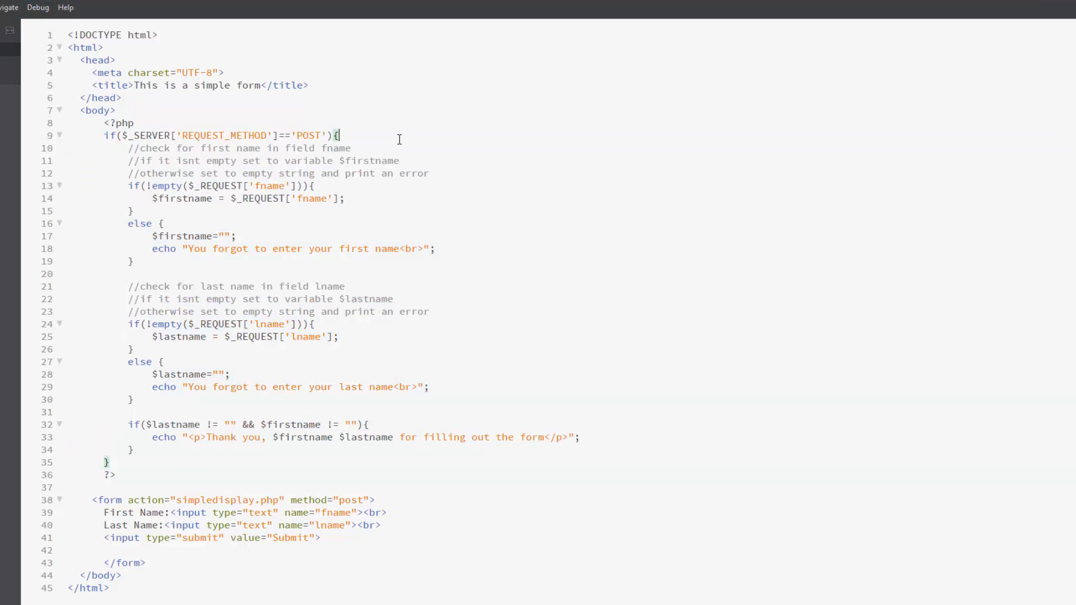
mouse_move(399, 139)
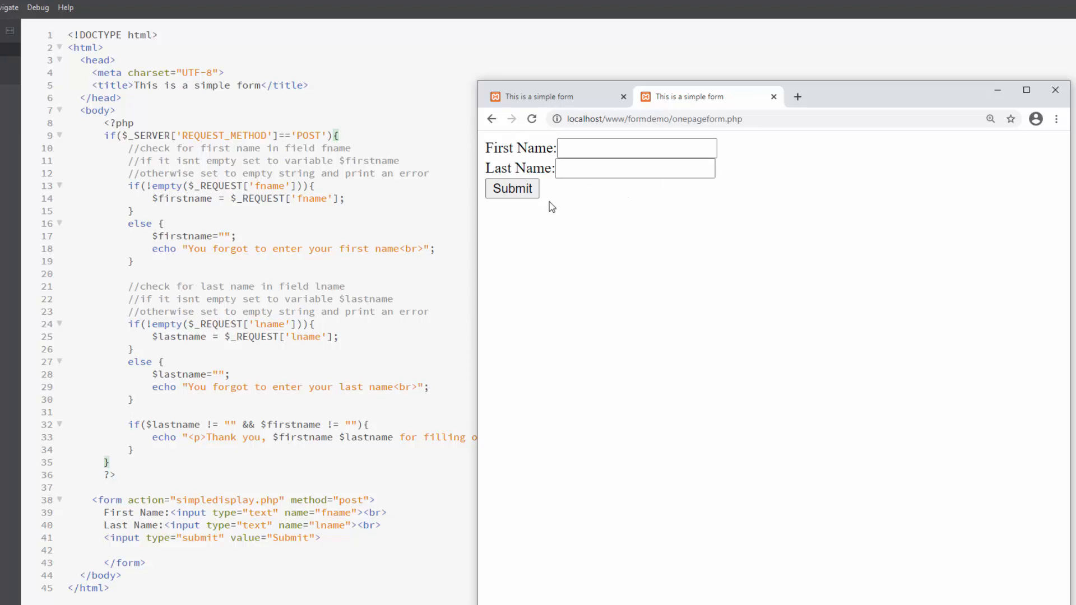
Review the simpledisplay.php forgotten-name messages in Chrome before returning to Brackets.
click(511, 188)
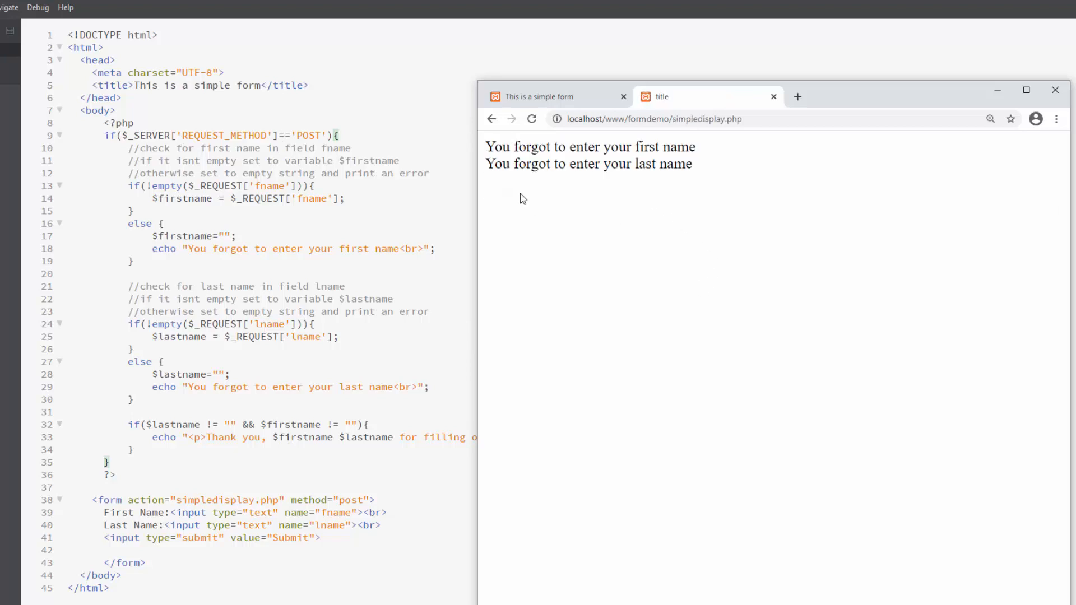
mouse_move(709, 160)
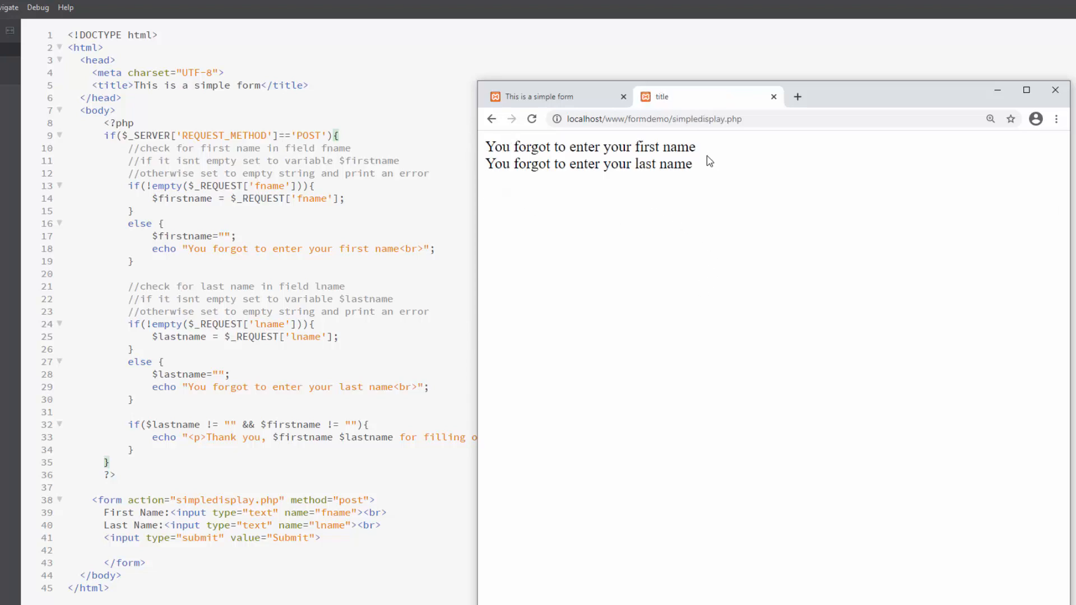
mouse_move(707, 179)
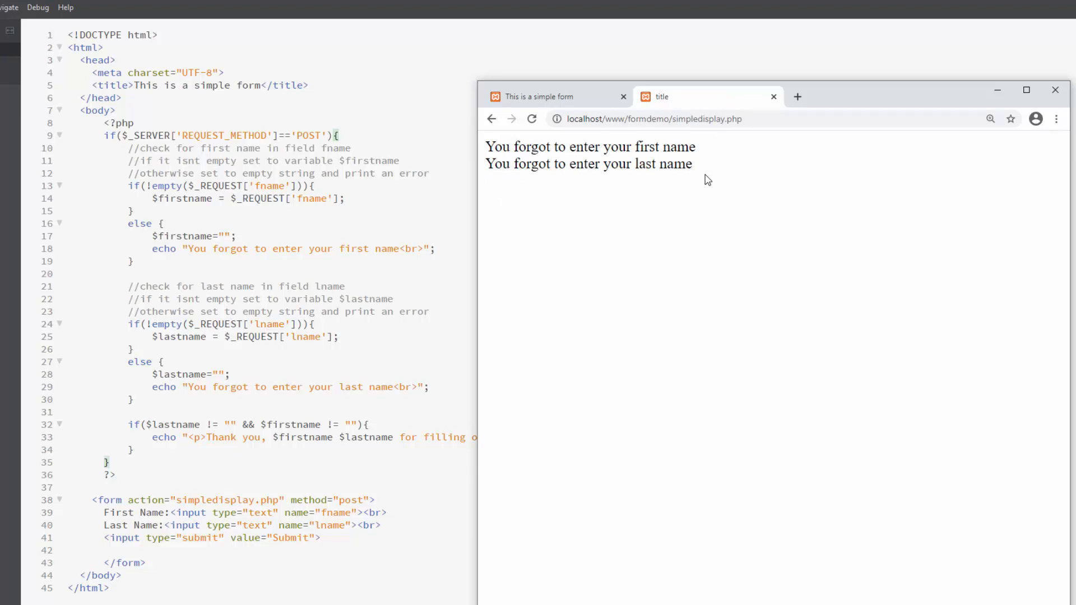
mouse_move(631, 136)
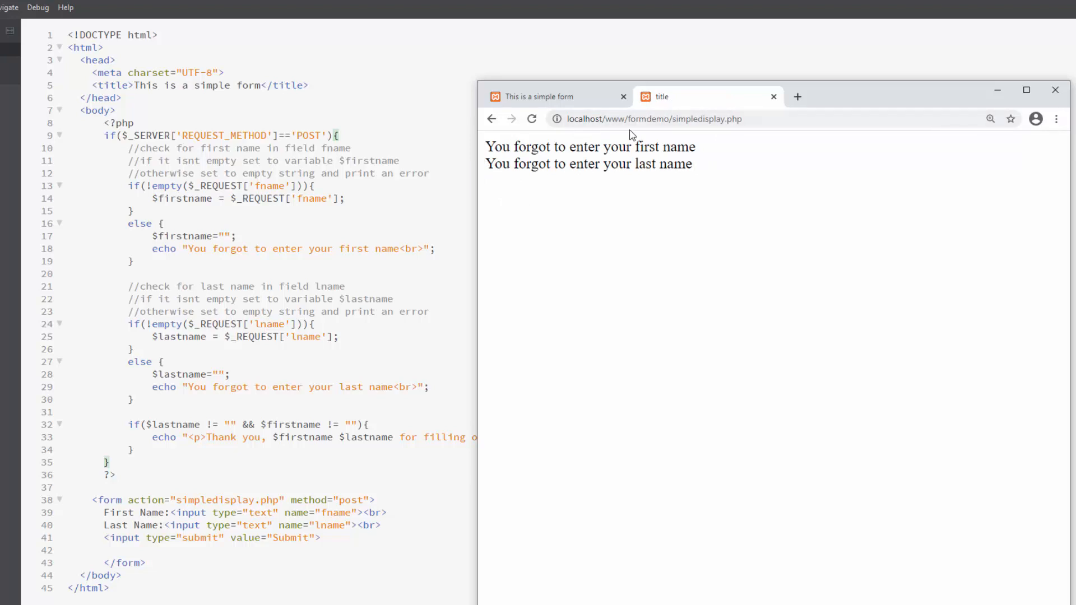
mouse_move(545, 258)
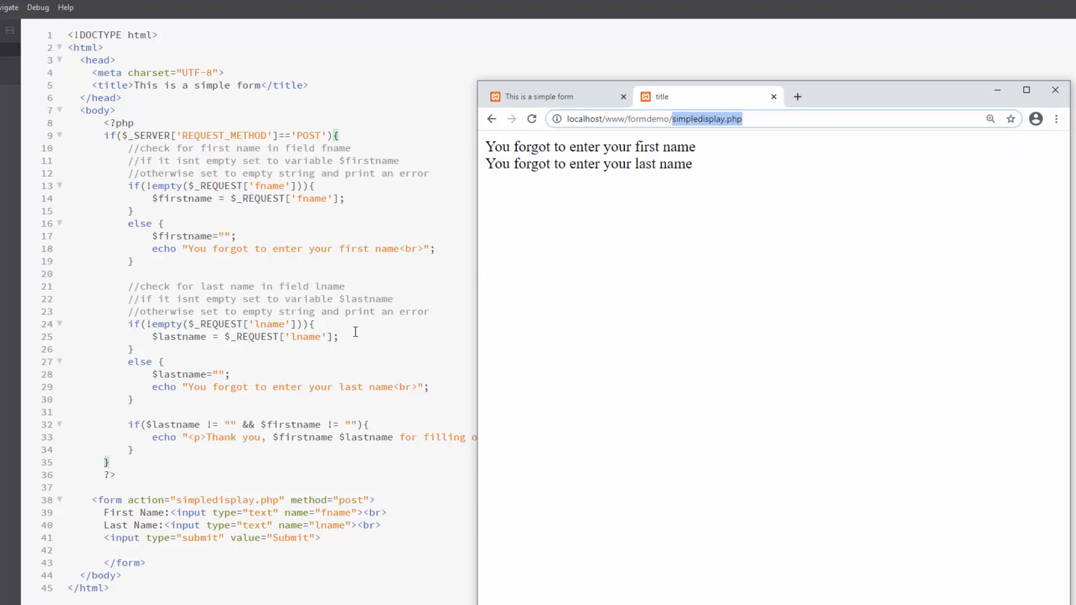
mouse_move(200, 494)
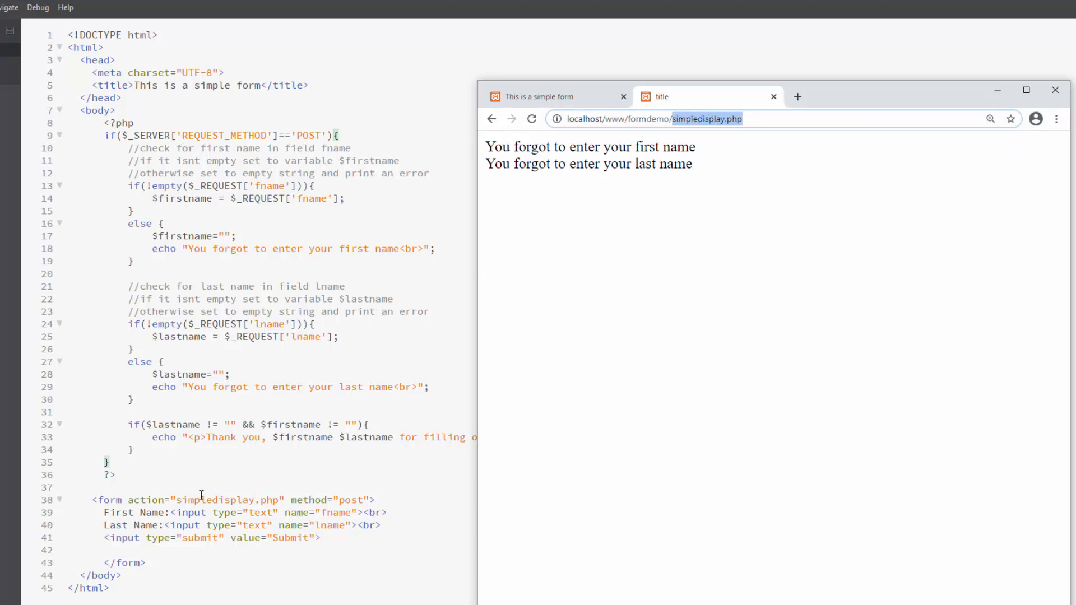
mouse_move(19, 172)
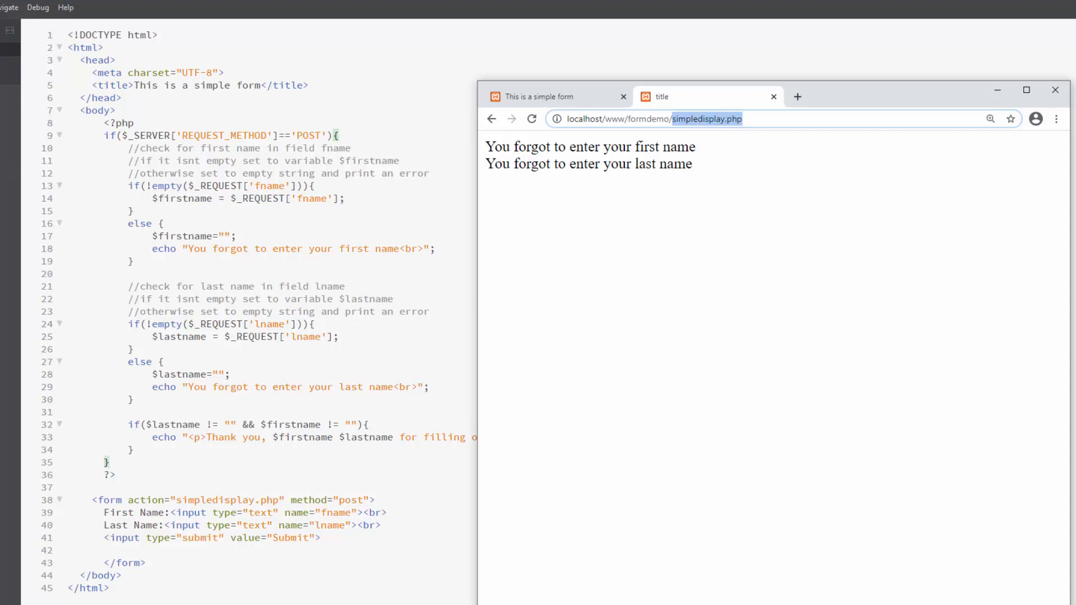
mouse_move(755, 152)
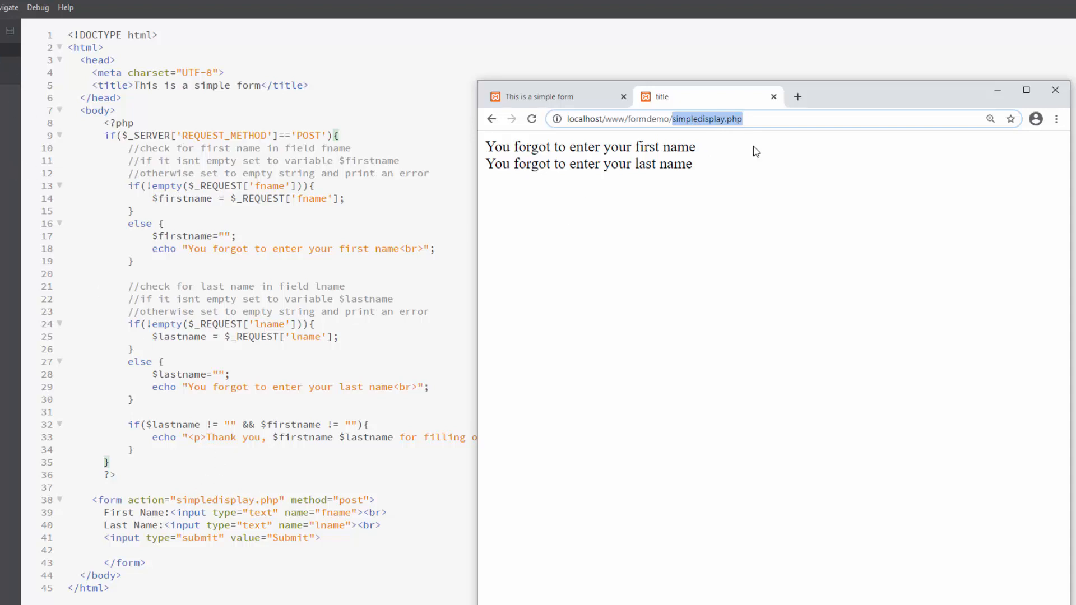
mouse_move(691, 180)
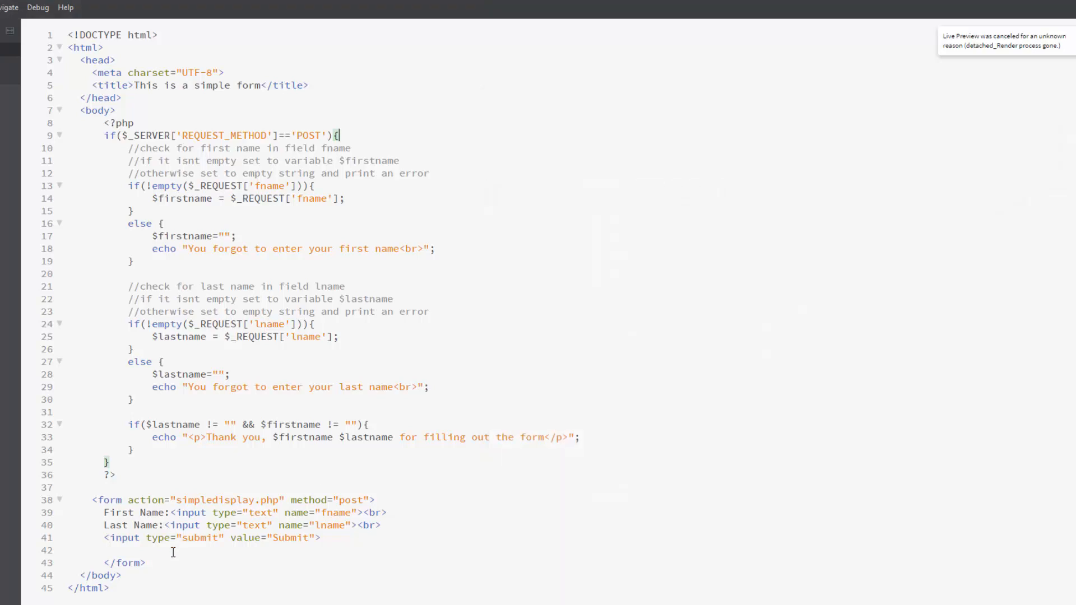
Change the form action from simpledisplay.php to onepageform.php and preview it in Chrome.
double_click(213, 500)
text(onepagefor)
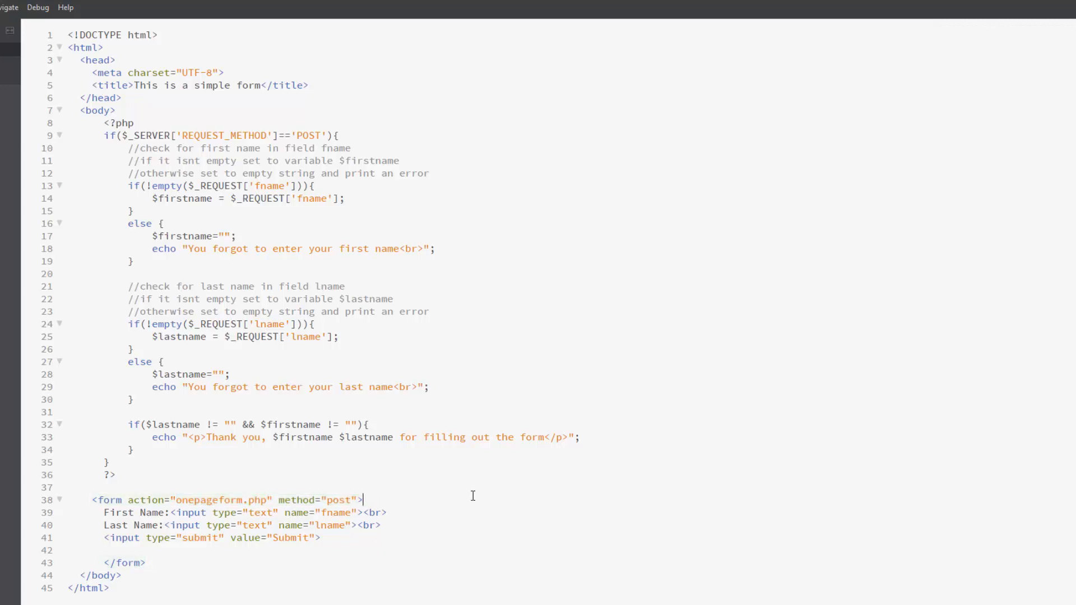
mouse_move(274, 497)
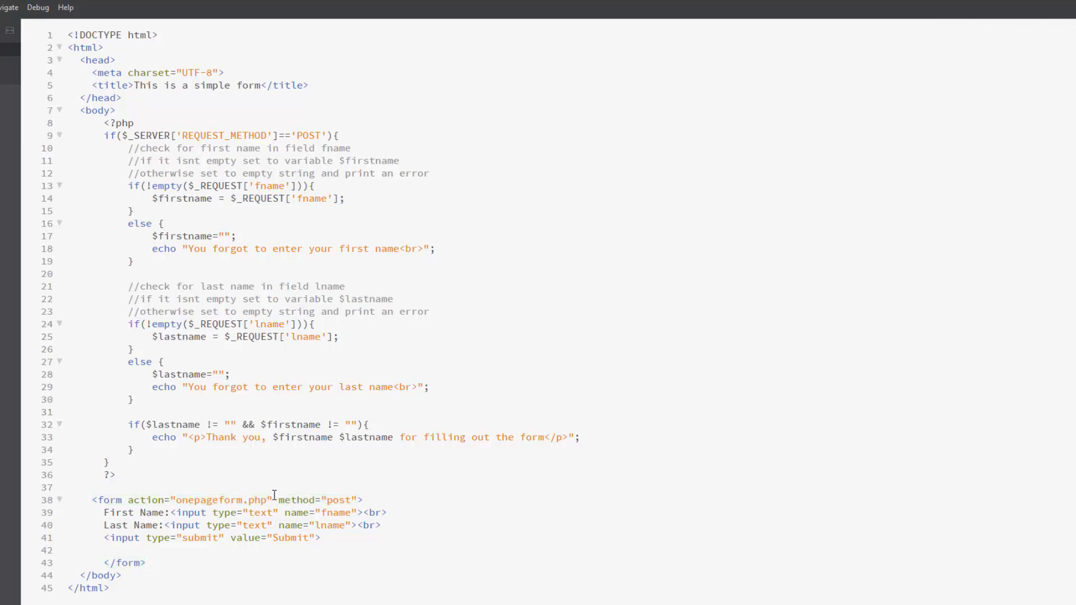
mouse_move(278, 500)
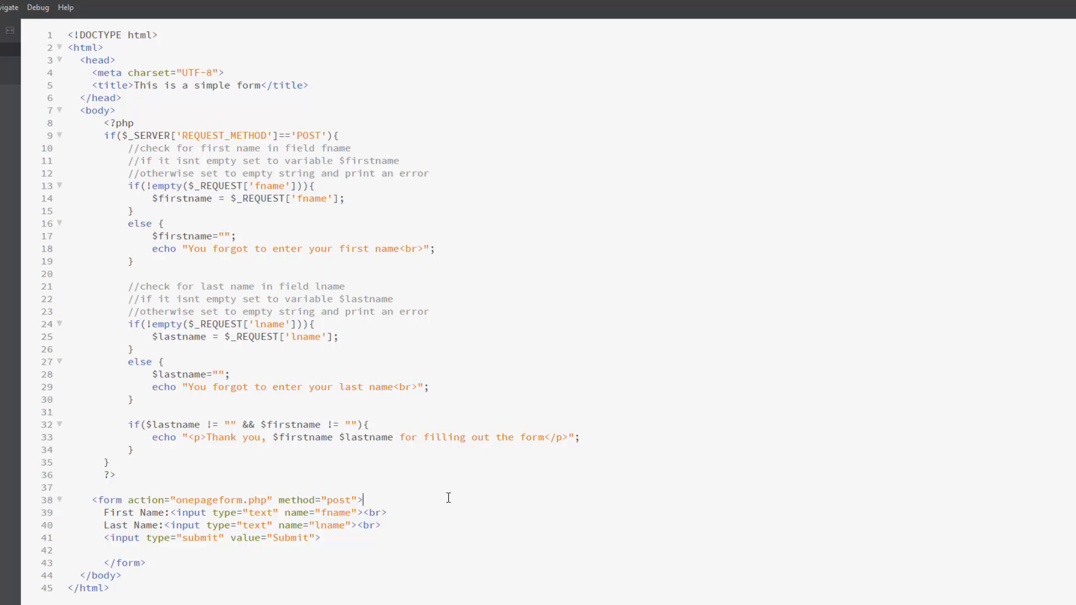
mouse_move(449, 268)
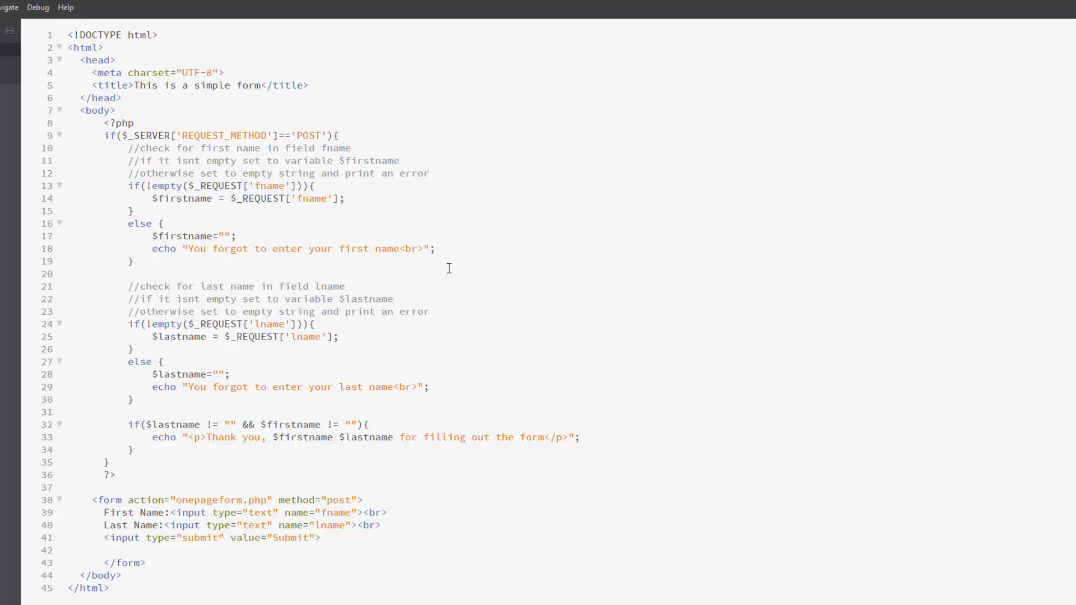
click(1042, 53)
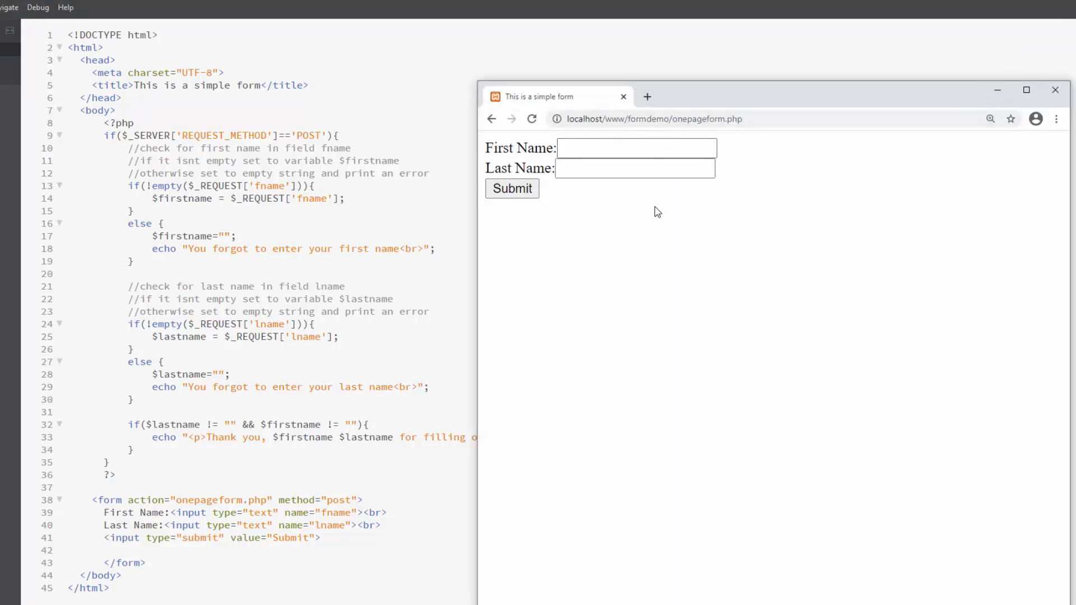
Submit the form with both name fields empty so the forgotten-name errors show above it.
click(512, 189)
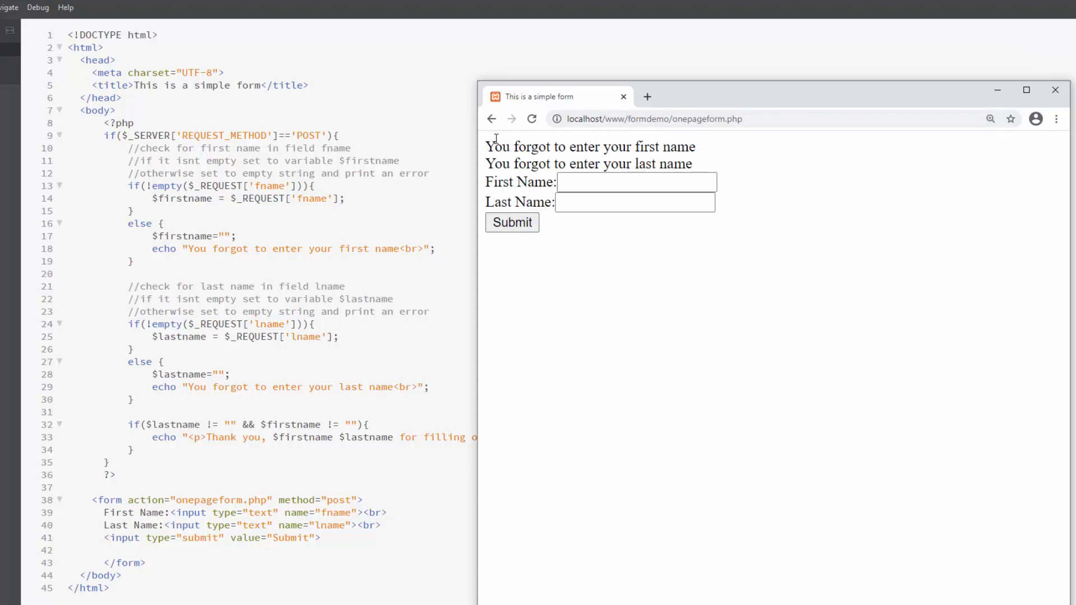
mouse_move(747, 149)
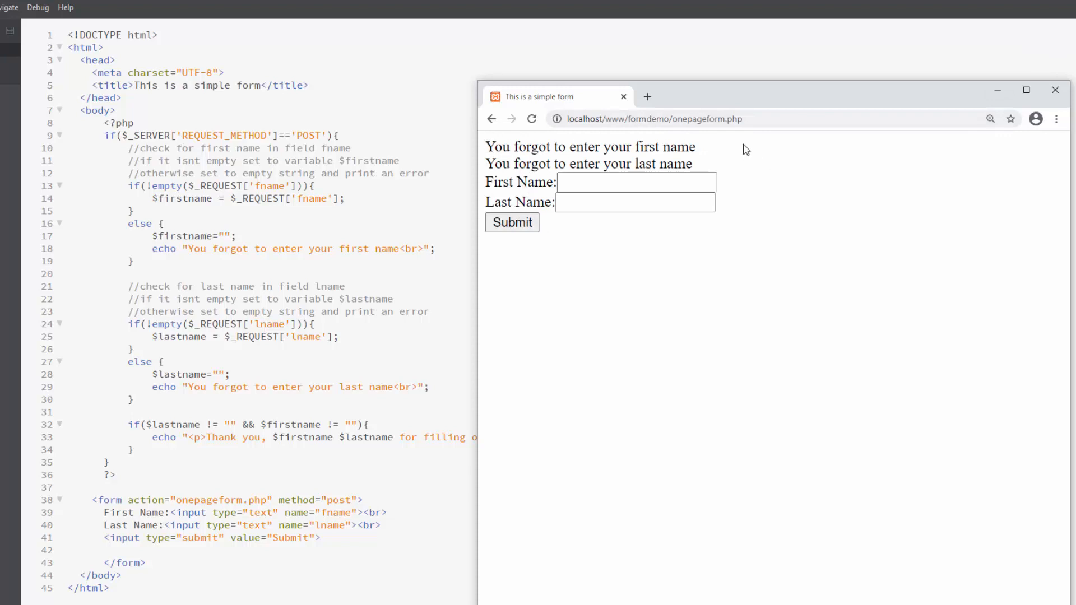
click(635, 182)
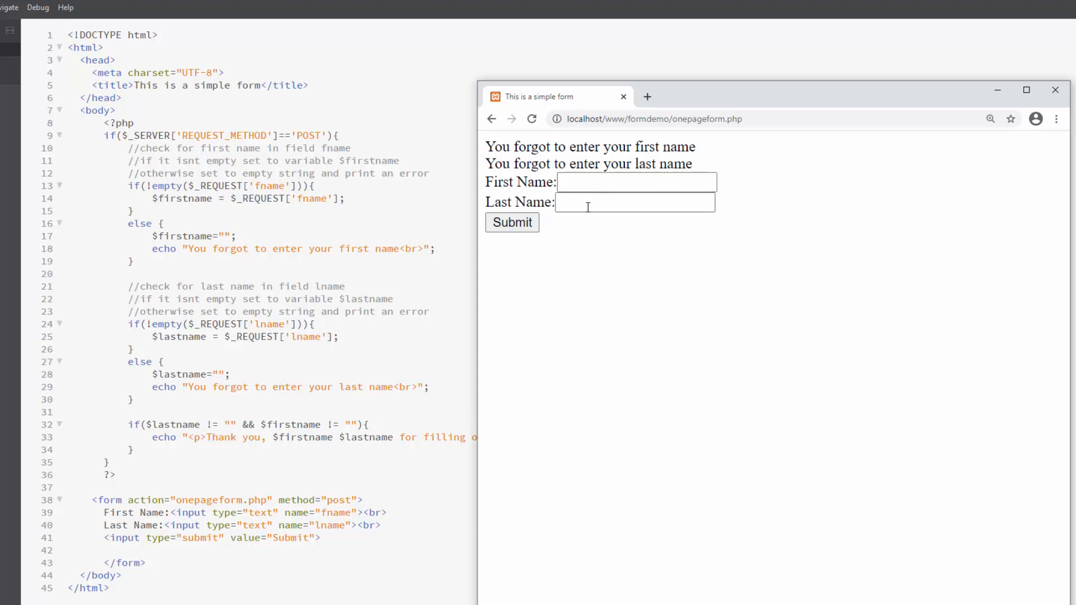
click(675, 119)
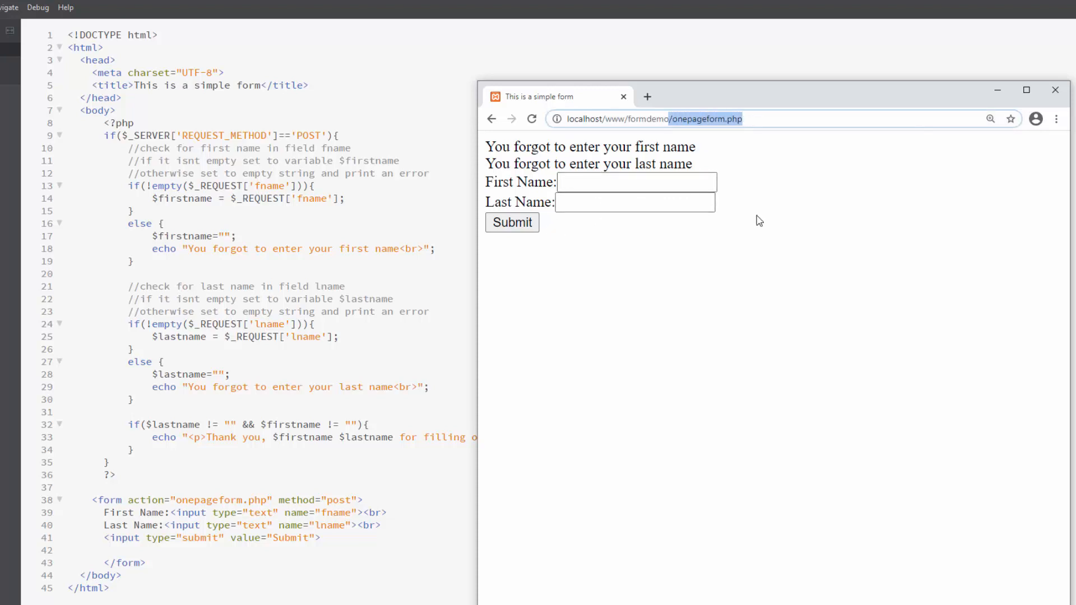
Fill in John Jones and submit so 'Thank you, John Jones for filling out the form' appears.
click(635, 181)
text(John)
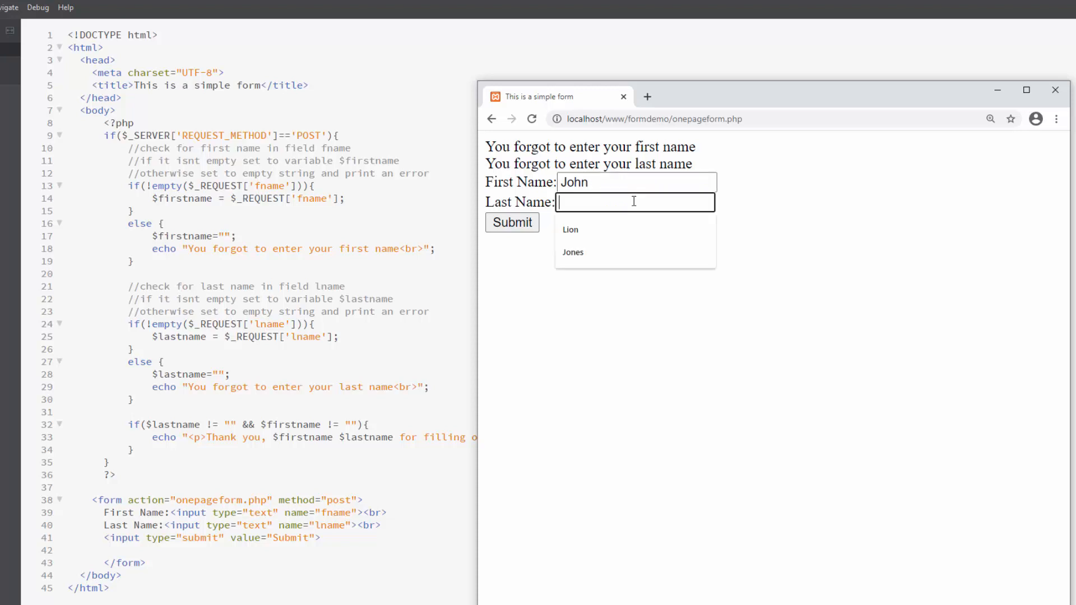
click(572, 253)
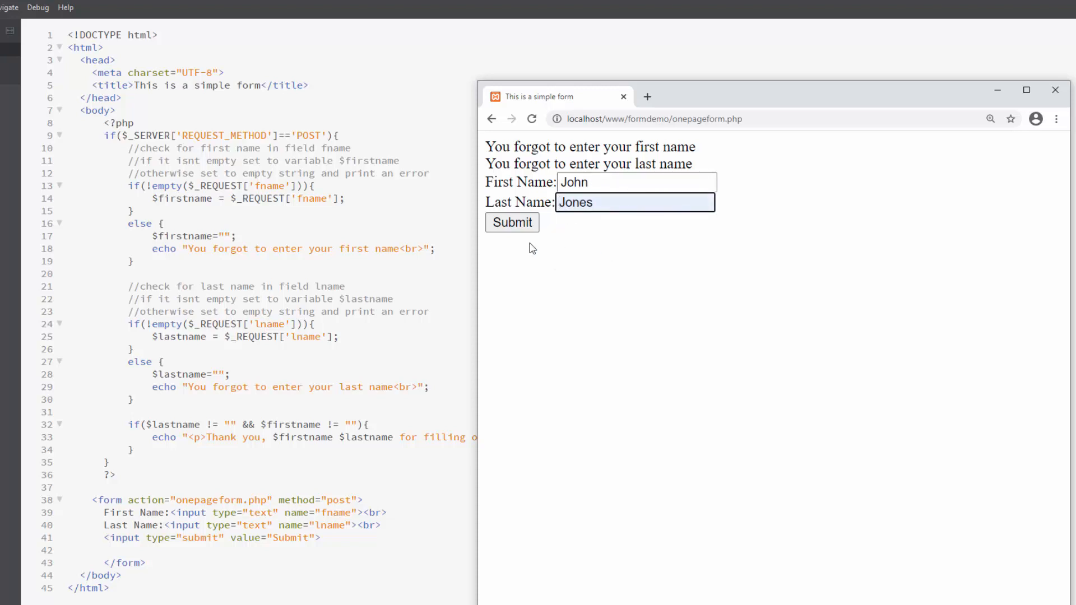
click(511, 222)
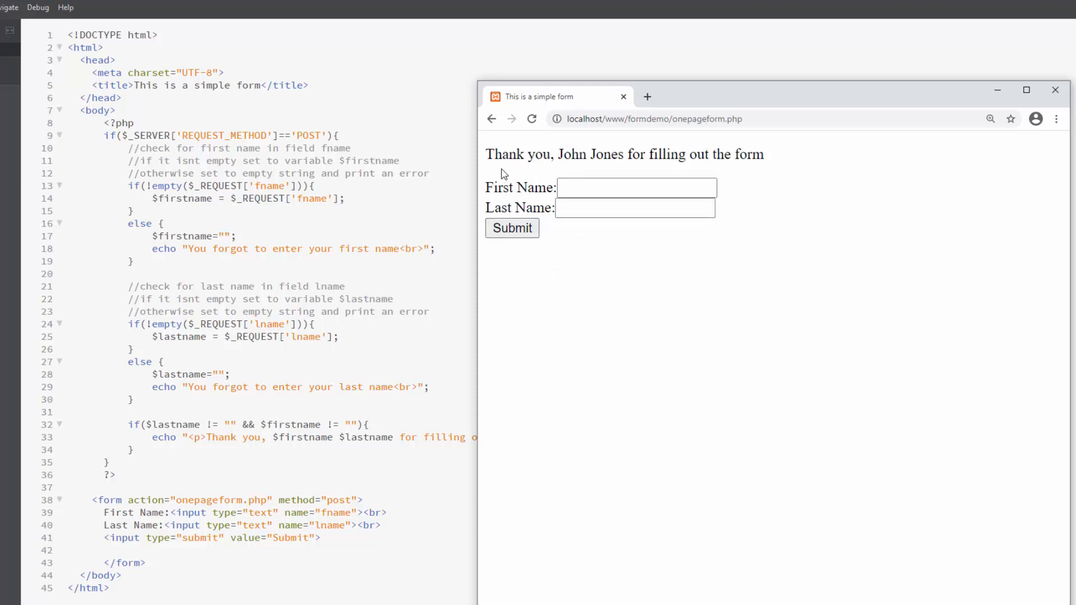
mouse_move(772, 162)
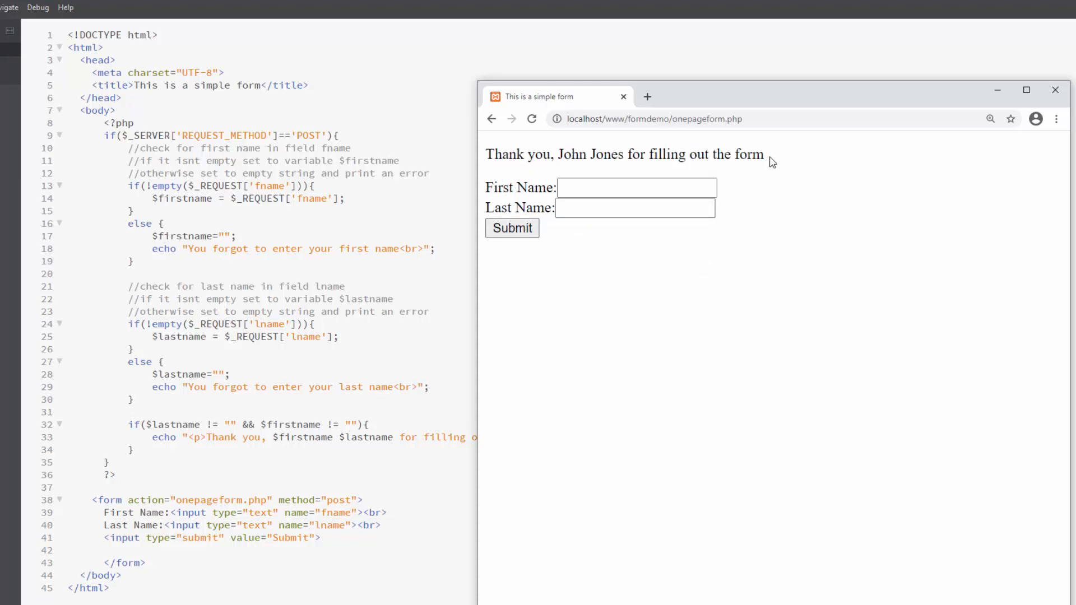
mouse_move(740, 177)
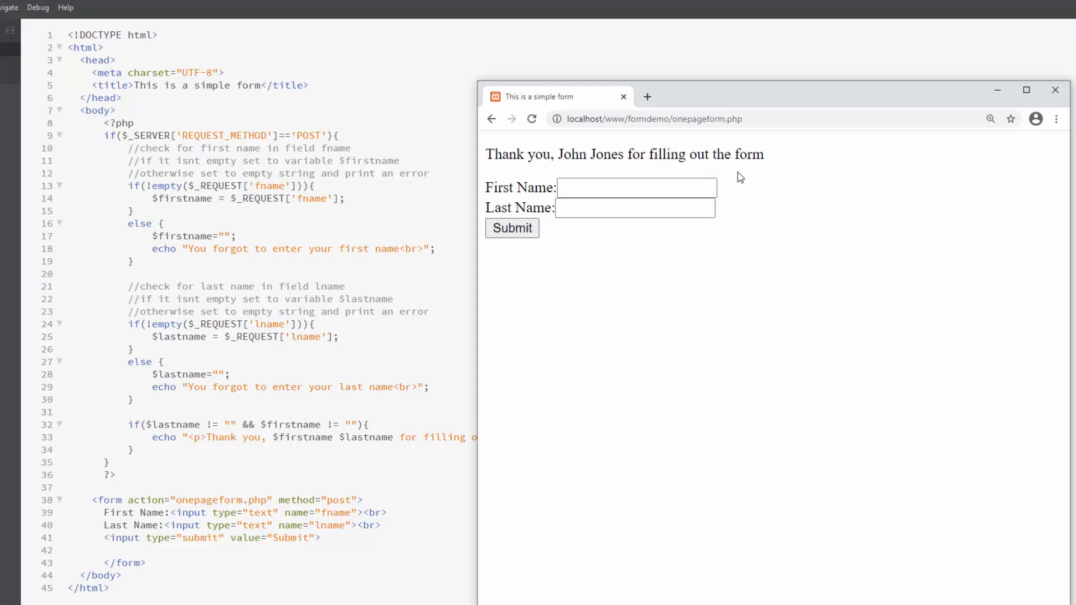
Go back to the earlier onepageform.php result showing both forgotten-name messages with only Jones filled.
double_click(520, 187)
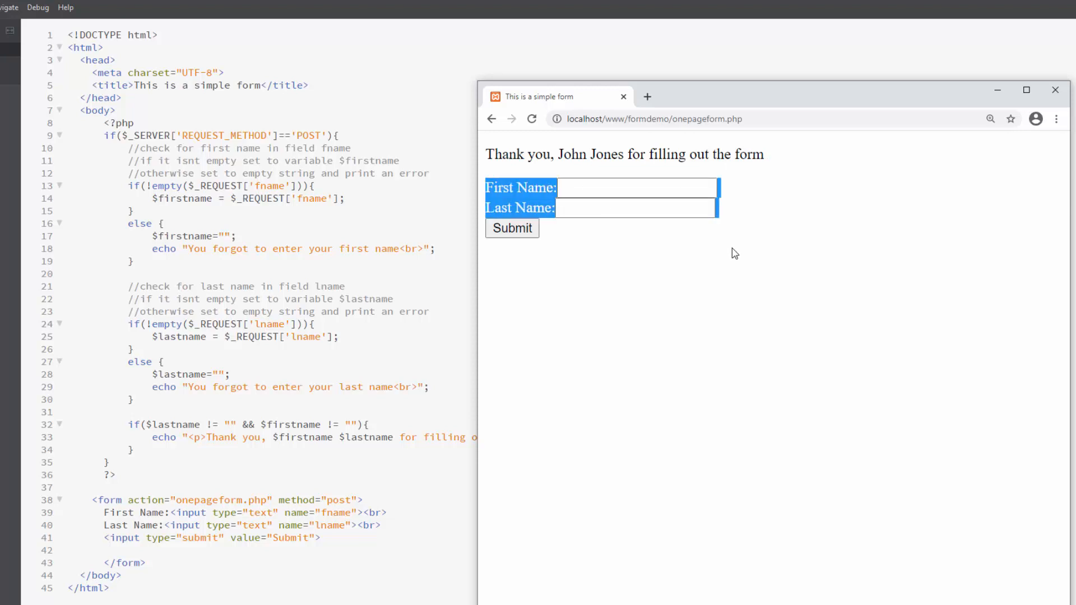
click(733, 258)
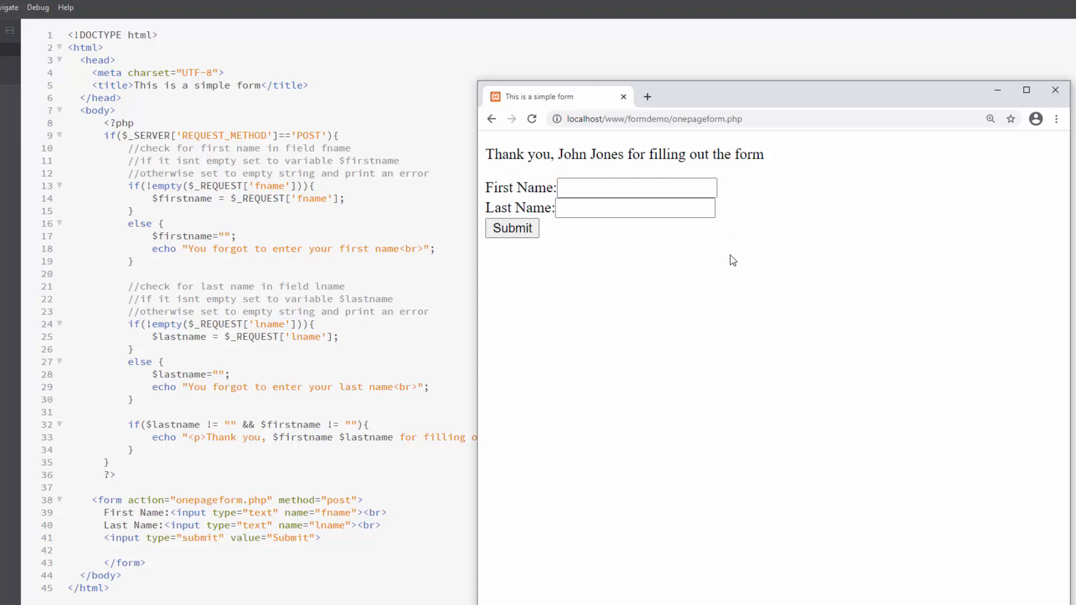
mouse_move(493, 118)
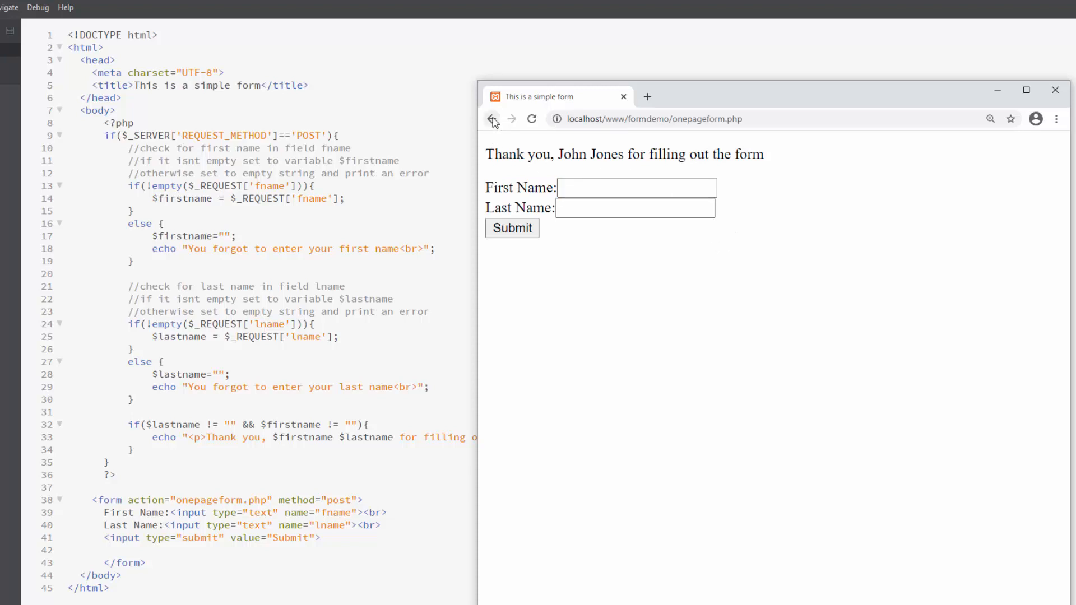
click(491, 119)
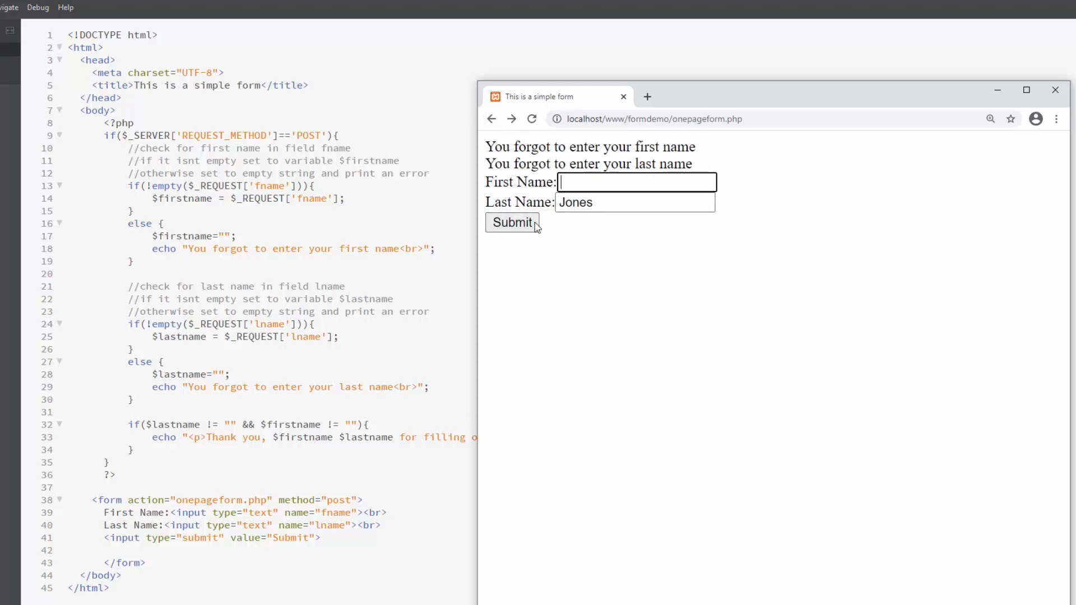
mouse_move(582, 181)
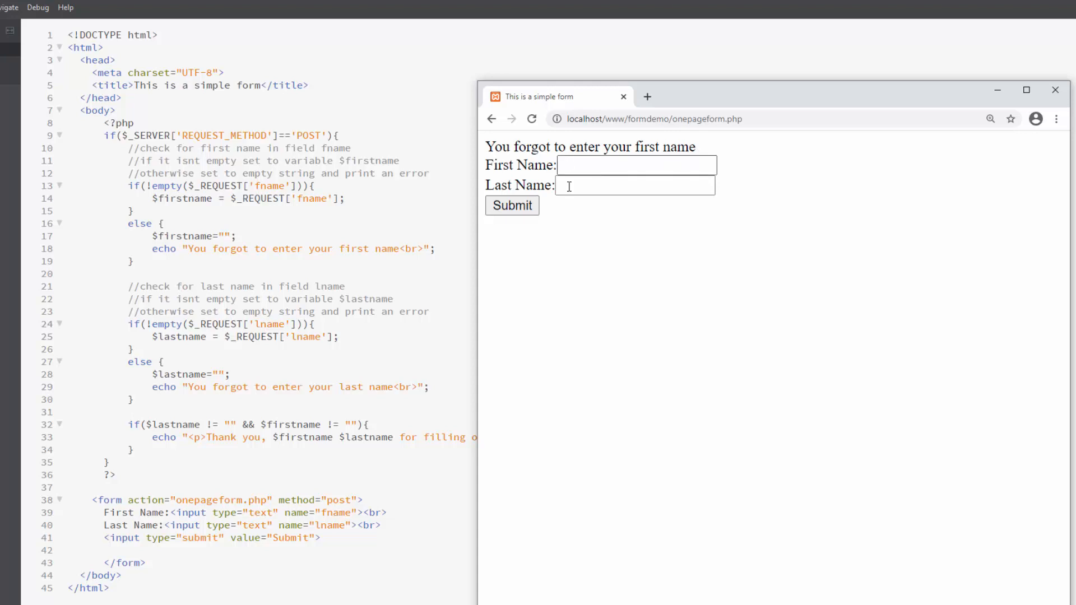
mouse_move(586, 218)
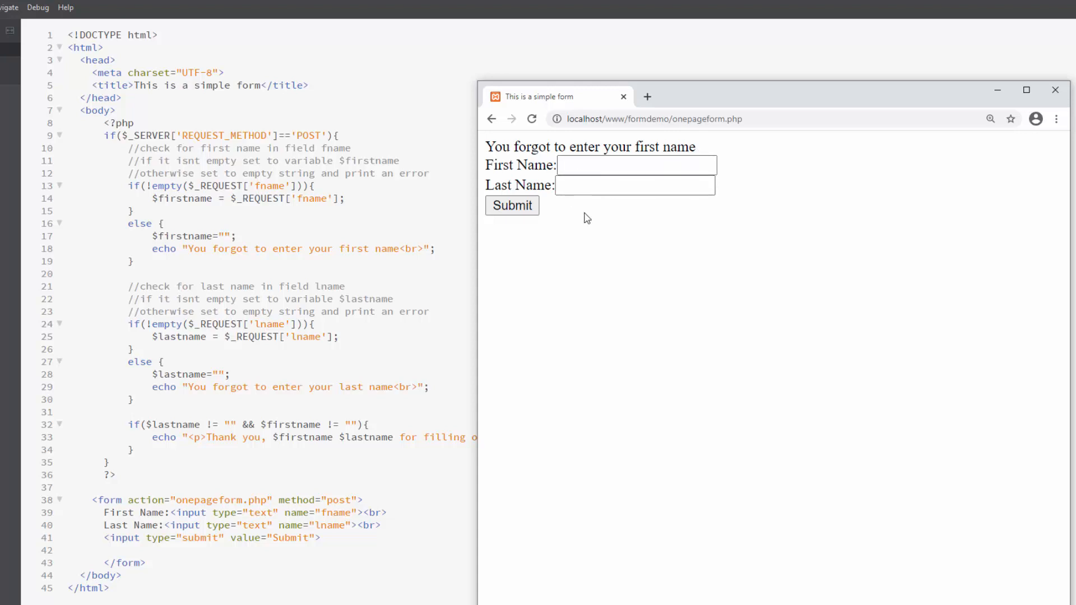
mouse_move(636, 170)
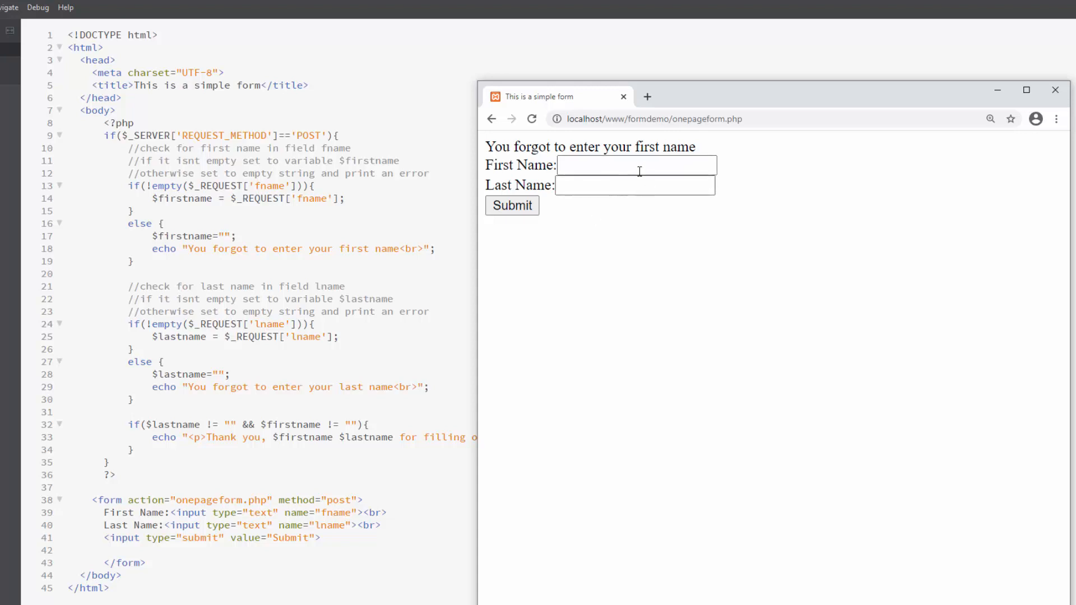